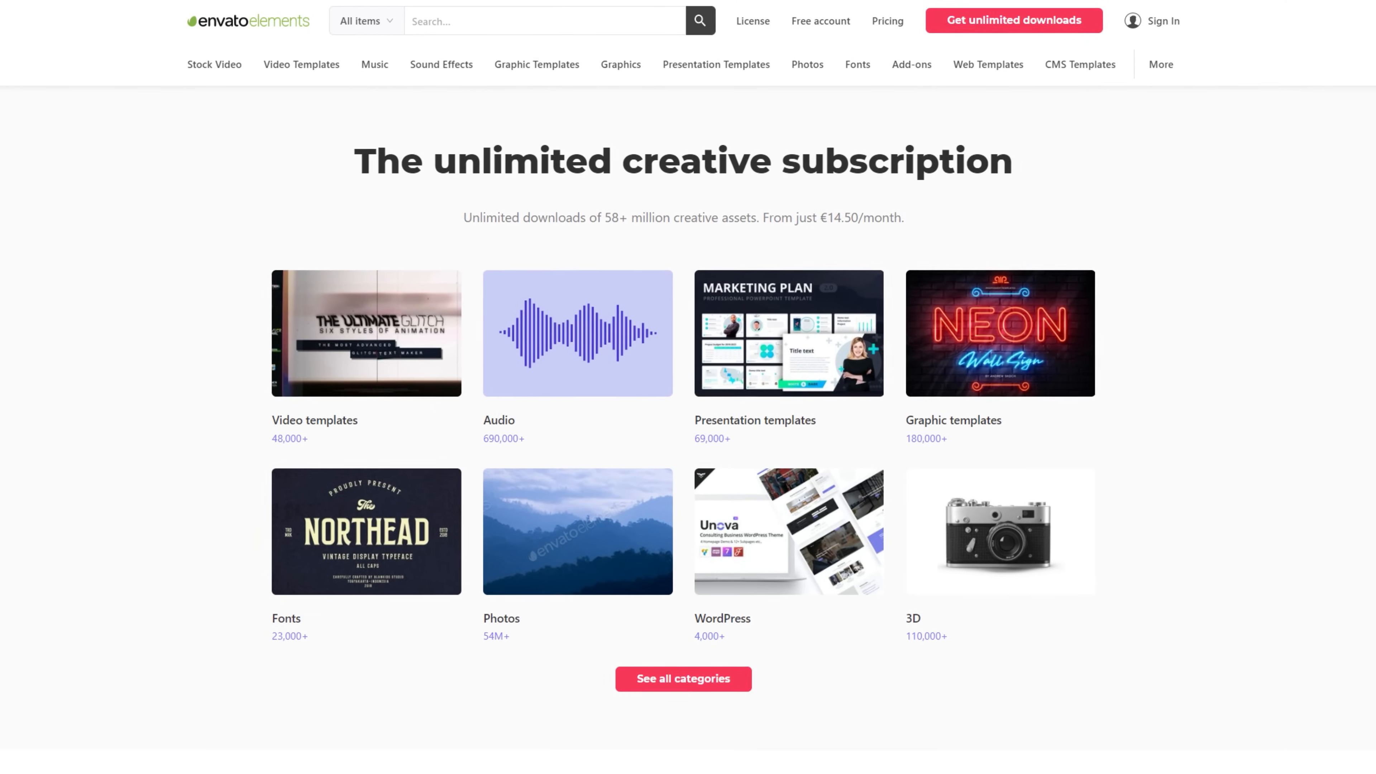
# Step: Add Curves to the adjustment layer and lift the green and blue channel curves
pyautogui.scroll(-3)
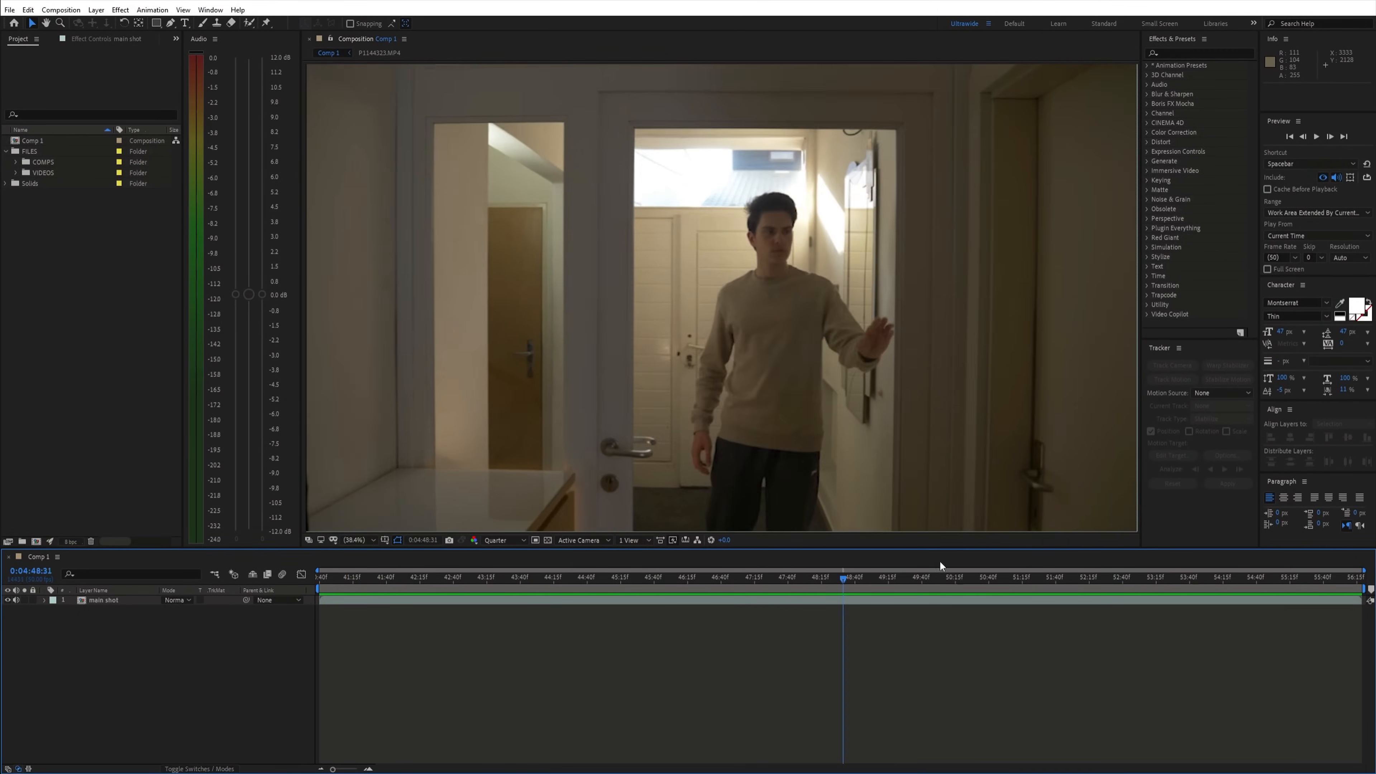
pyautogui.click(417, 576)
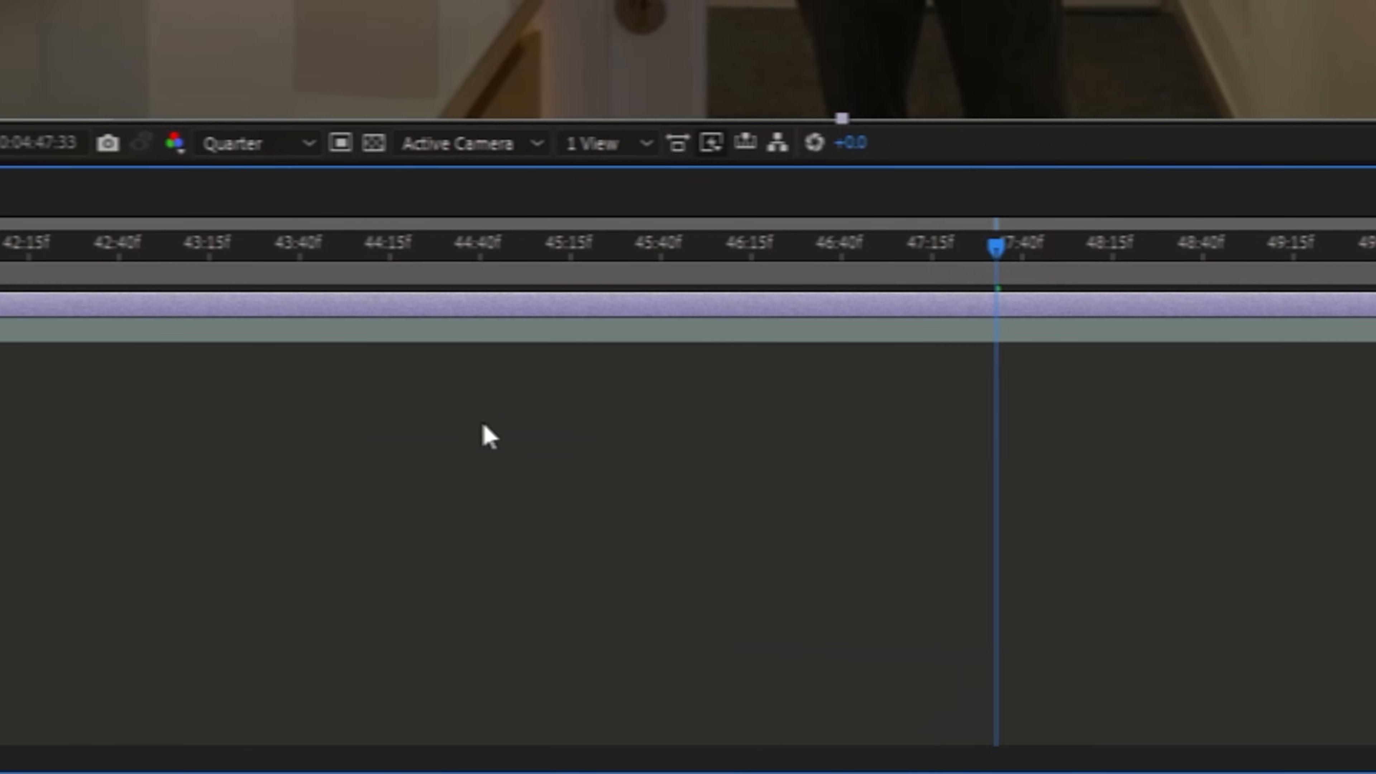
pyautogui.write('curv')
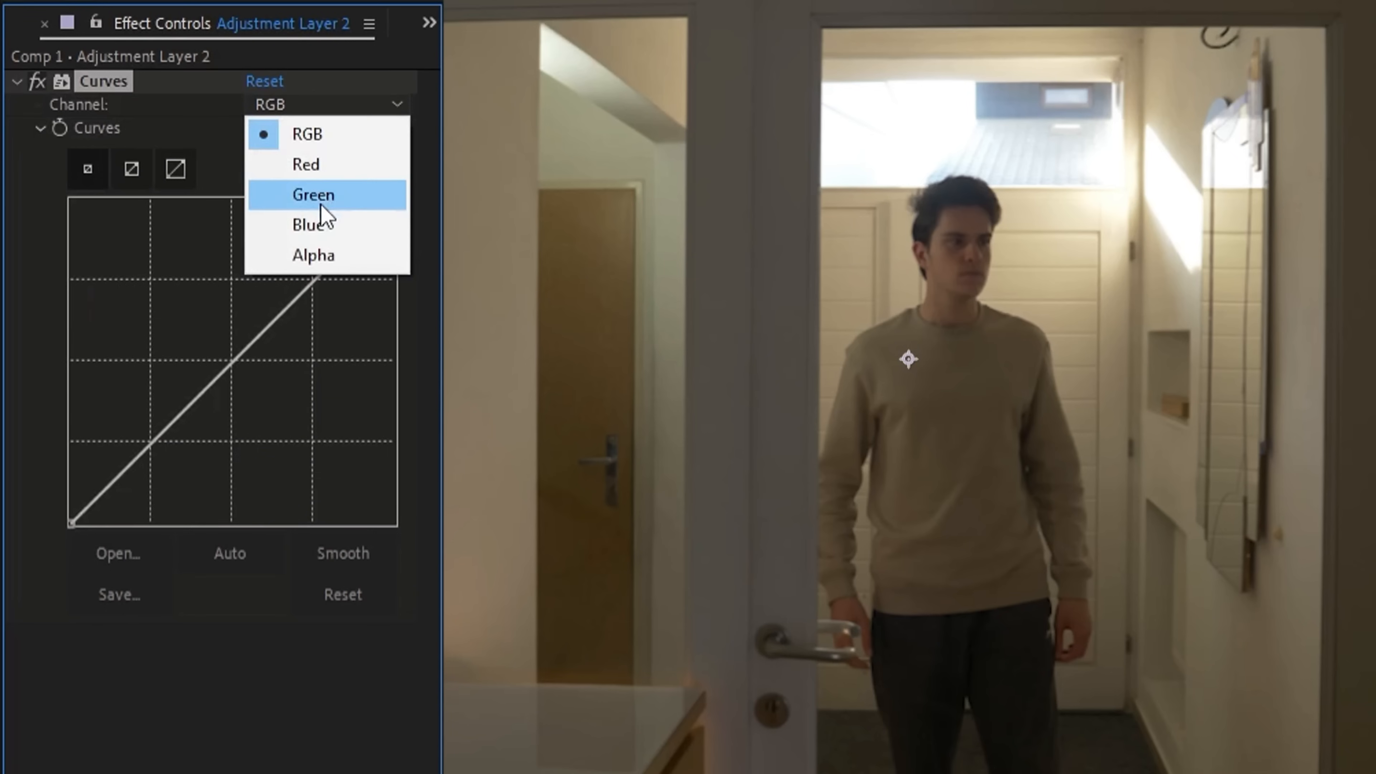
pyautogui.click(311, 224)
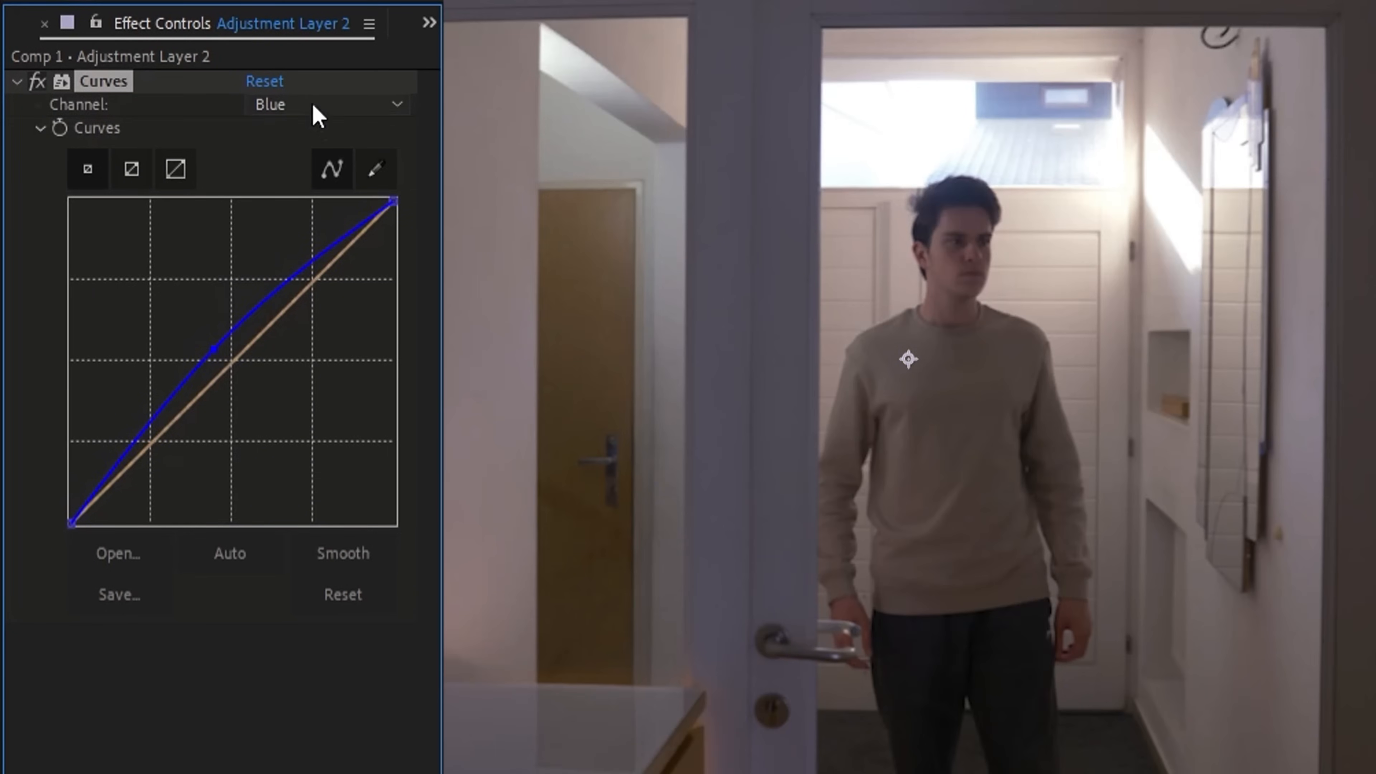
pyautogui.click(325, 104)
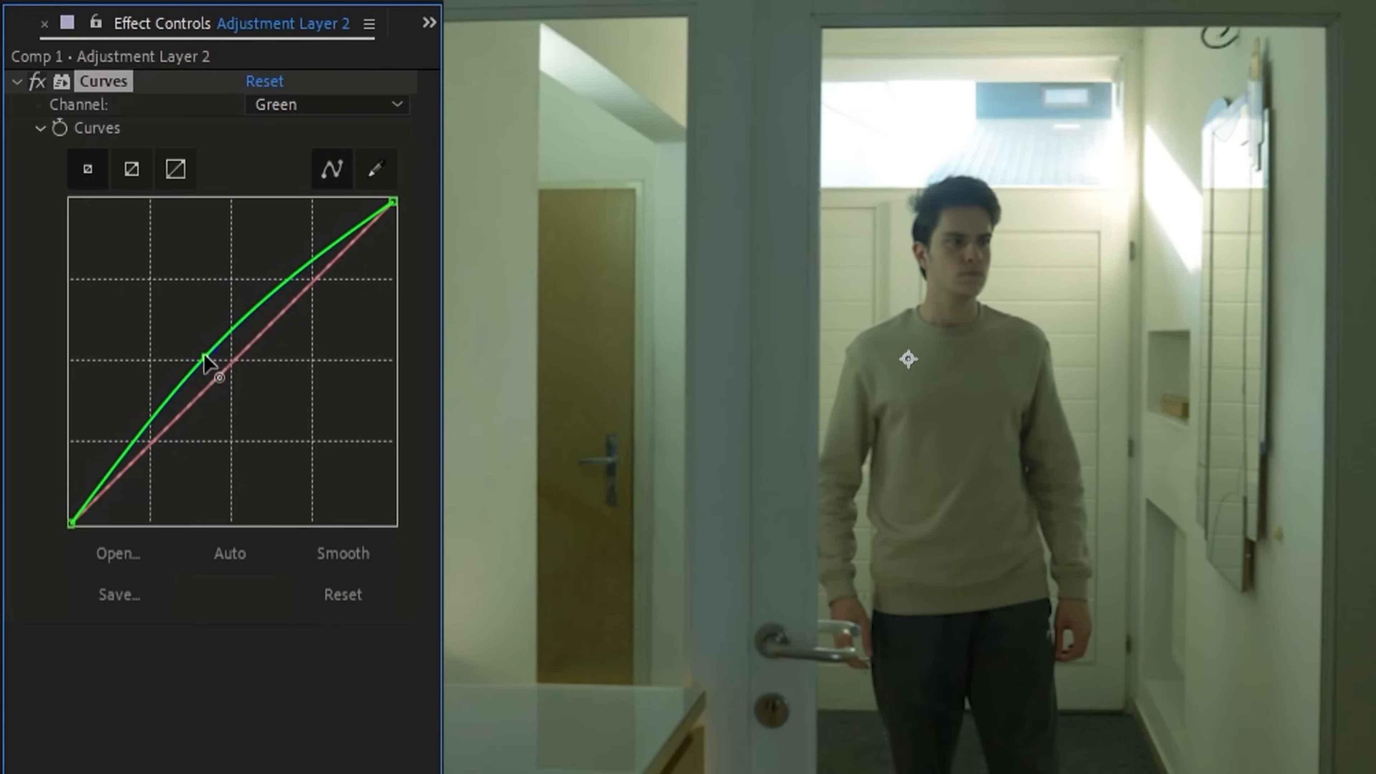
# Step: Apply CC Vignette and narrow its angle of view around the doorway
pyautogui.write('c')
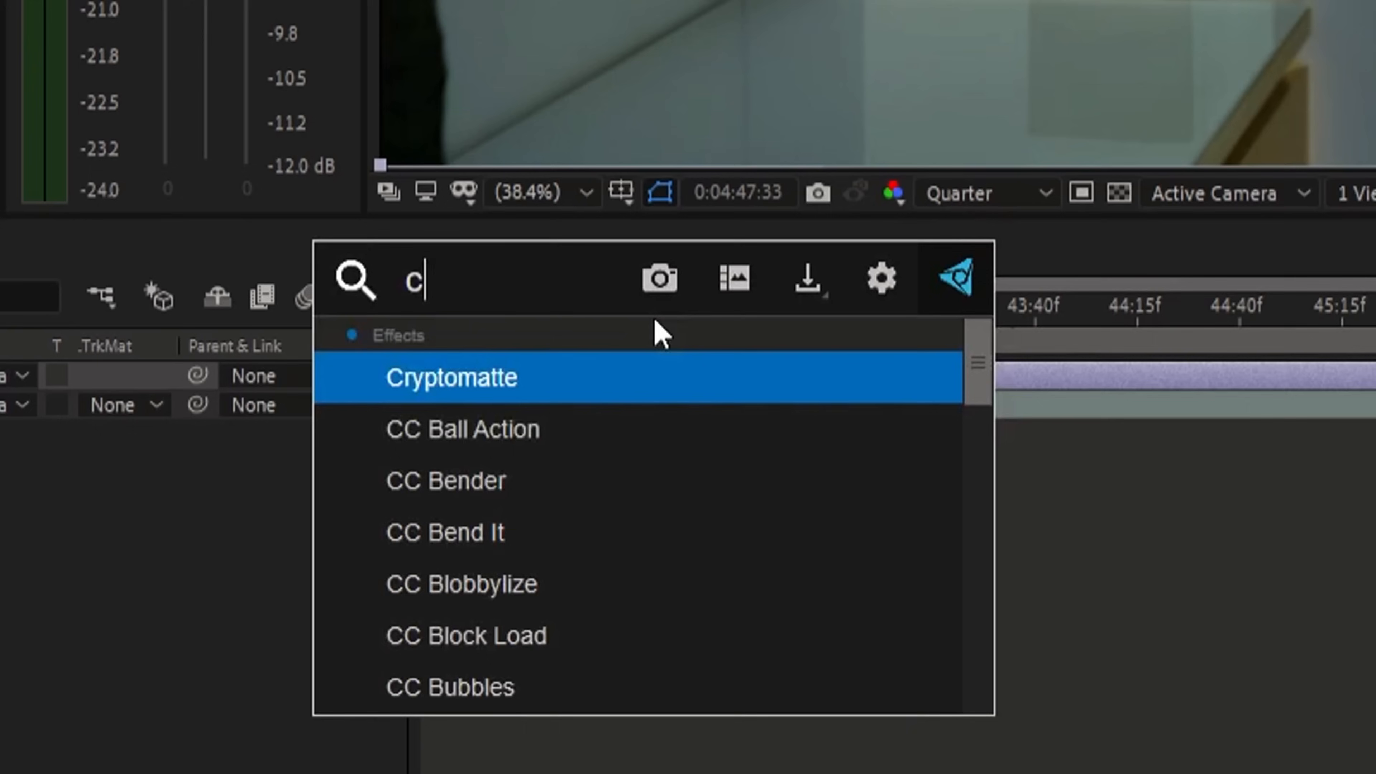
pyautogui.write('c vig')
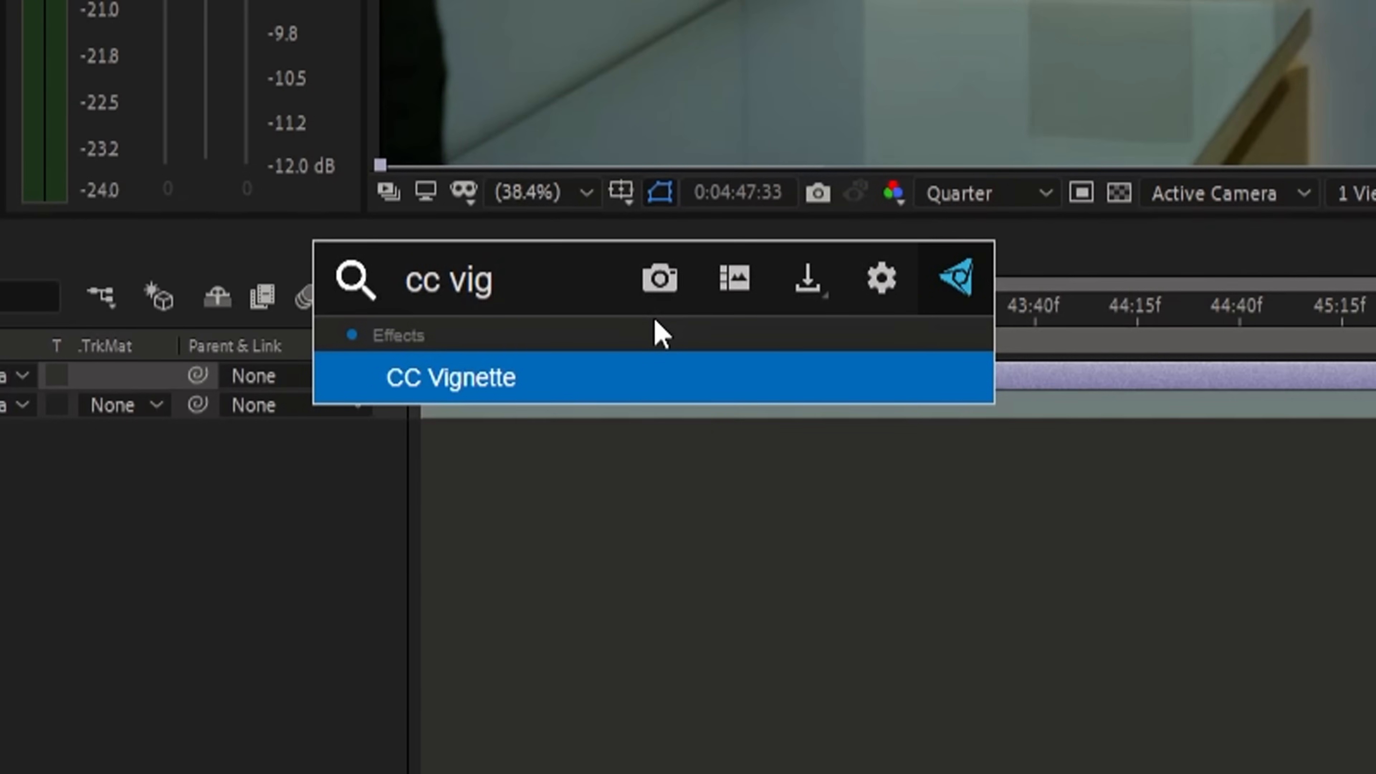
pyautogui.doubleClick(450, 376)
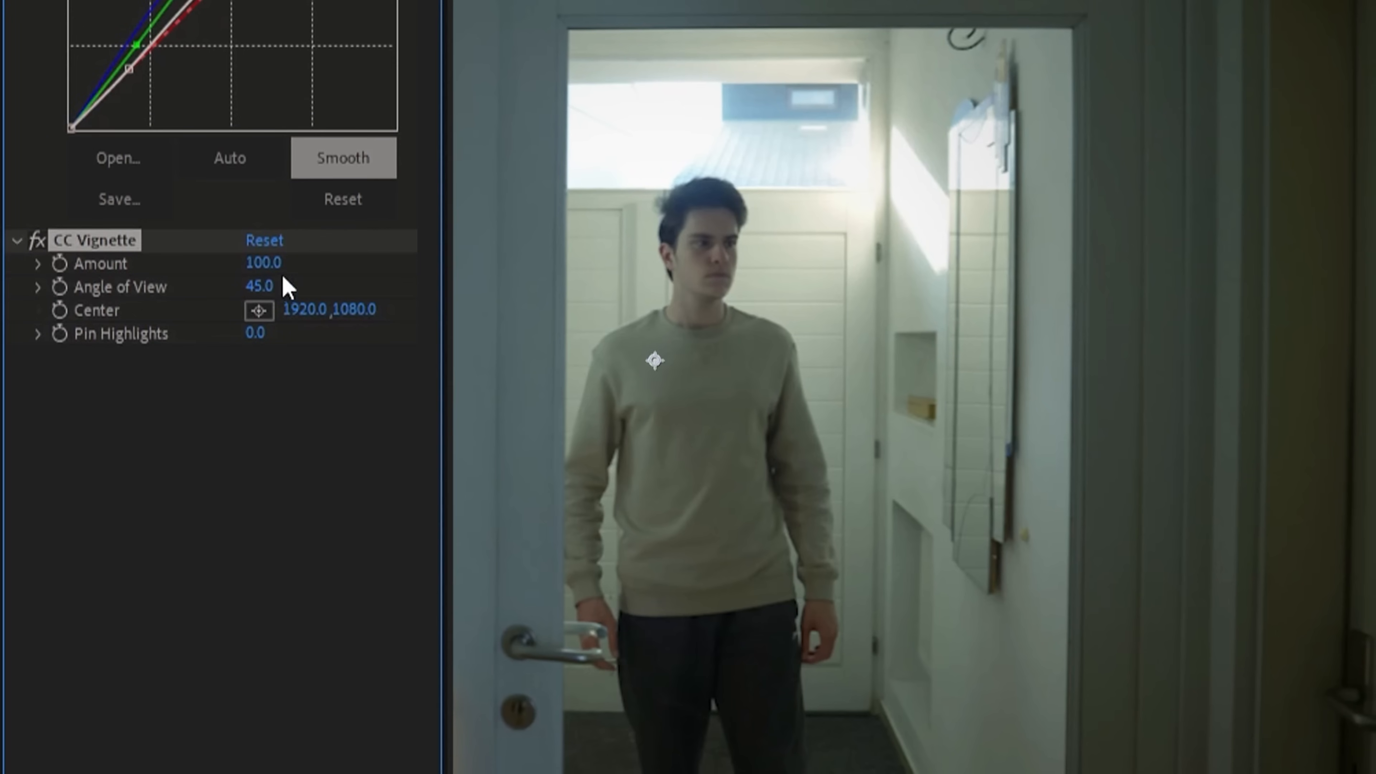
pyautogui.moveTo(263, 262); pyautogui.dragTo(298, 262)
pyautogui.write('ti')
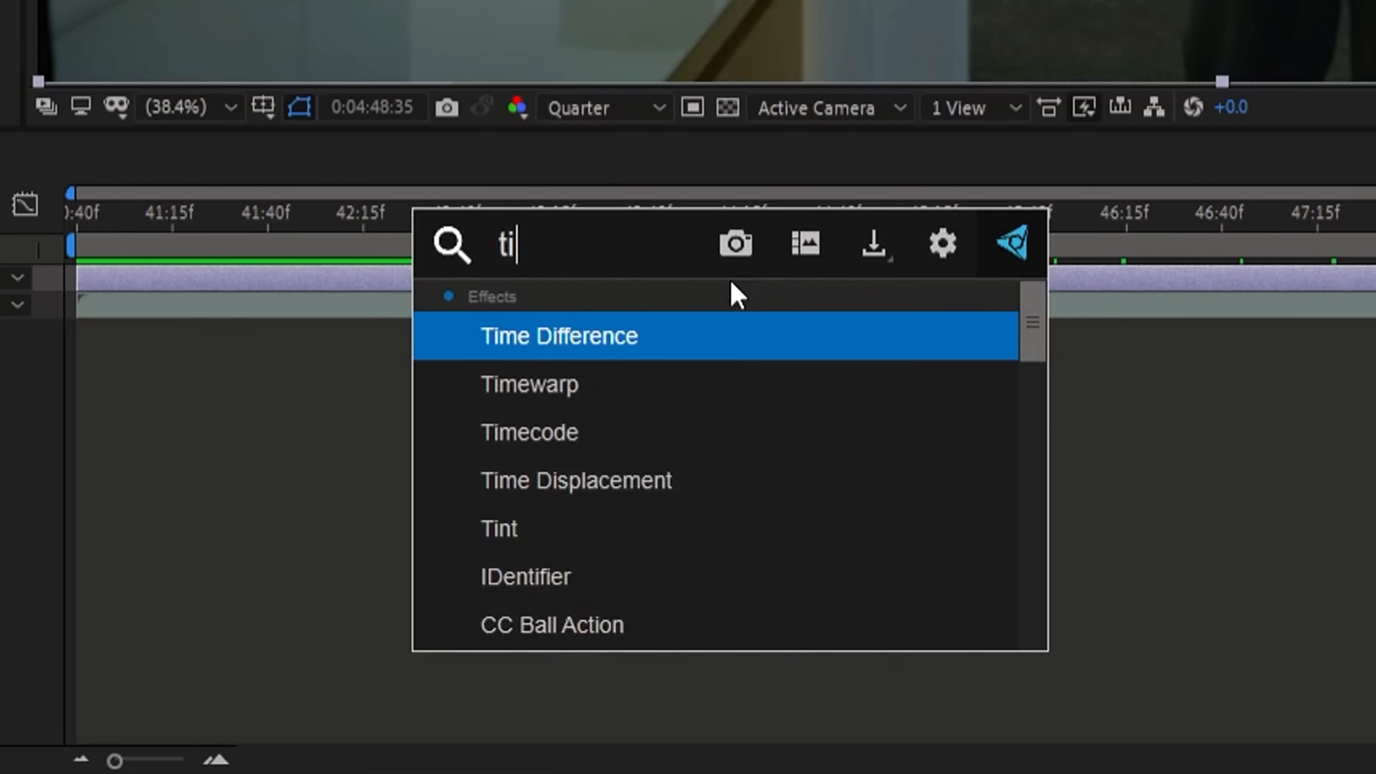
# Step: Apply Tint and set Map Black To to a dark blue for the shadows
pyautogui.doubleClick(497, 528)
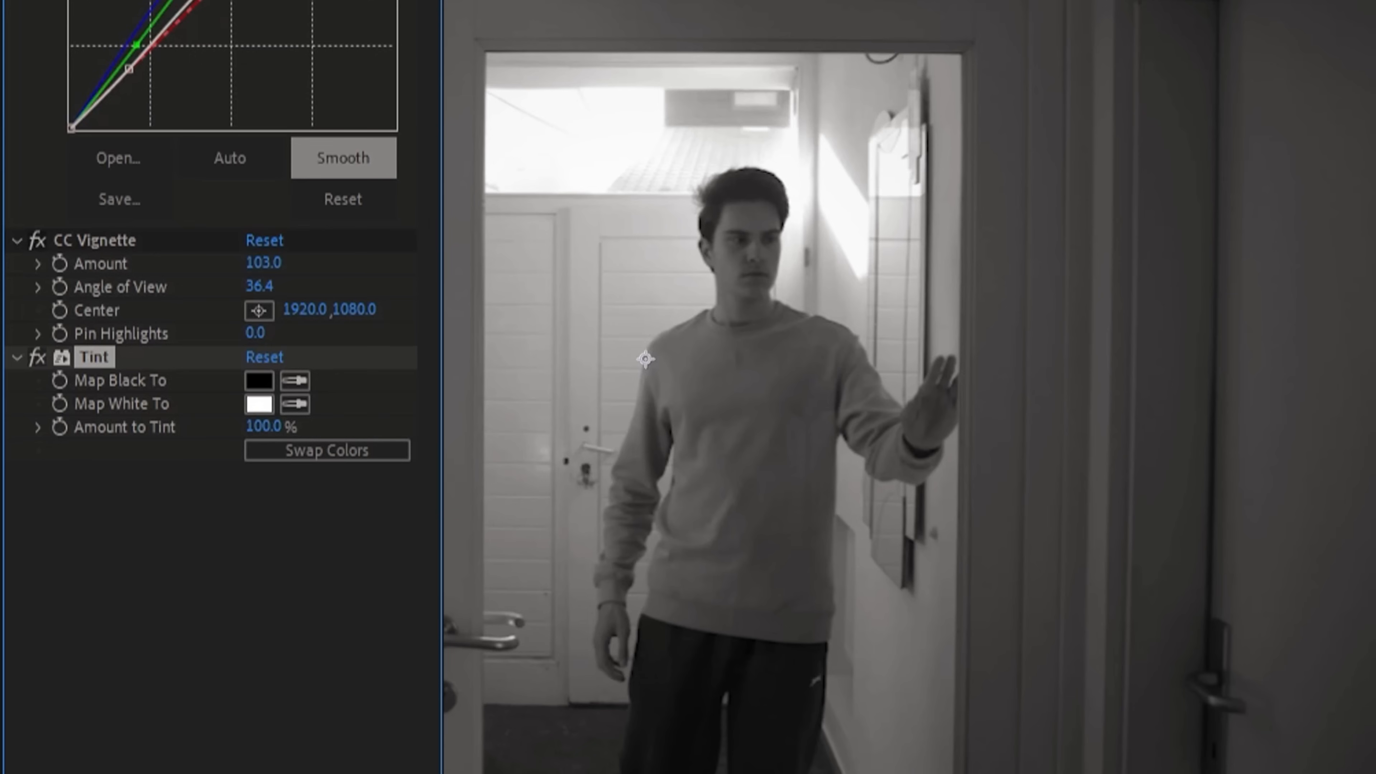
pyautogui.click(259, 379)
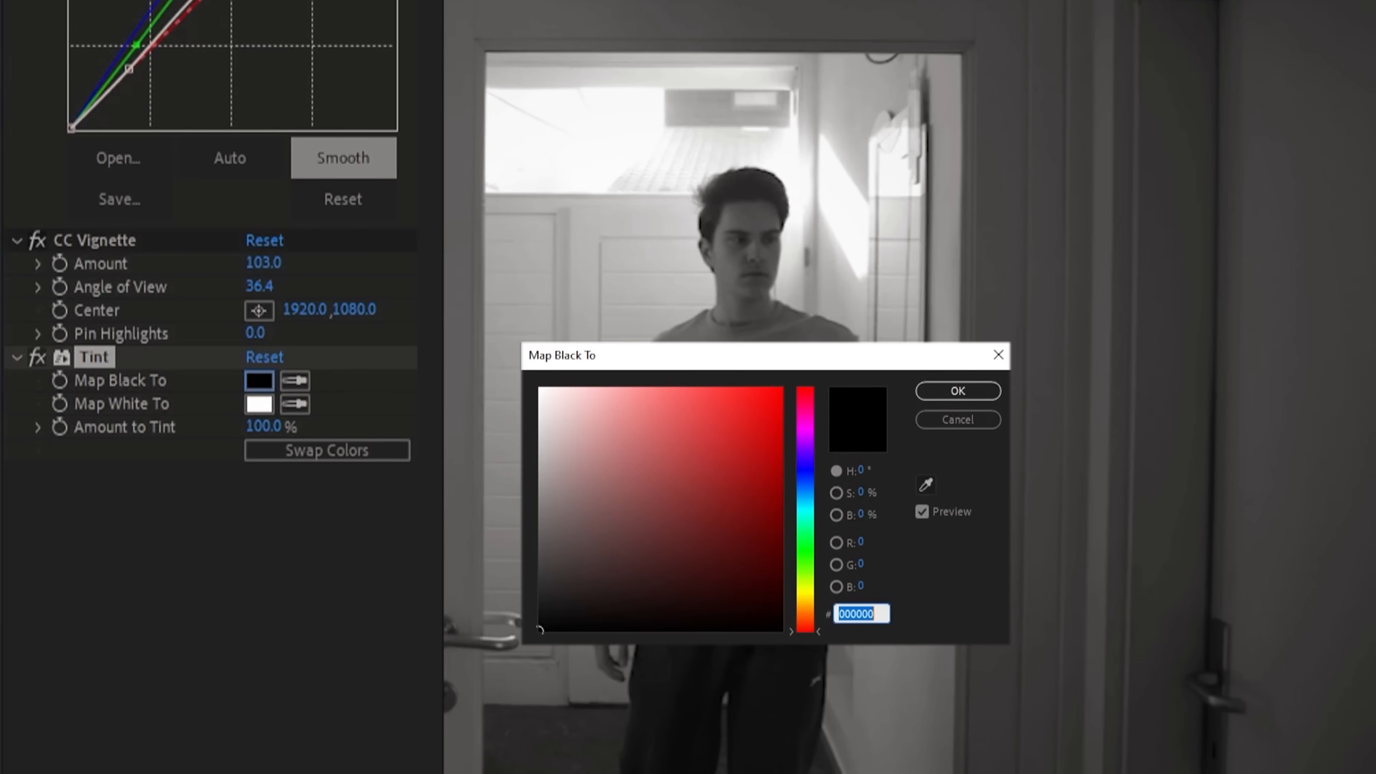
pyautogui.click(771, 504)
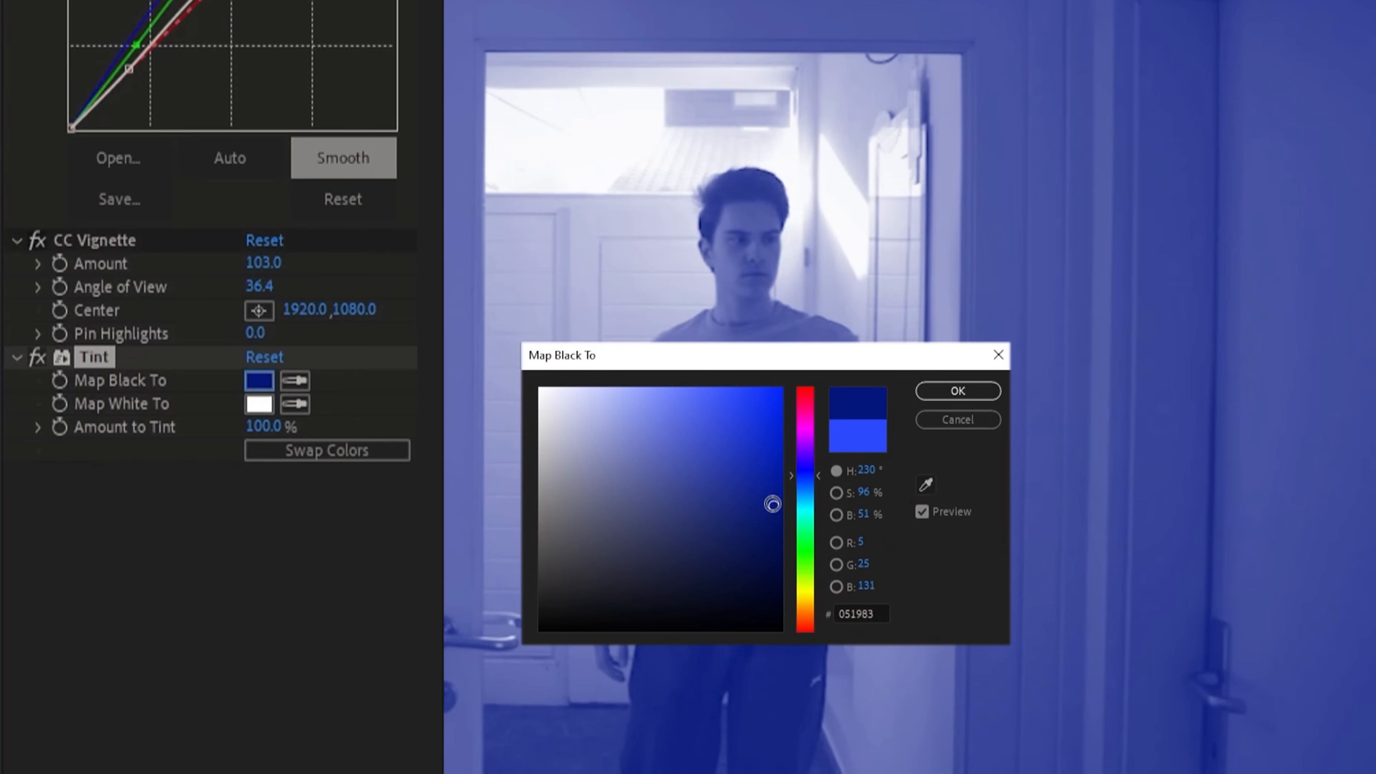
pyautogui.click(955, 390)
pyautogui.write('cc radi')
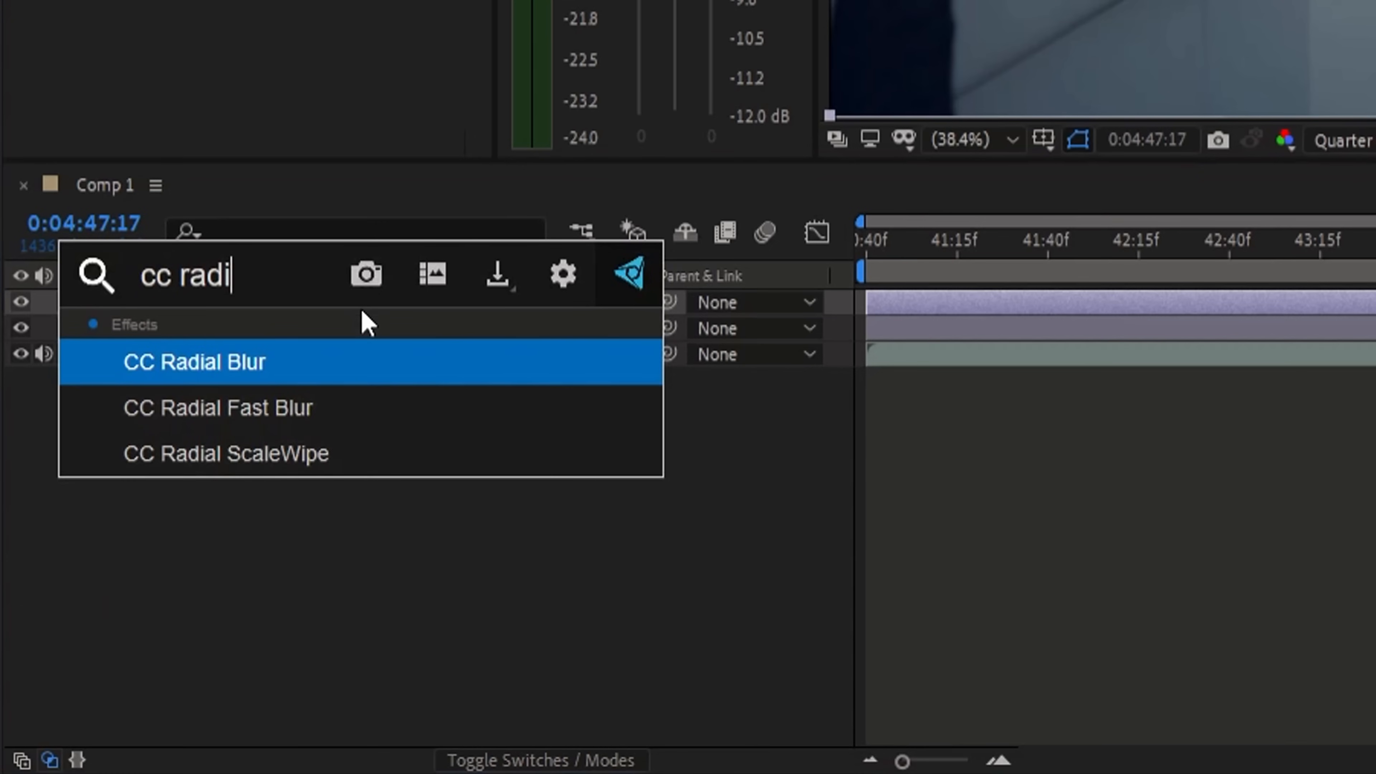
# Step: Set CC Radial Fast Blur Amount to 65 and choose a Zoom mode
pyautogui.write('a')
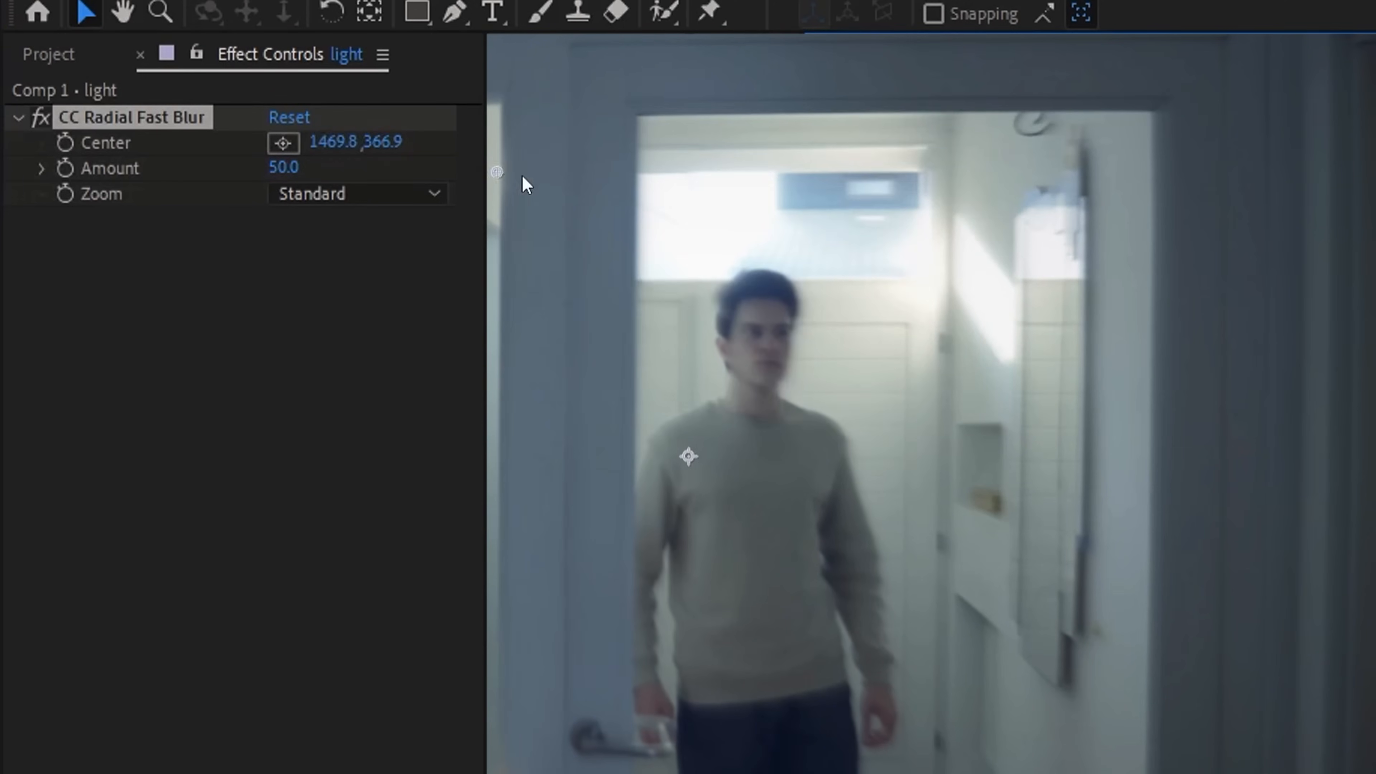
pyautogui.click(355, 194)
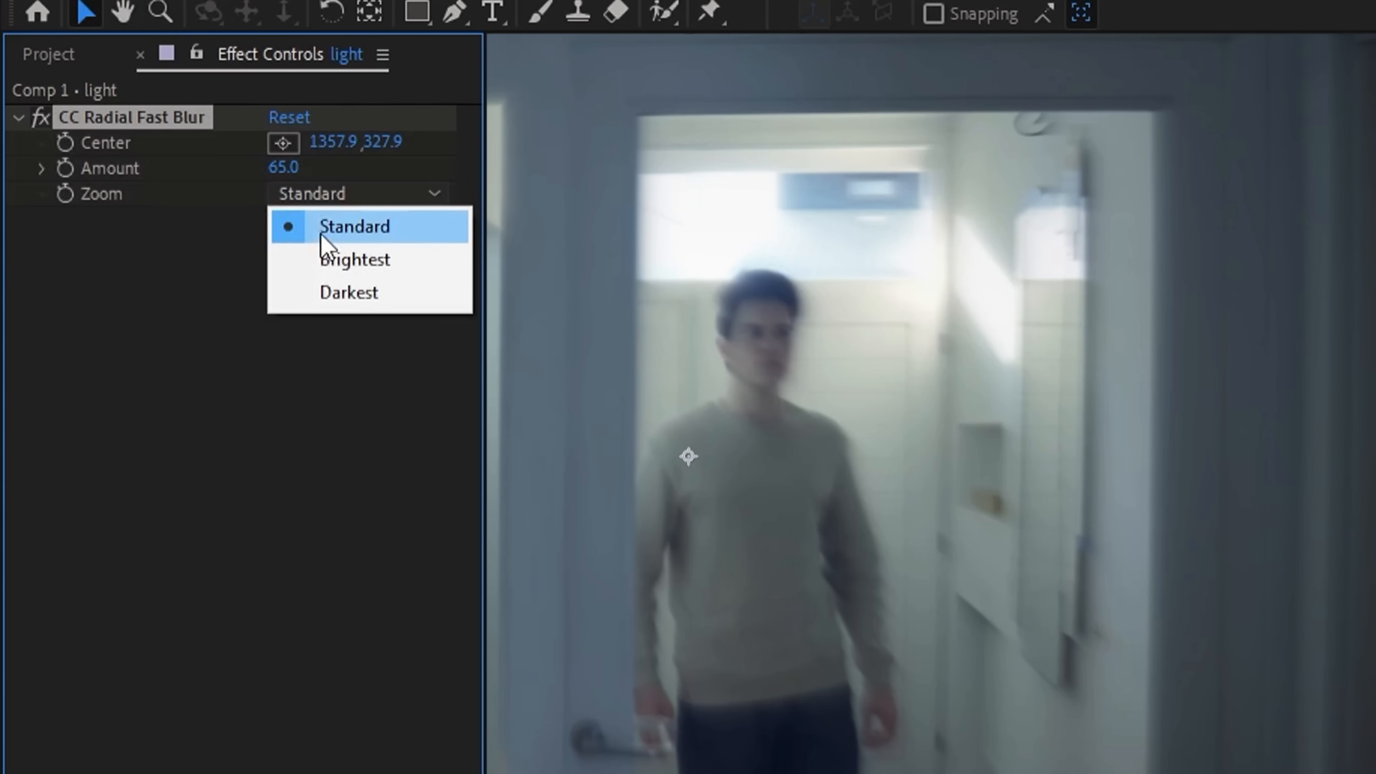
pyautogui.click(355, 259)
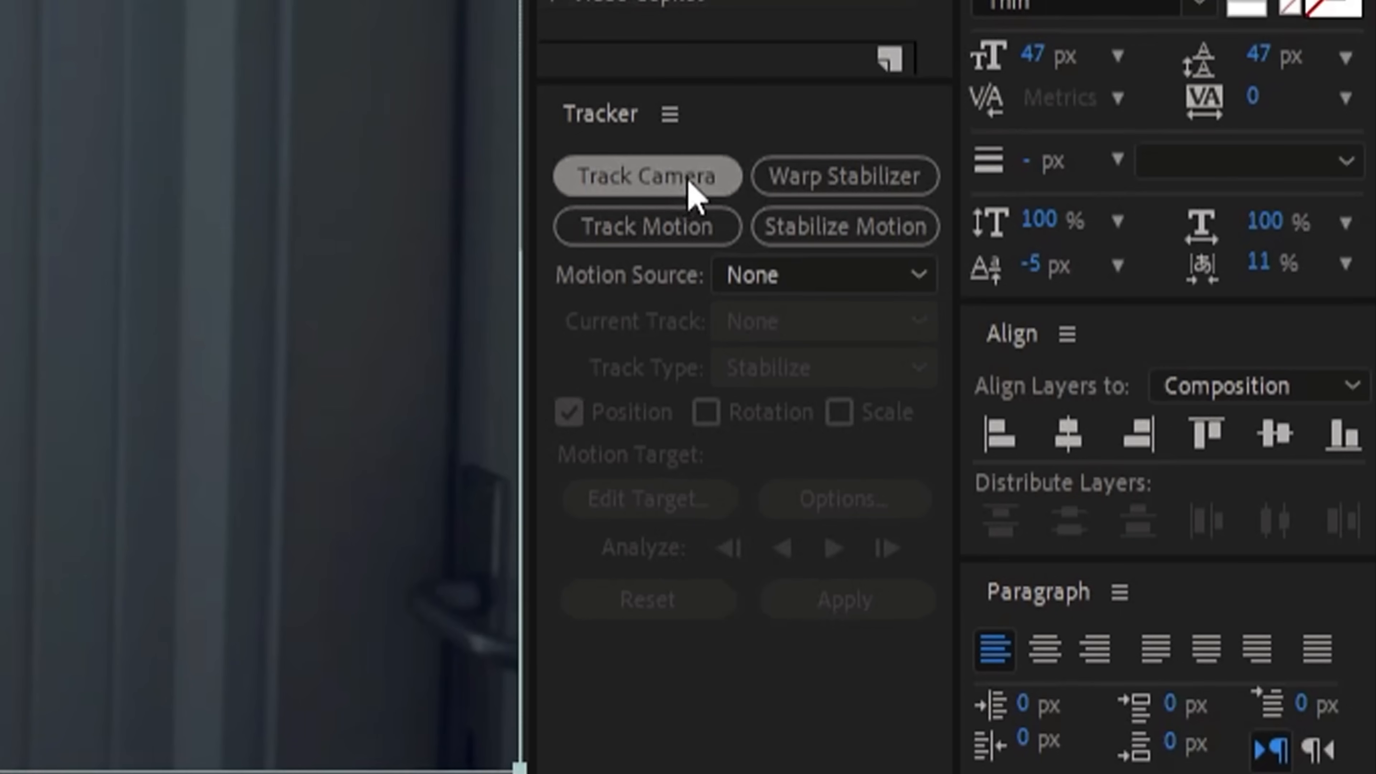
# Step: Track Camera on the main shot and Create Solid and Camera from the selected track points
pyautogui.click(646, 176)
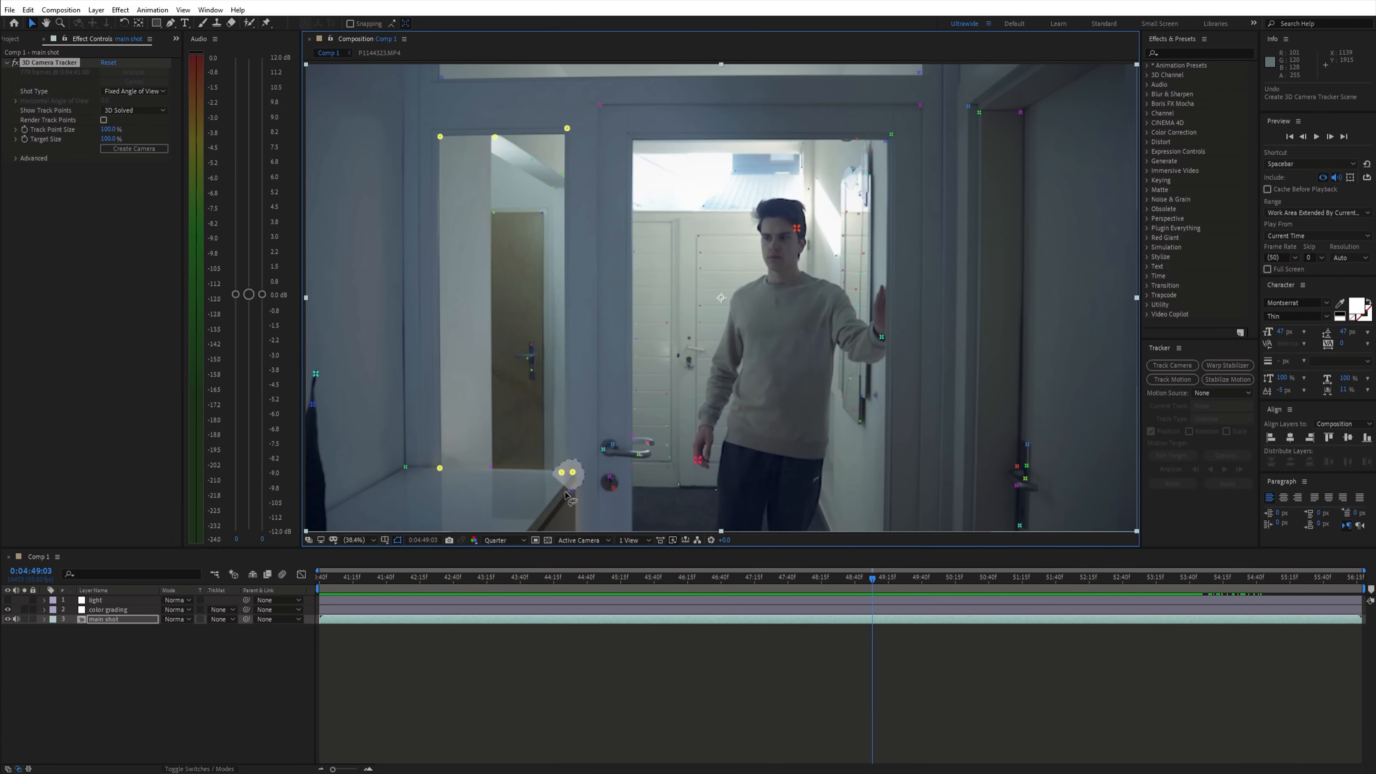
pyautogui.rightClick(571, 478)
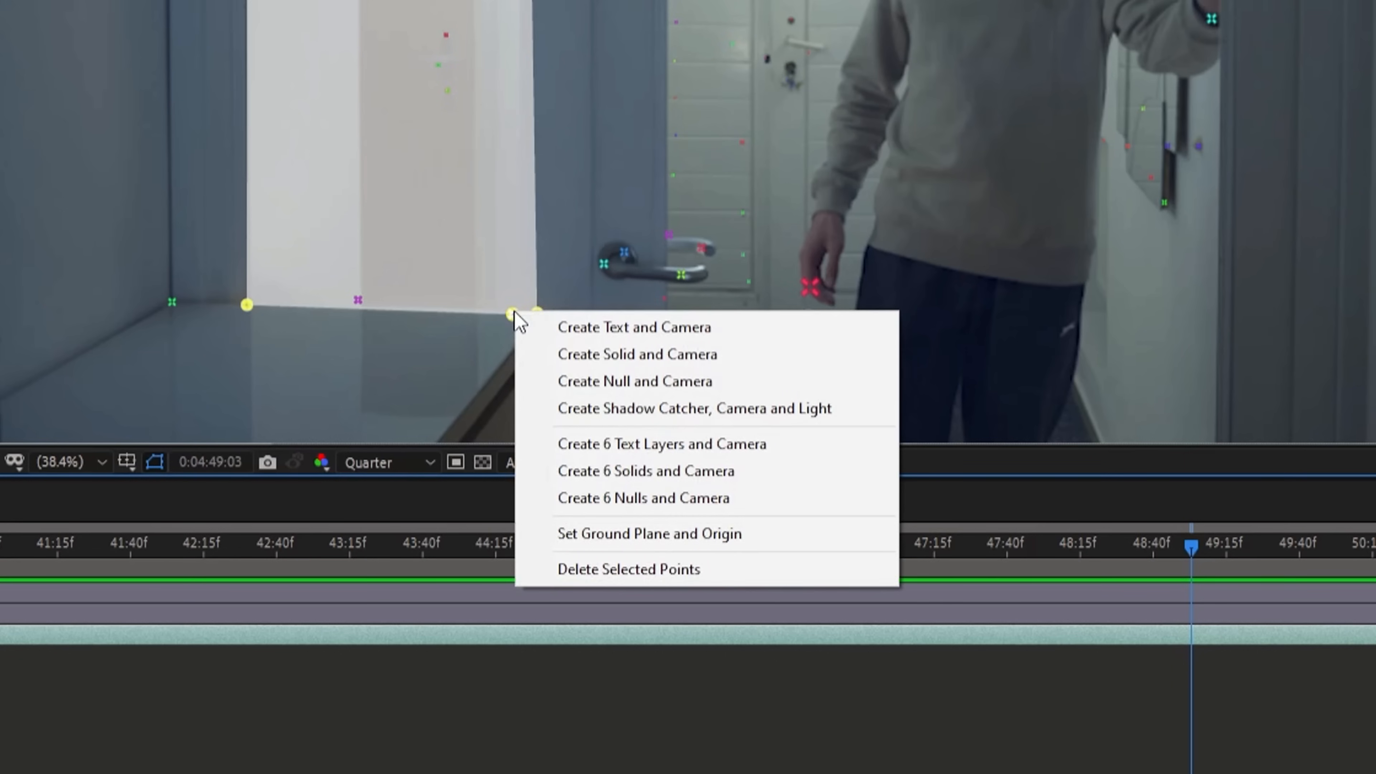
pyautogui.click(648, 533)
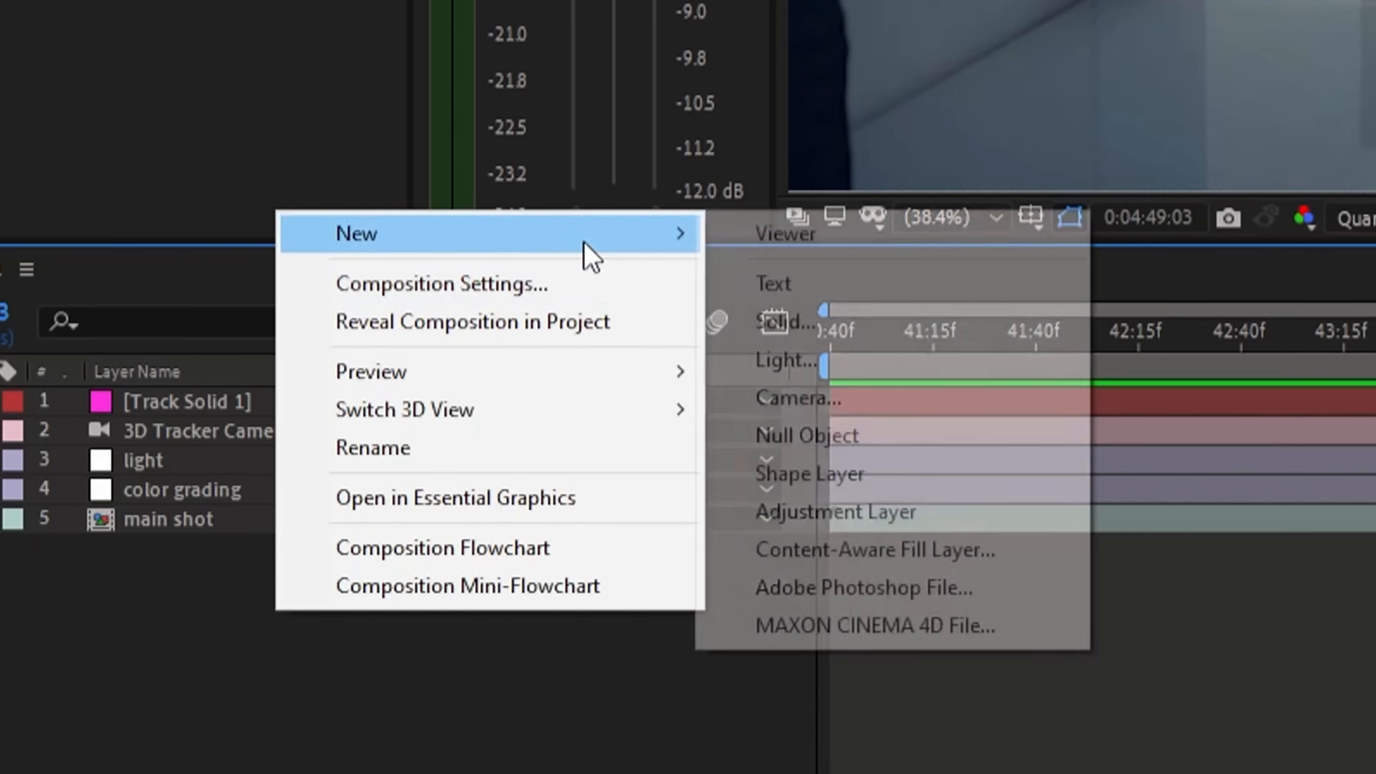
# Step: Add a new light and set its type to Point
pyautogui.click(786, 360)
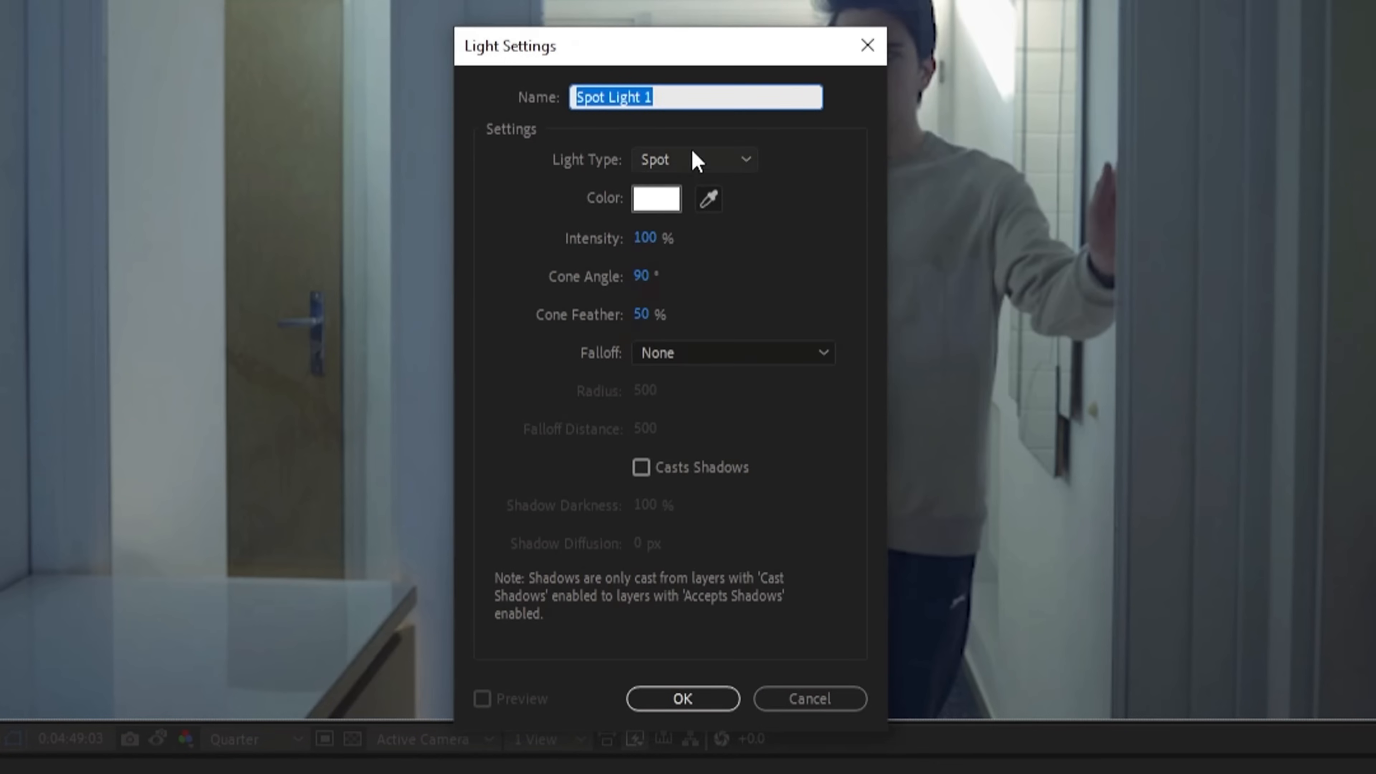
pyautogui.click(693, 159)
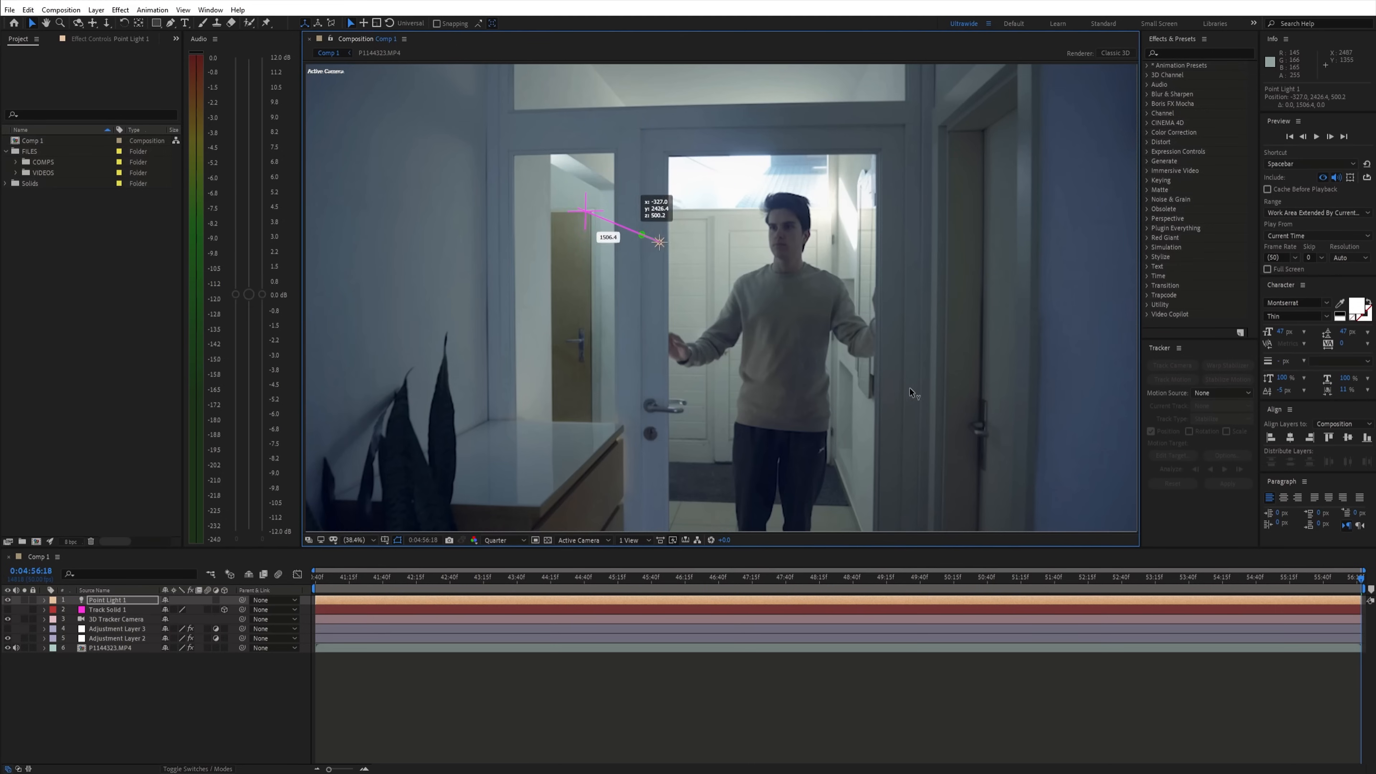
pyautogui.click(877, 576)
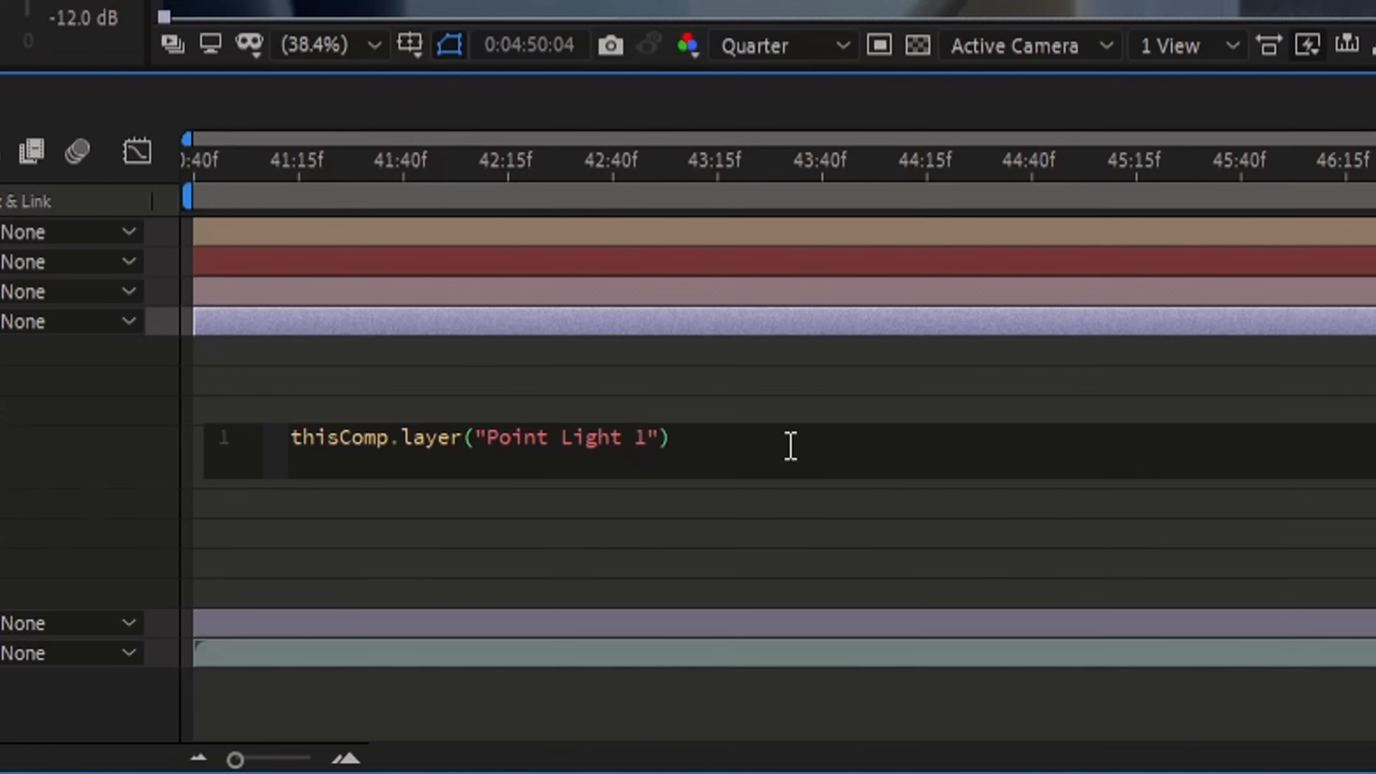
# Step: Enter the expression thisComp.layer("Point Light 1").toComp([0,0,0]) on the property
pyautogui.write('.toComp([')
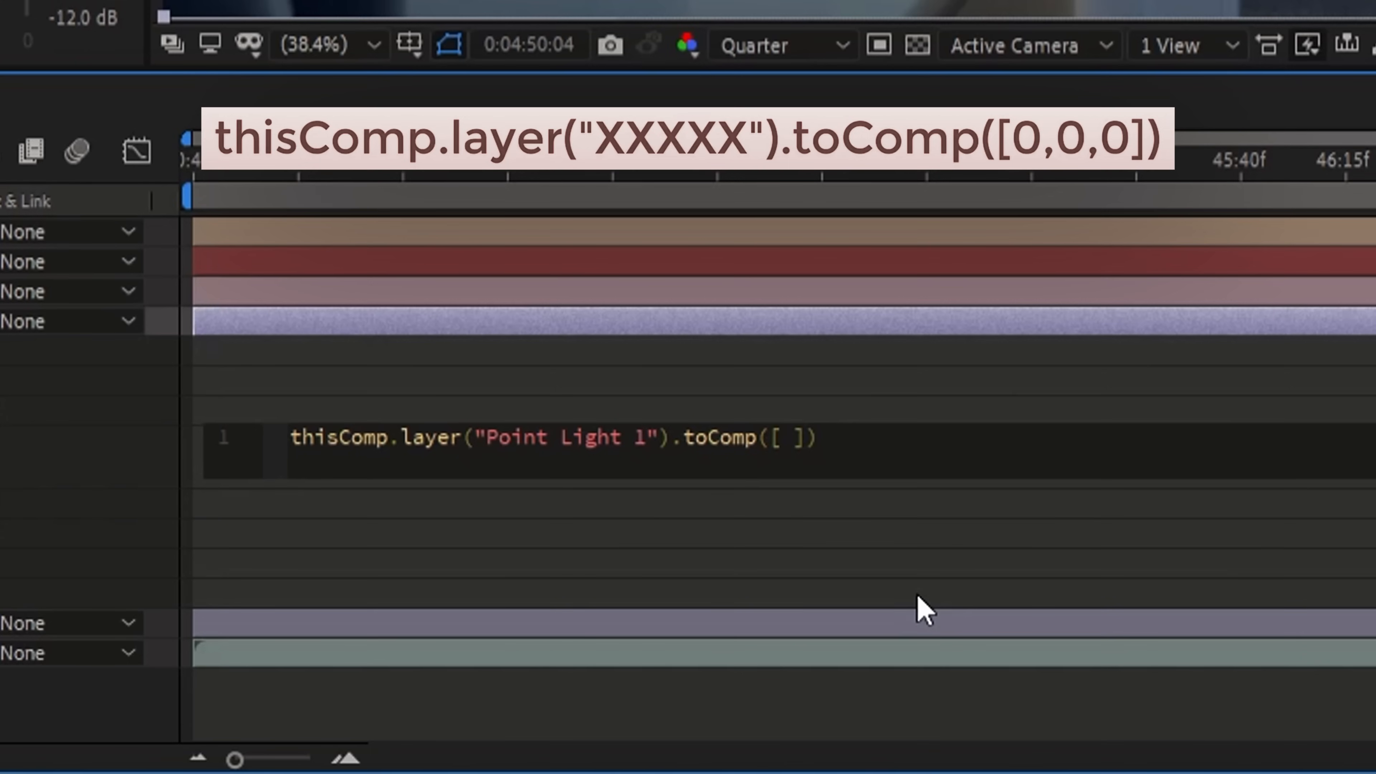
pyautogui.write('0,0,0')
pyautogui.write('shine')
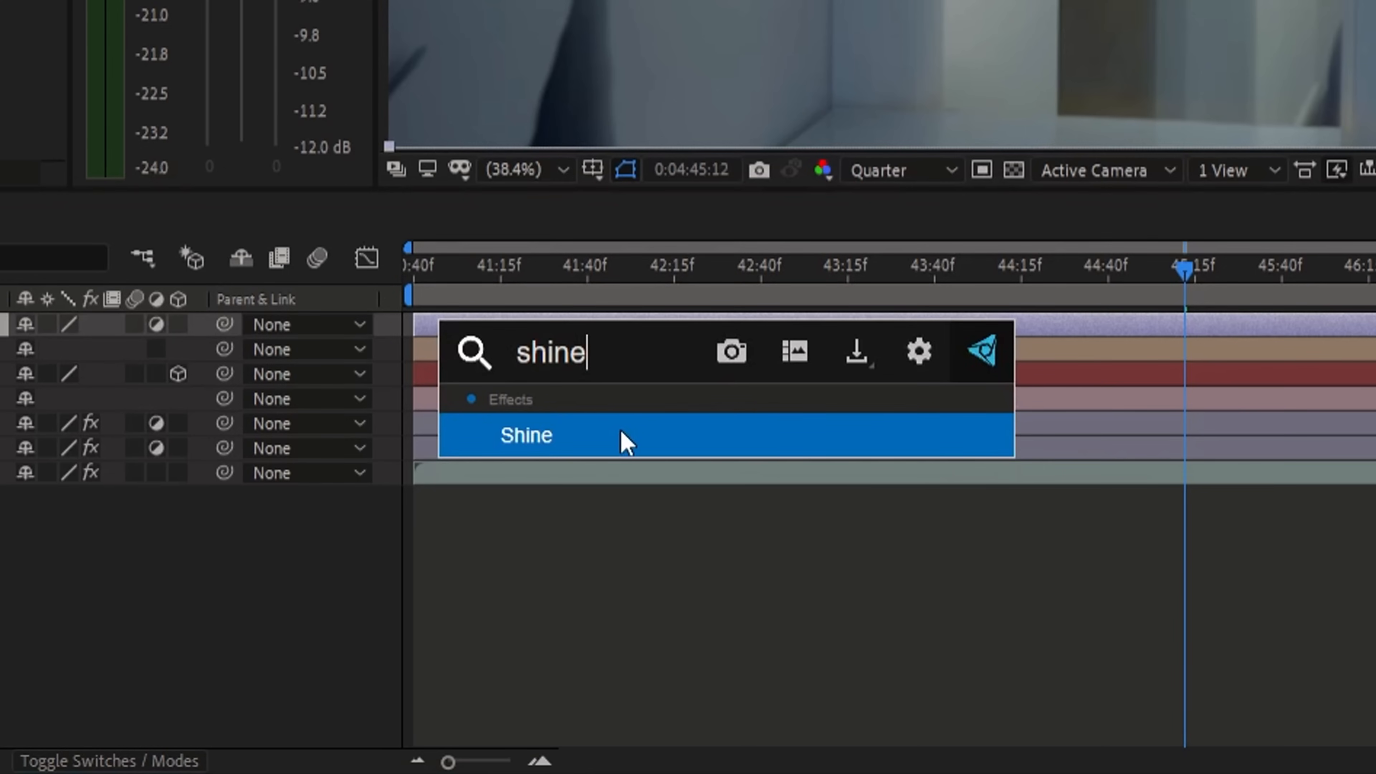
# Step: Apply Shine to the Shine layer and choose a warm Colorize scheme for the rays
pyautogui.doubleClick(525, 435)
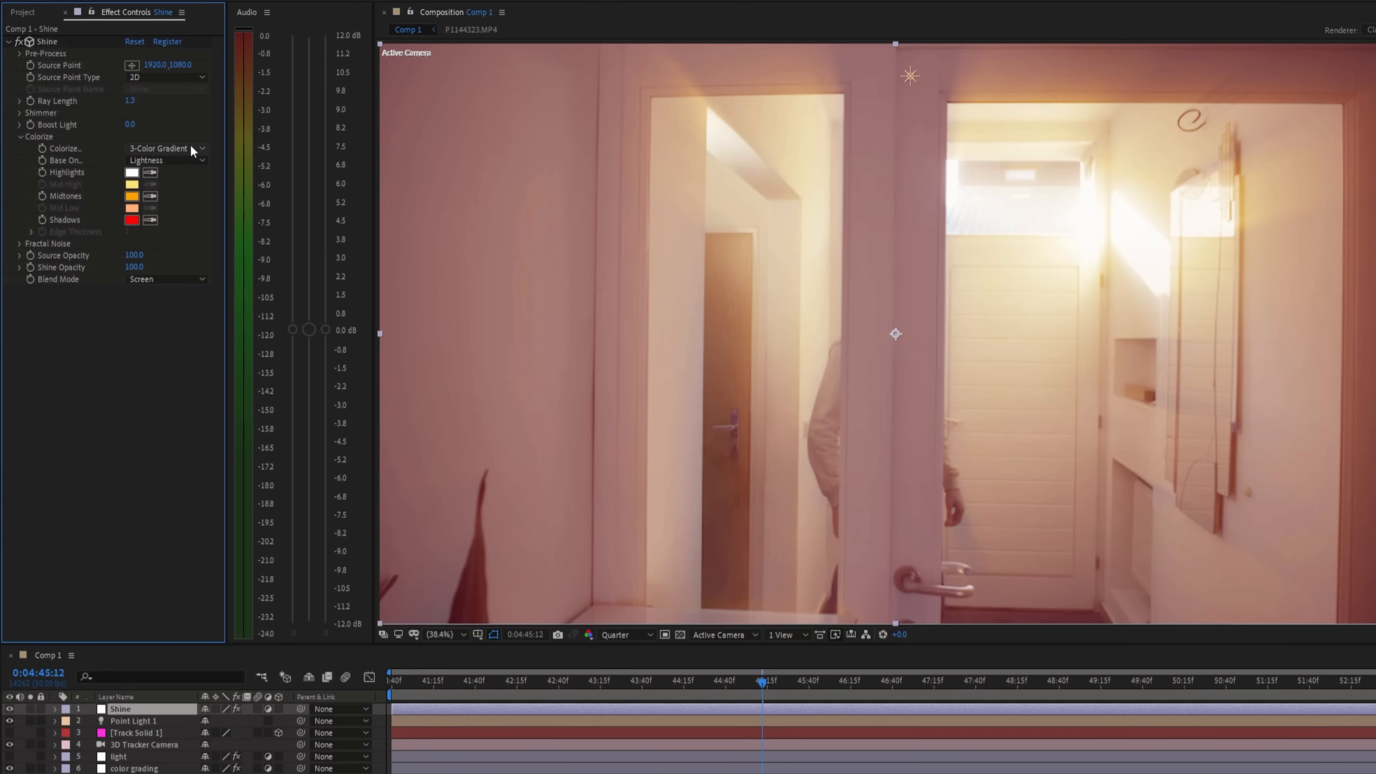
pyautogui.click(163, 148)
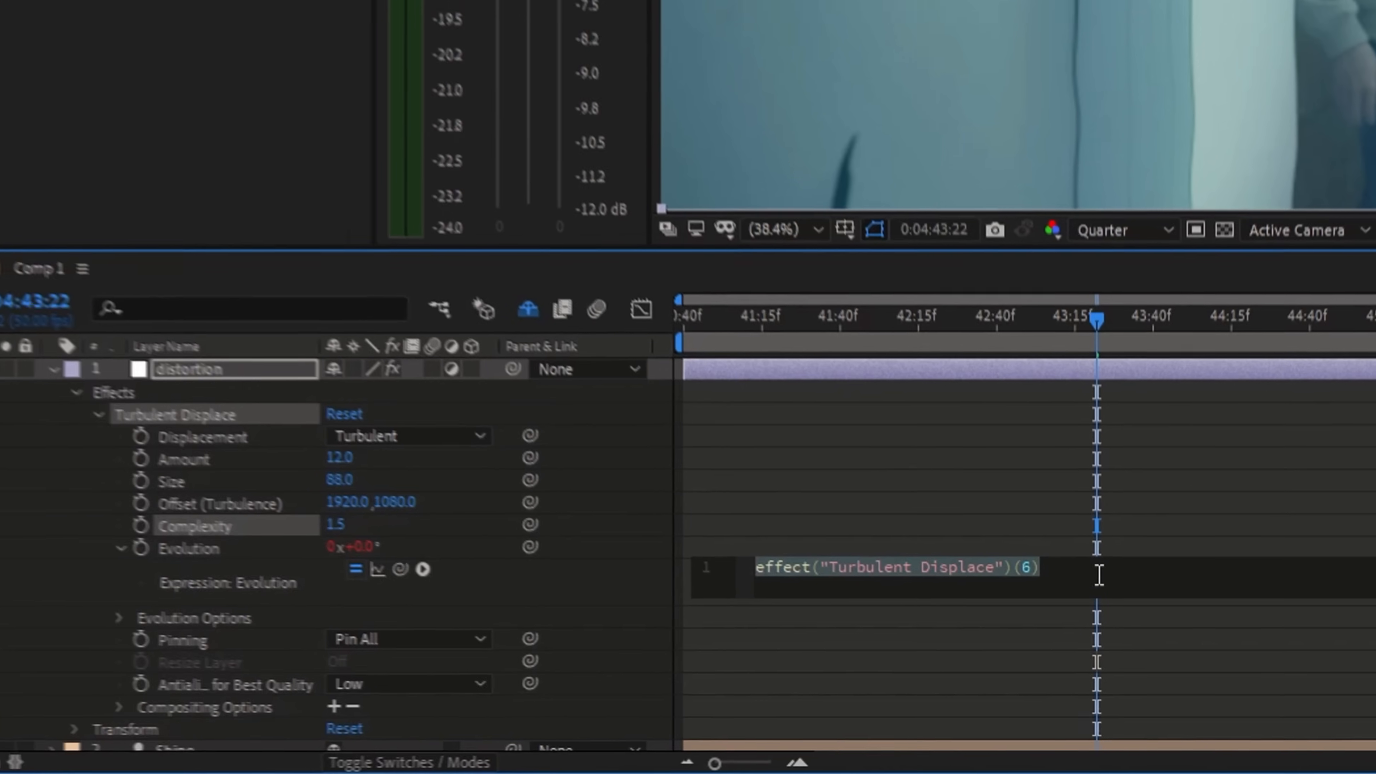
# Step: Enter time*200 as the Turbulent Displace evolution expression
pyautogui.write('time*')
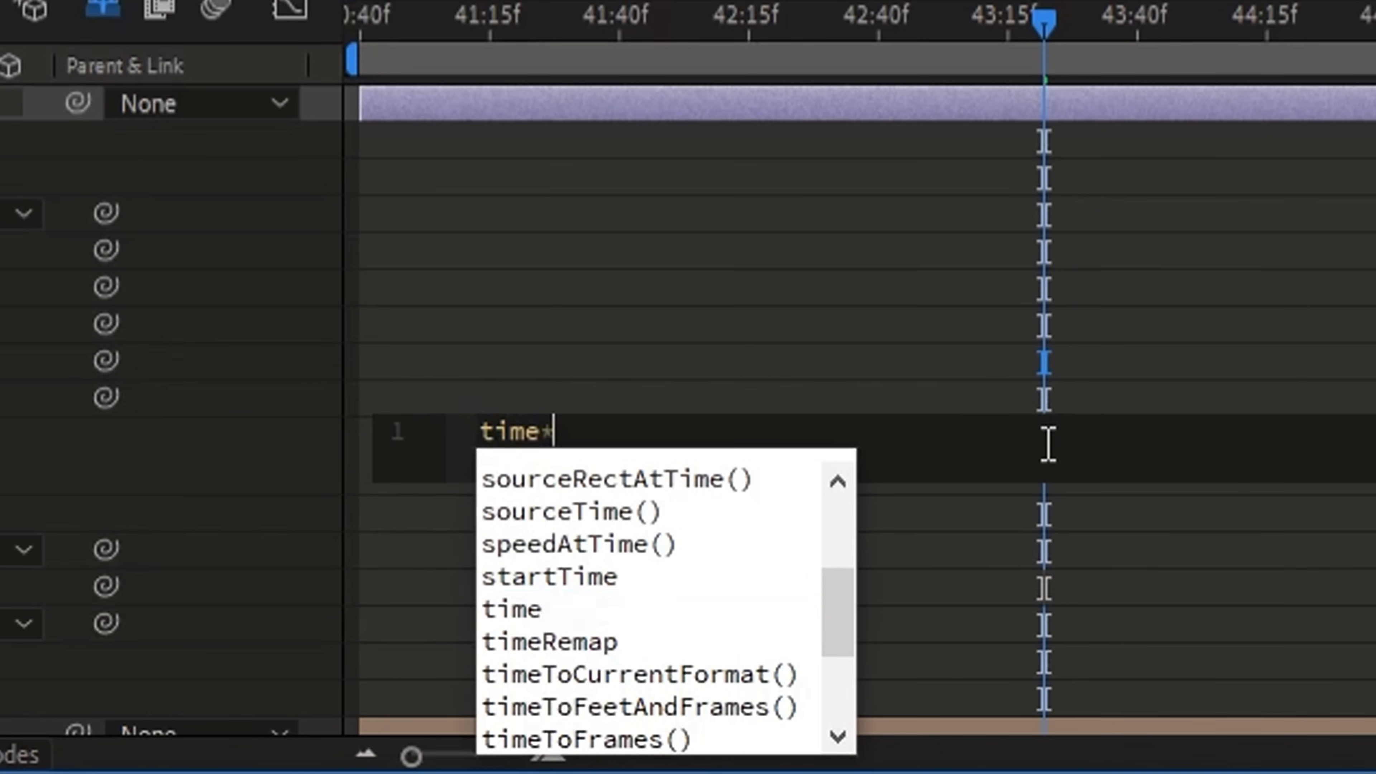
pyautogui.write('200')
pyautogui.write('particle')
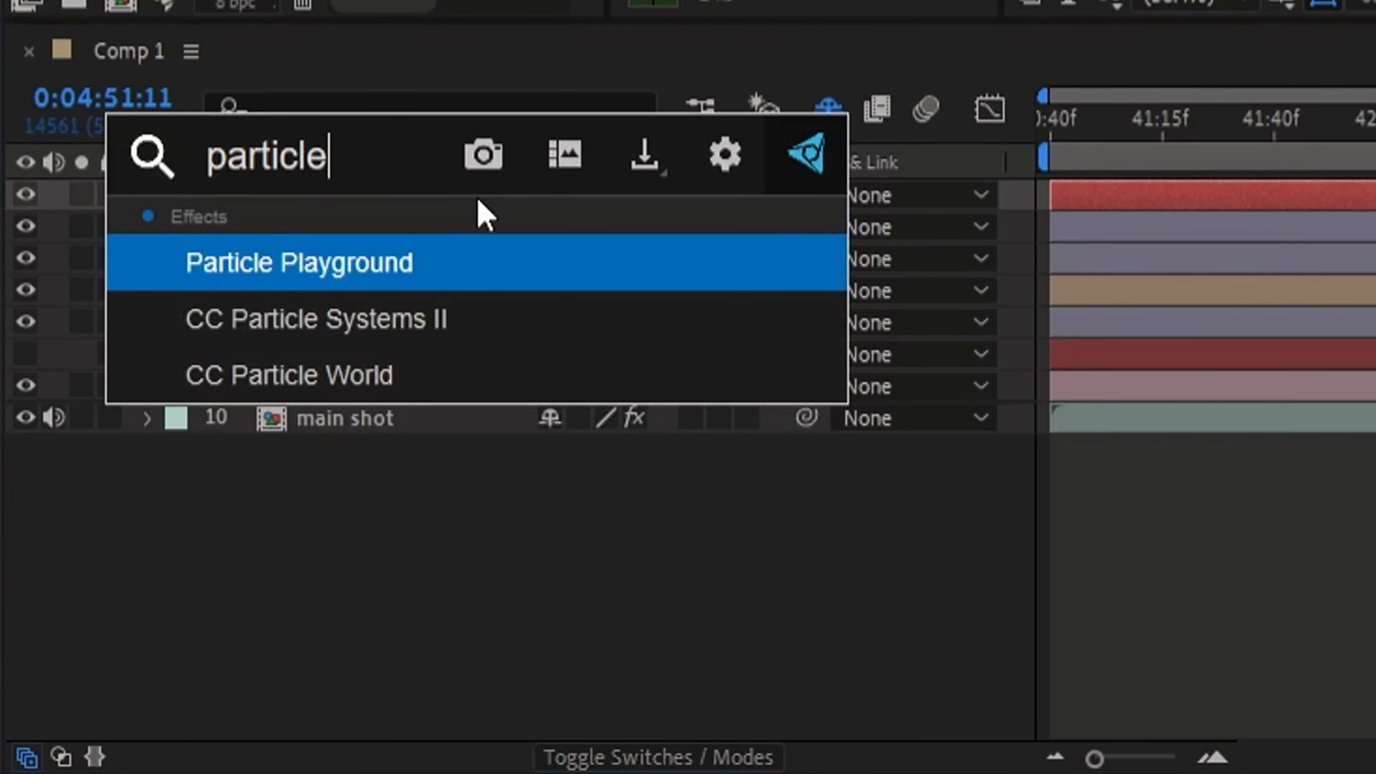
# Step: Apply CC Particle World with Faded Sphere particles, a widened producer radius and Fractal Omni animation
pyautogui.doubleClick(287, 375)
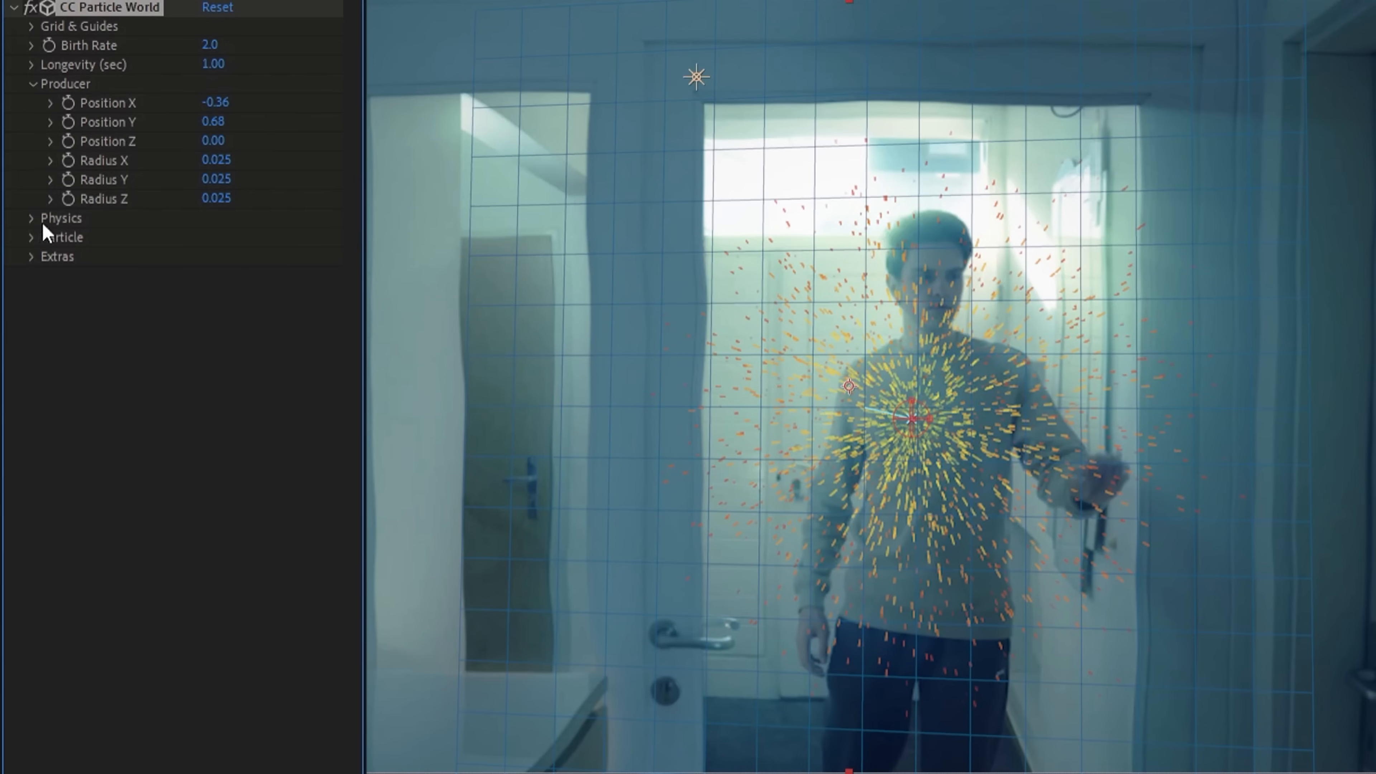
pyautogui.click(267, 449)
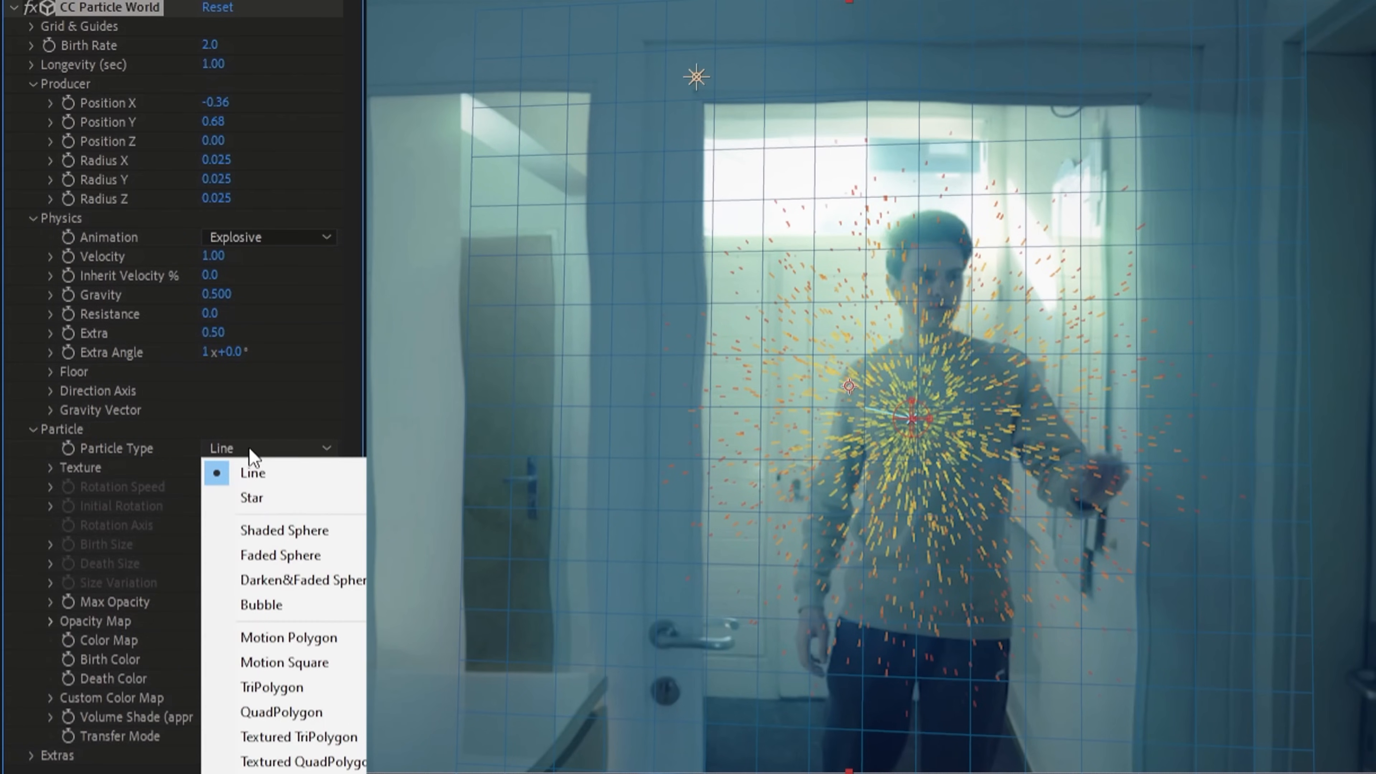
pyautogui.click(281, 555)
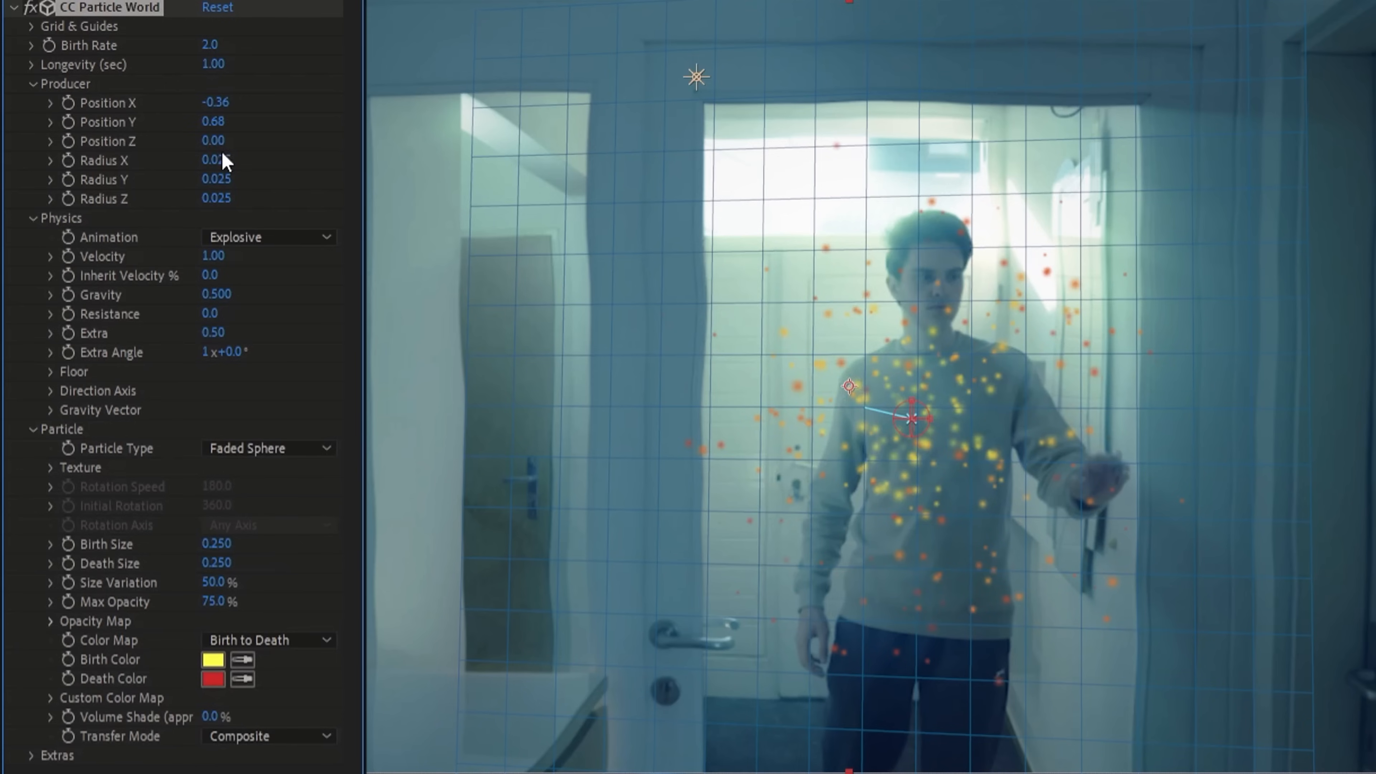
pyautogui.moveTo(216, 160); pyautogui.dragTo(237, 160)
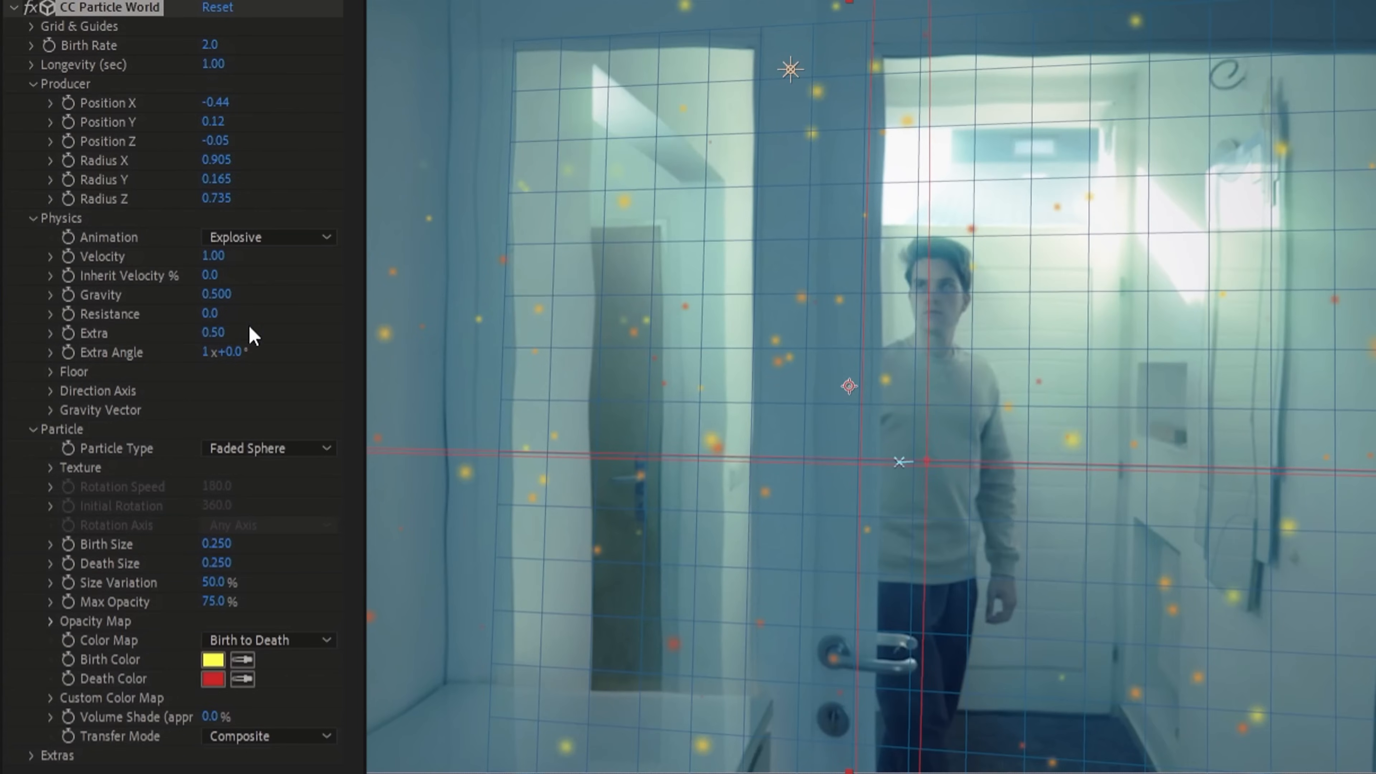
pyautogui.click(269, 235)
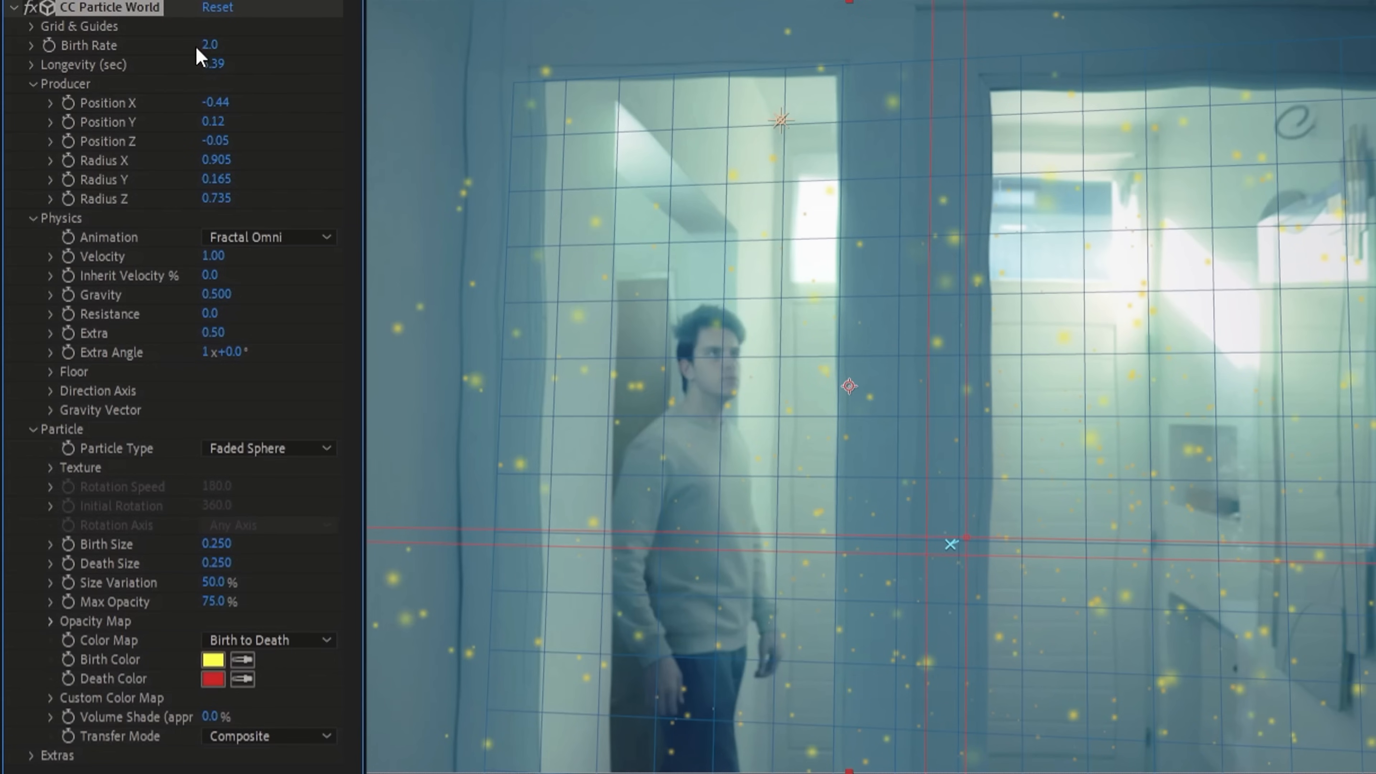
# Step: Lower the birth rate, set a pale cyan birth colour and look up CC Vector Blur
pyautogui.moveTo(209, 44); pyautogui.dragTo(209, 63)
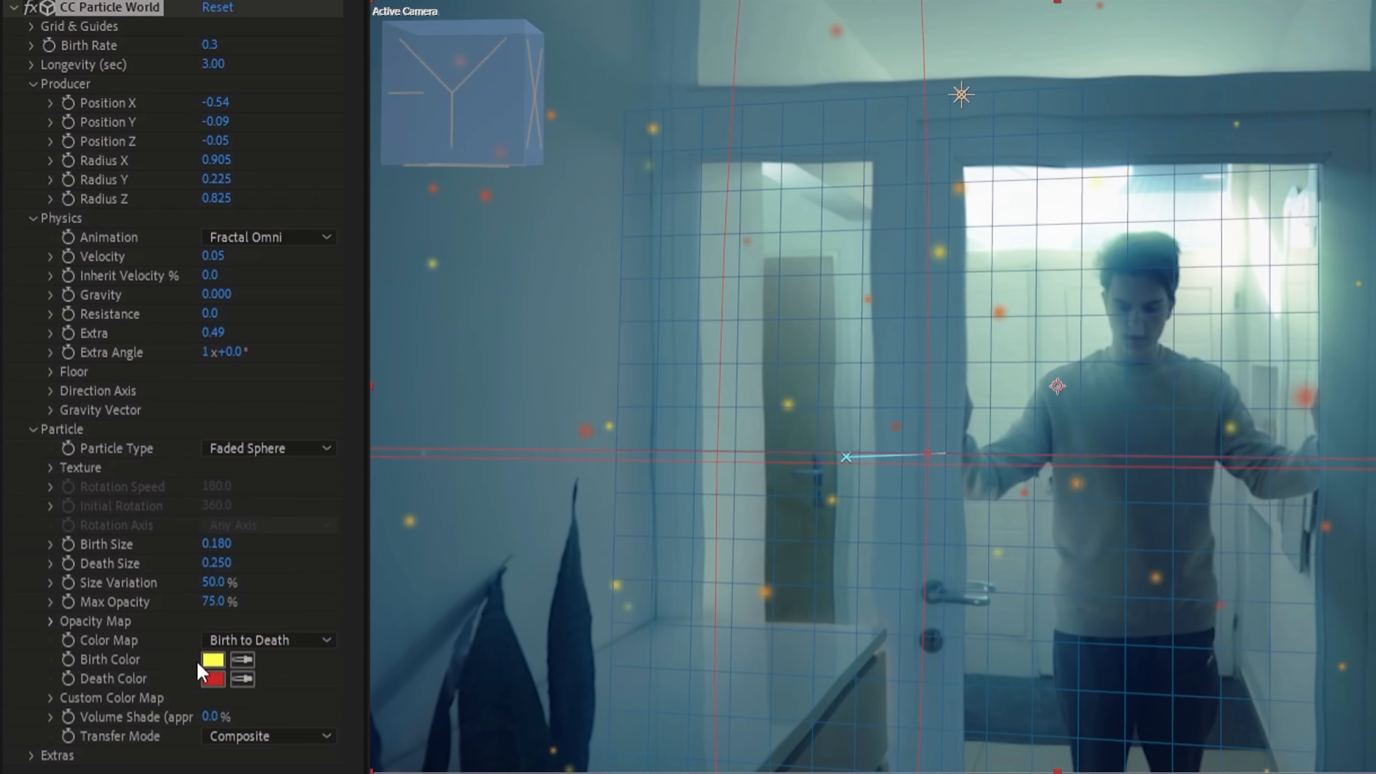
pyautogui.click(212, 659)
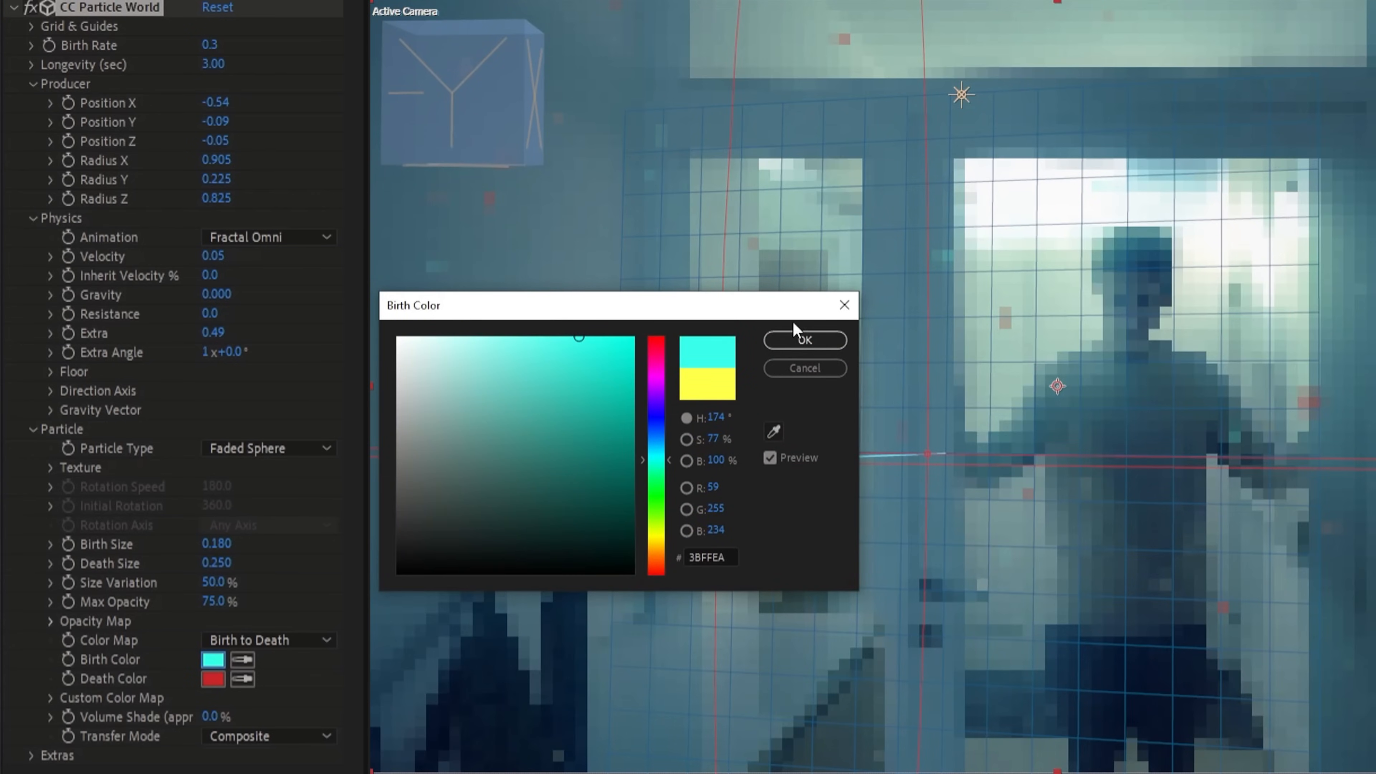
pyautogui.click(803, 340)
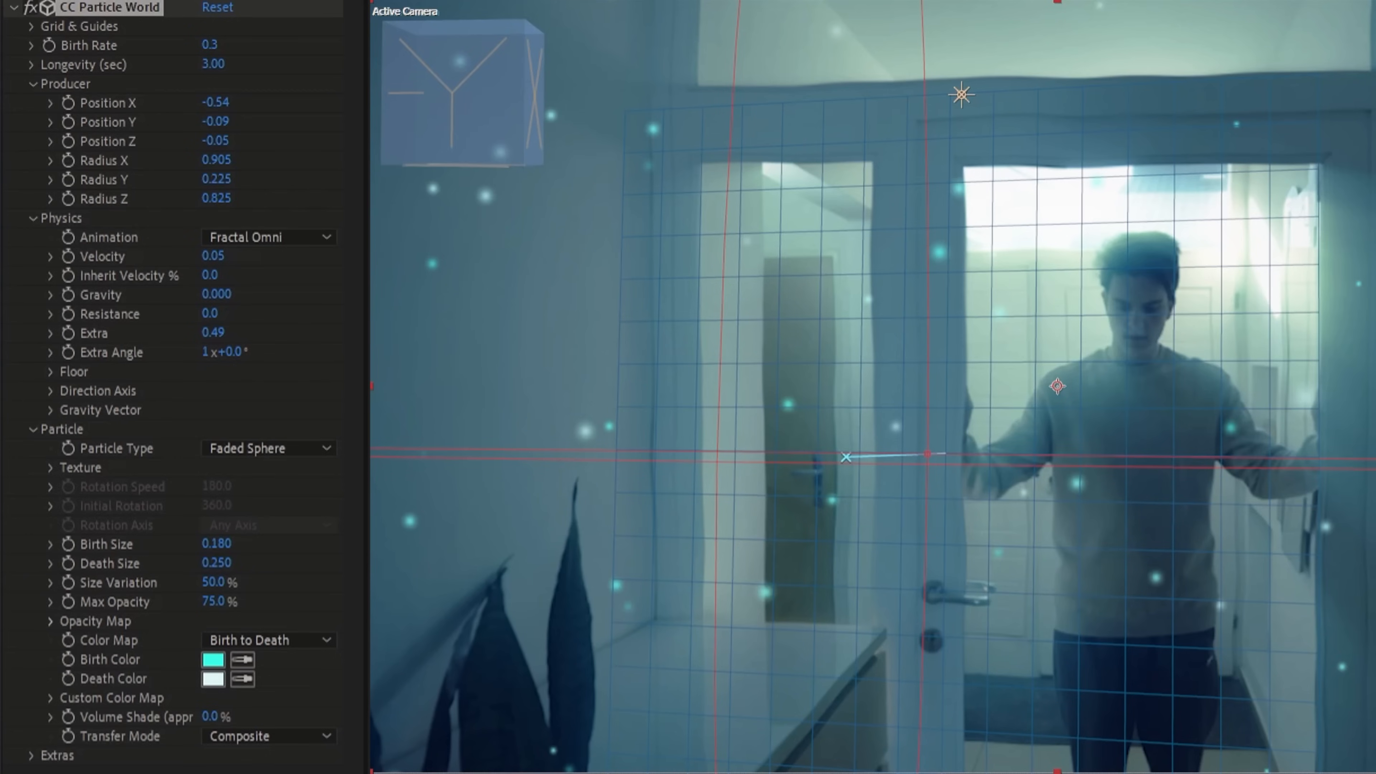
pyautogui.write('vecto')
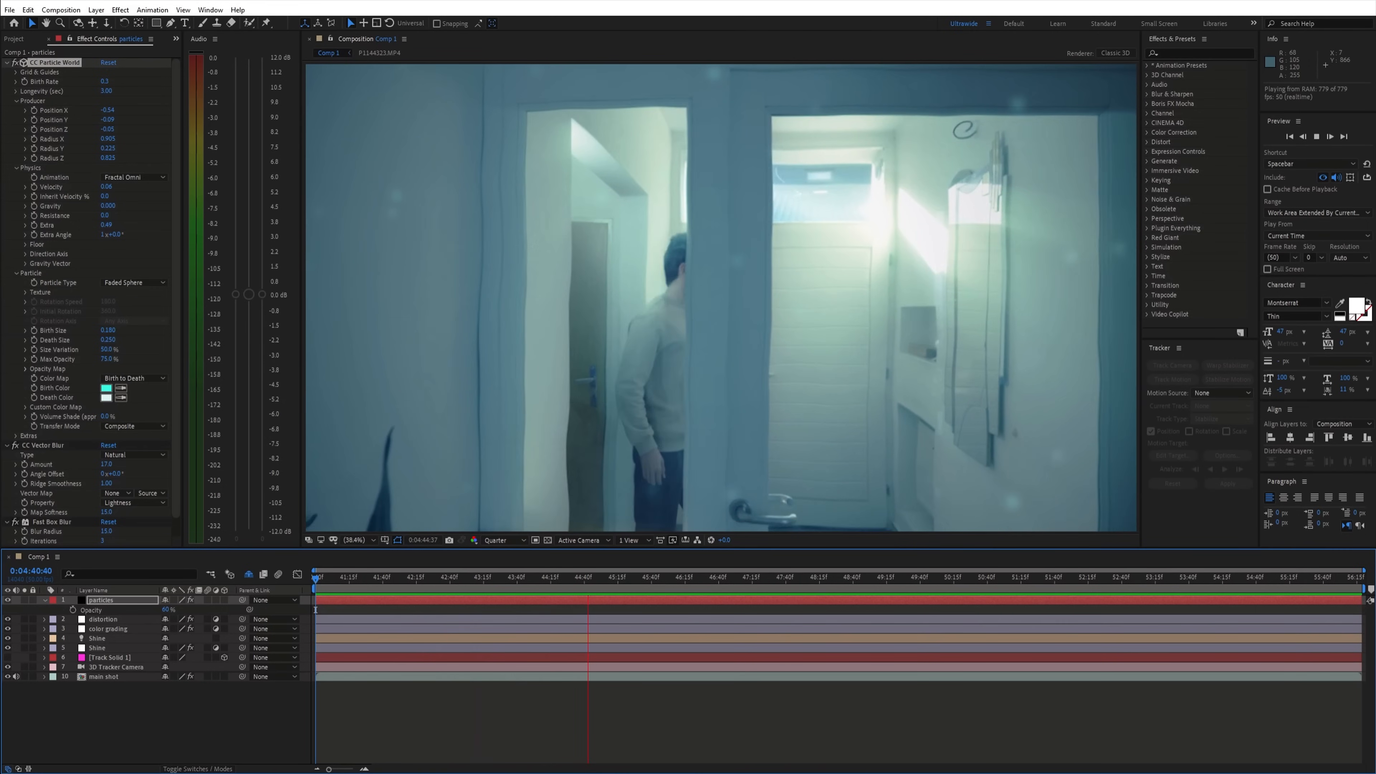
pyautogui.click(719, 576)
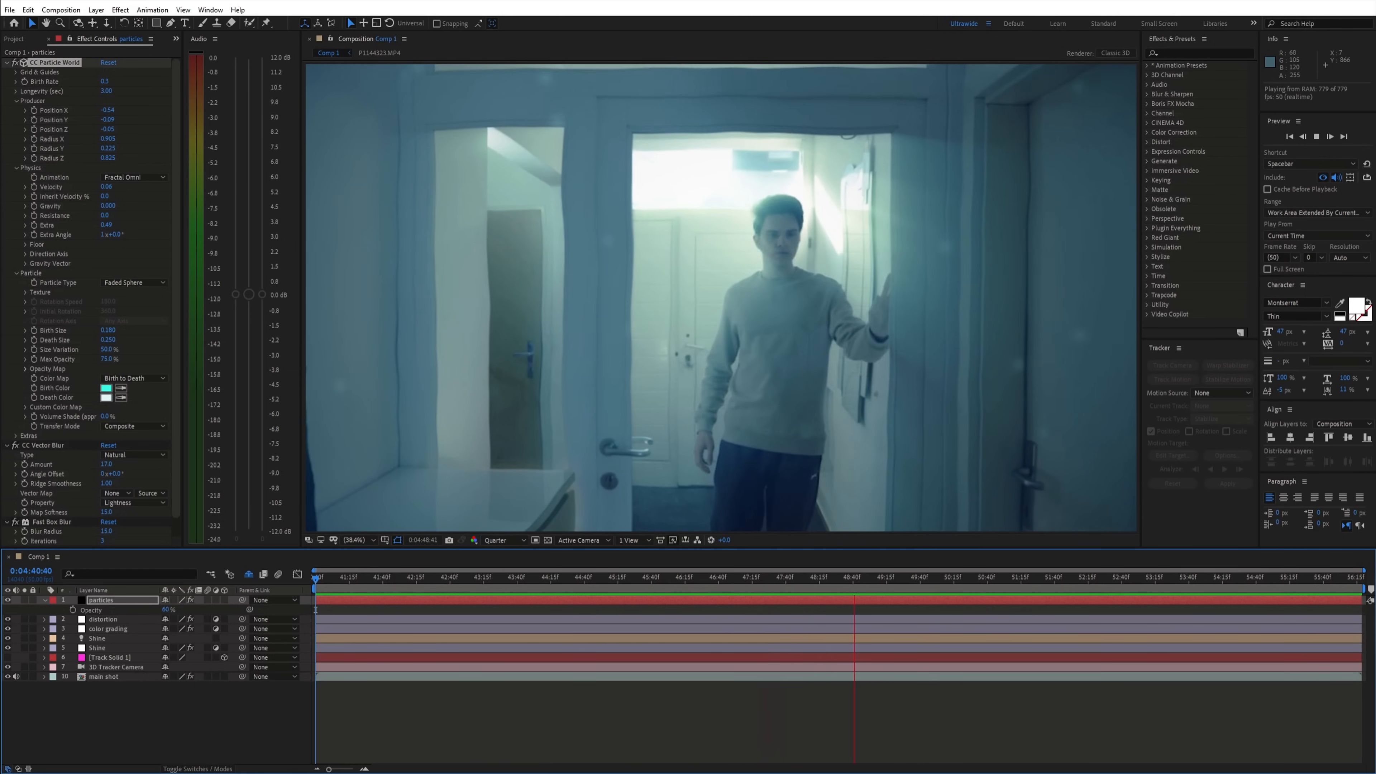
pyautogui.click(989, 576)
pyautogui.write('cc ba')
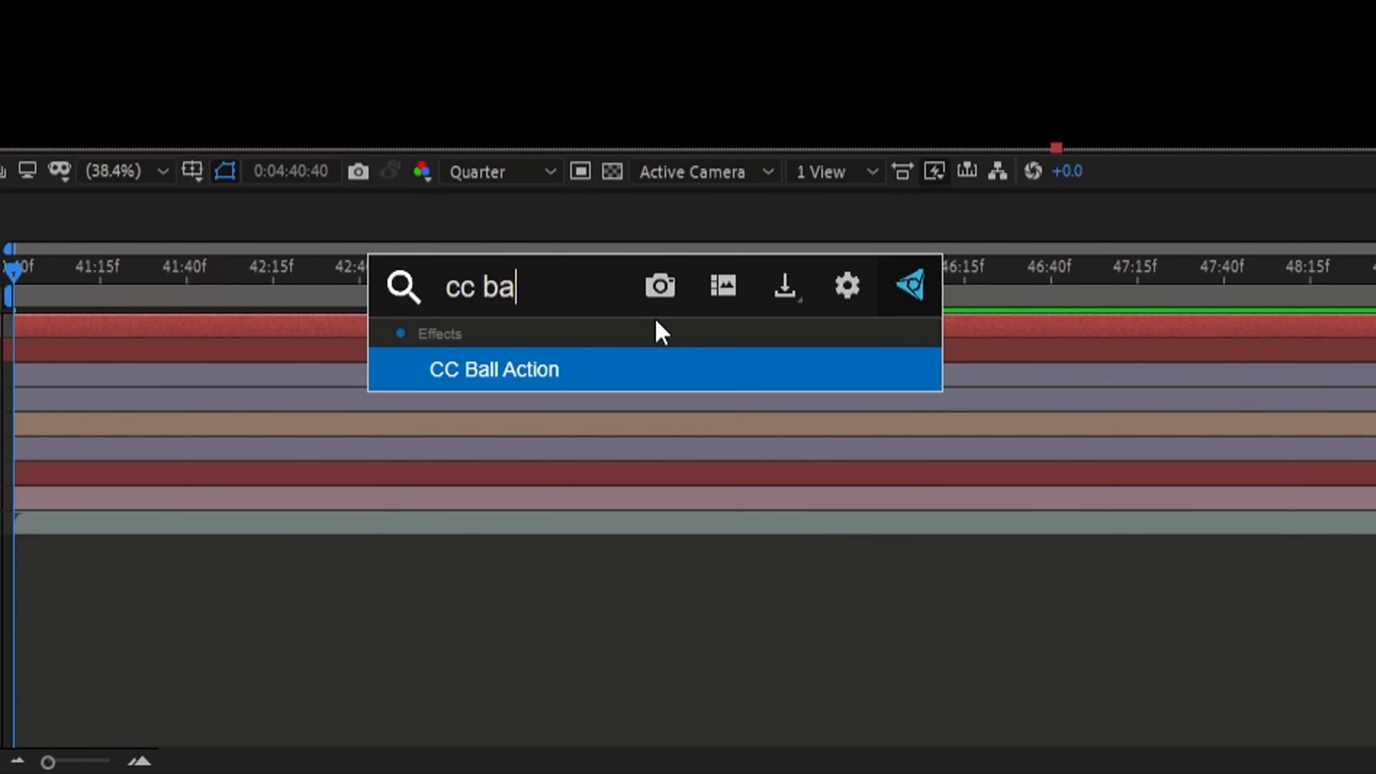
# Step: Apply CC Ball Action to the solid and fill its dots with light cyan
pyautogui.click(493, 369)
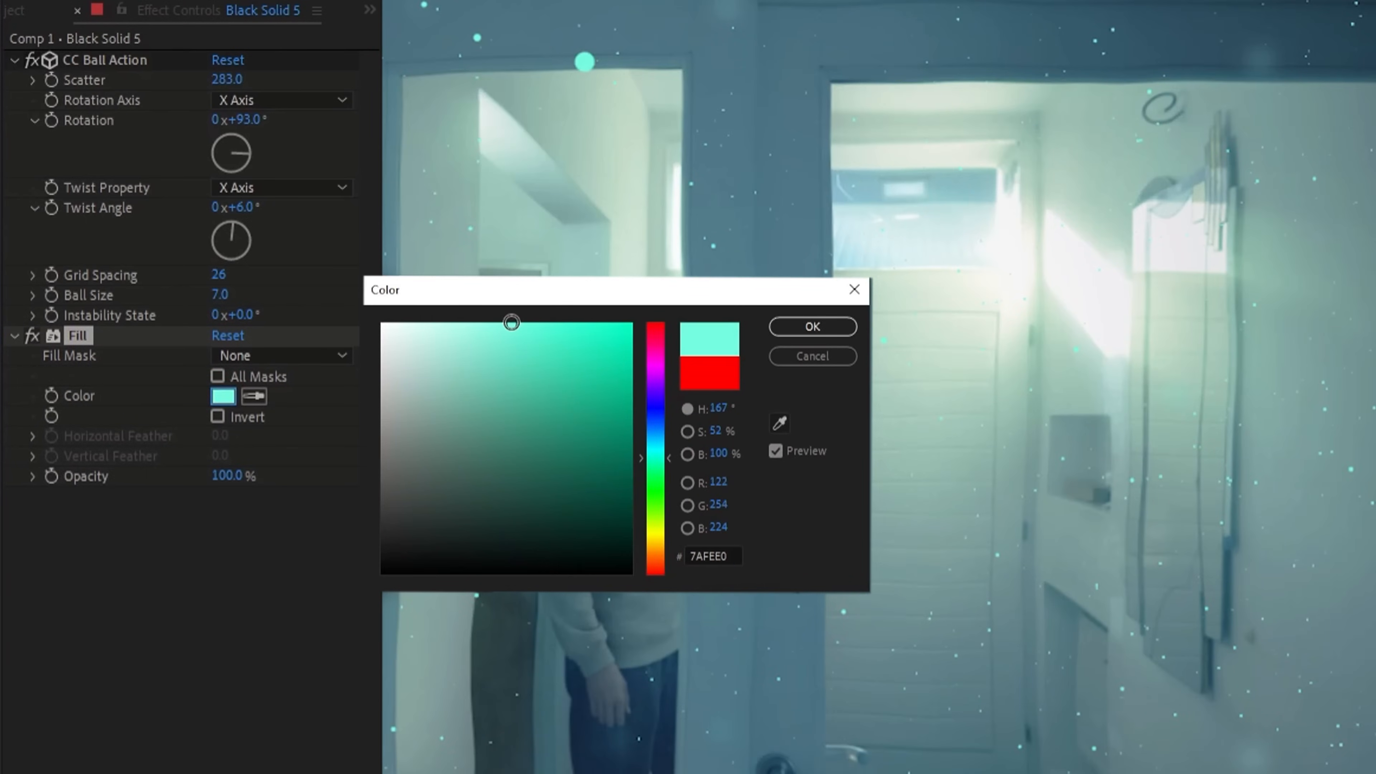
pyautogui.click(810, 326)
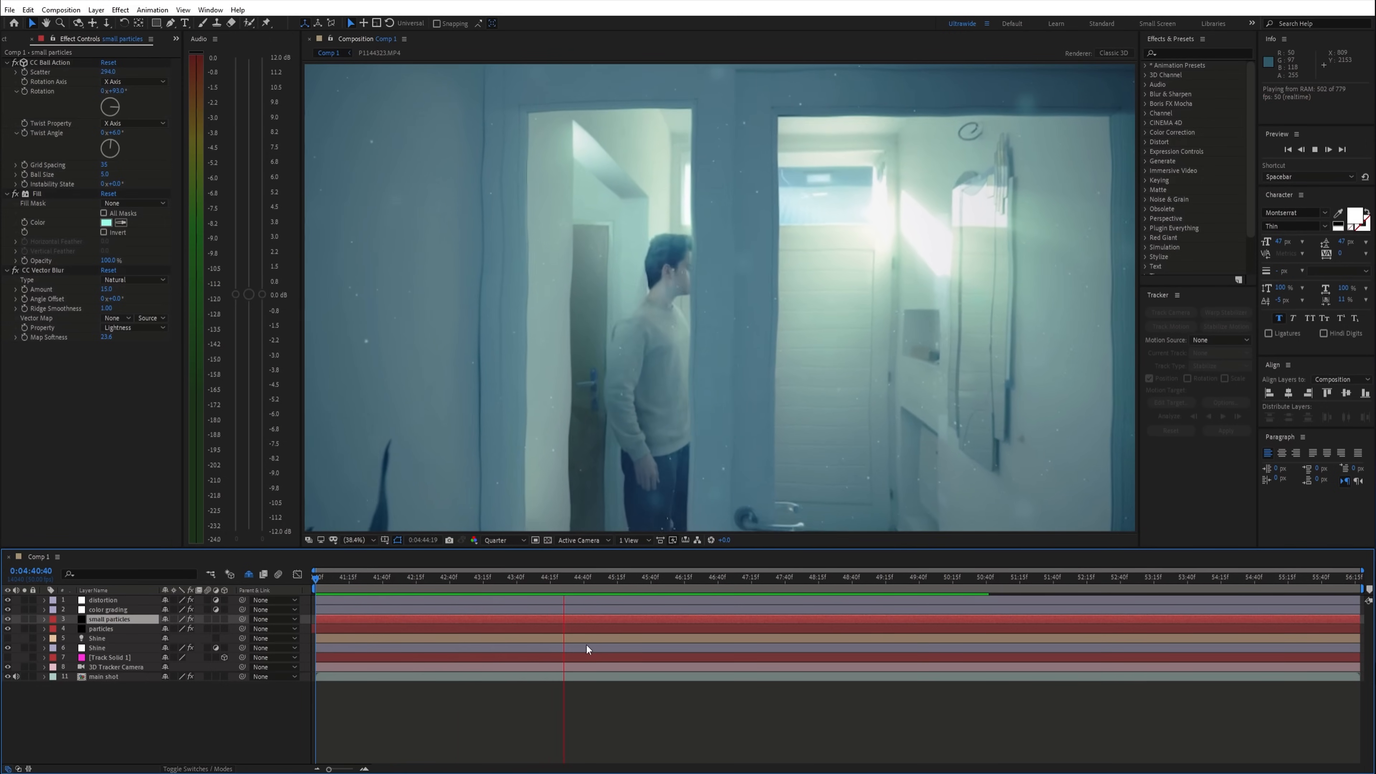
pyautogui.click(702, 576)
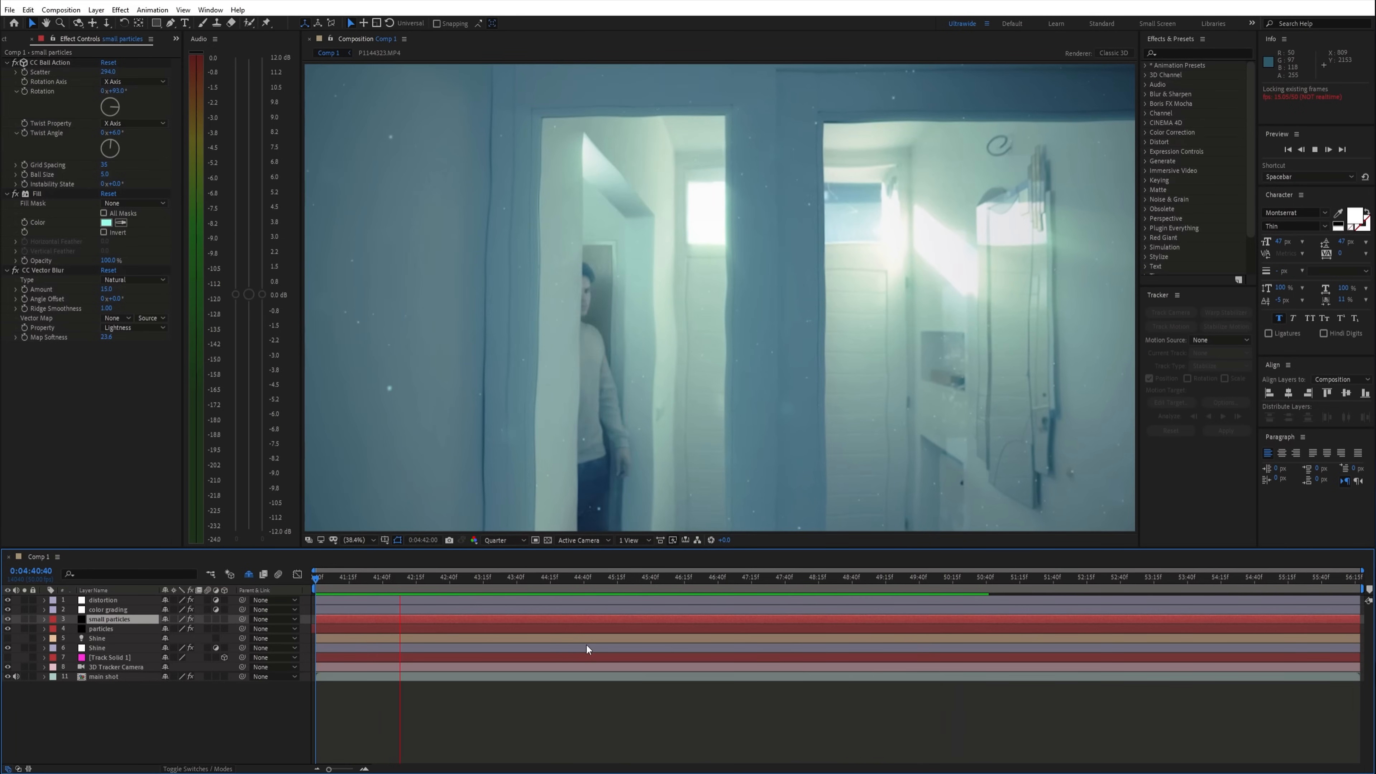
pyautogui.press('space')
pyautogui.write('door matte')
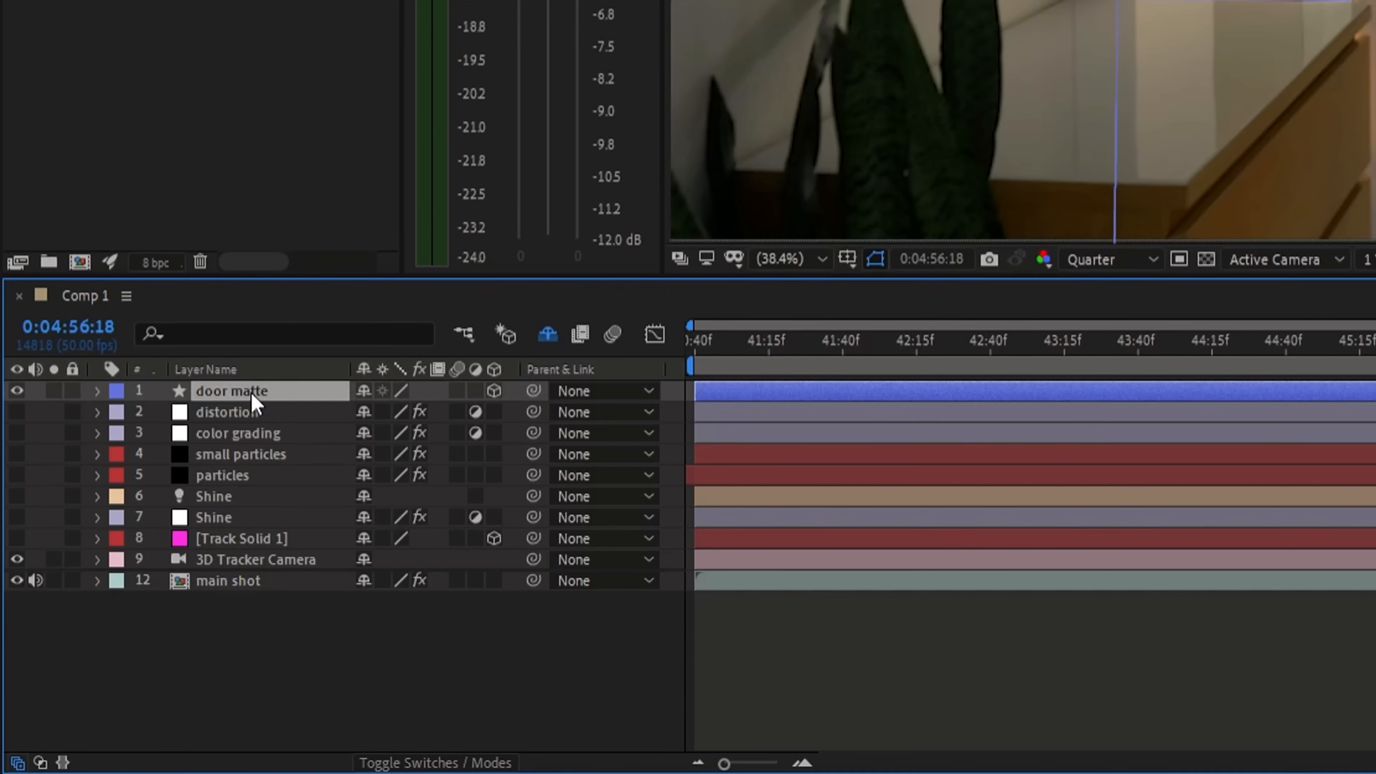
# Step: Move the door matte above the duplicated main shot, pre-compose it and set Alpha Inverted Matte
pyautogui.moveTo(255, 391); pyautogui.dragTo(254, 579)
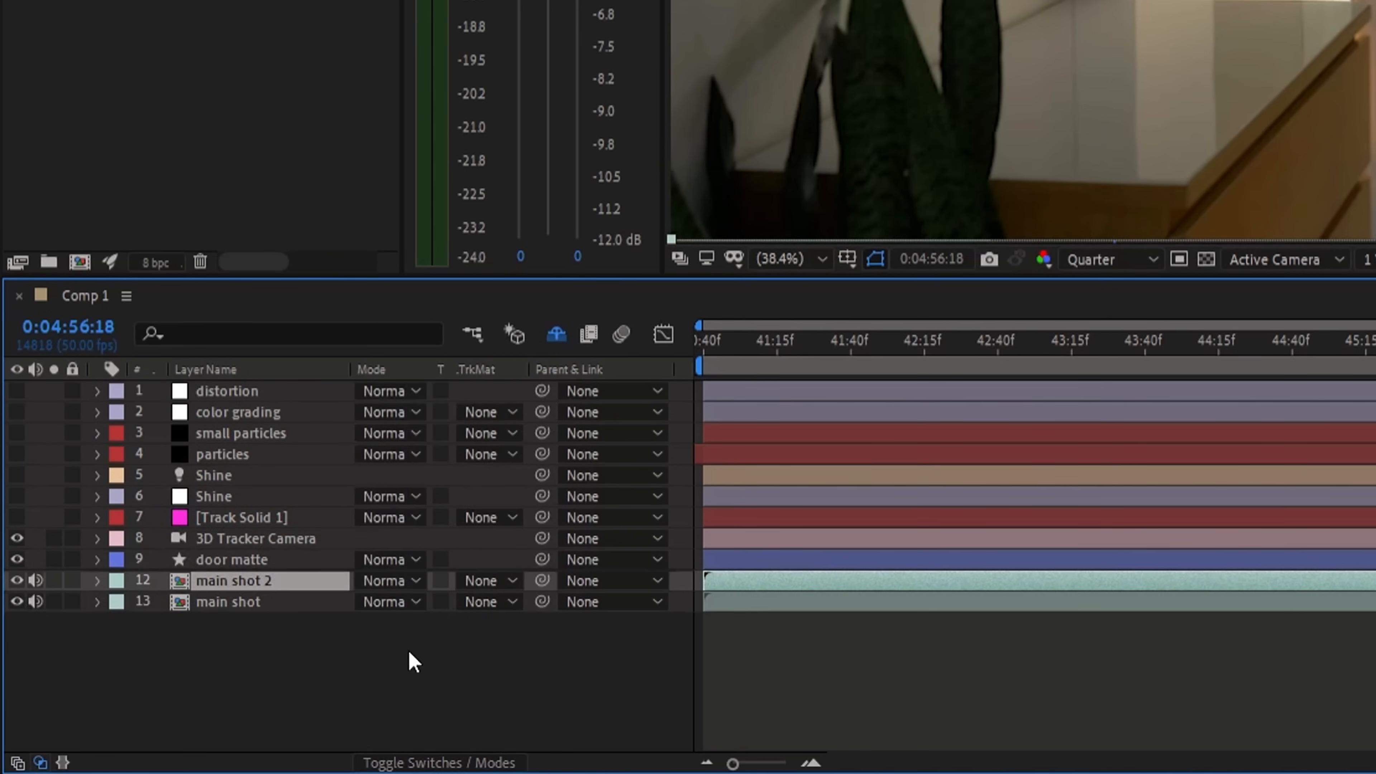
pyautogui.rightClick(232, 579)
pyautogui.write('main shot pre-comp')
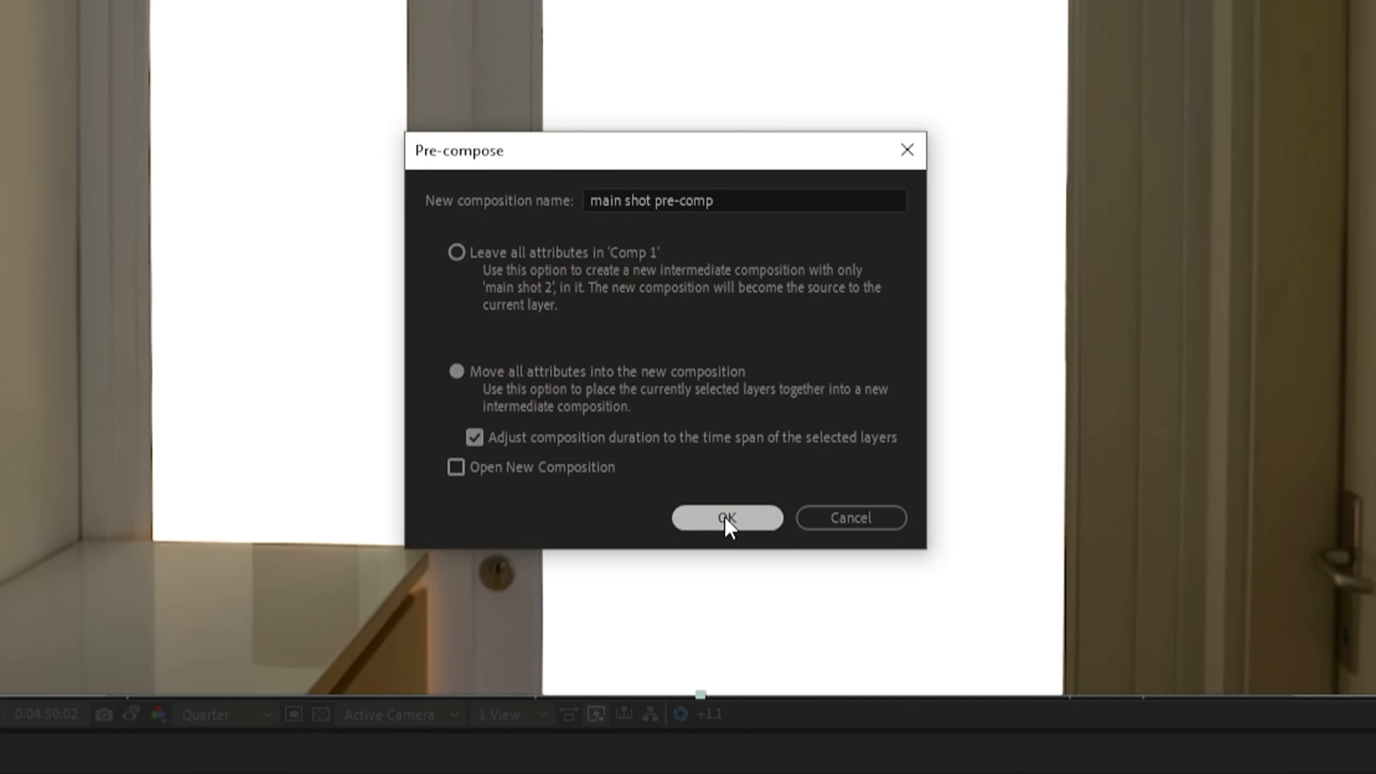
pyautogui.click(726, 517)
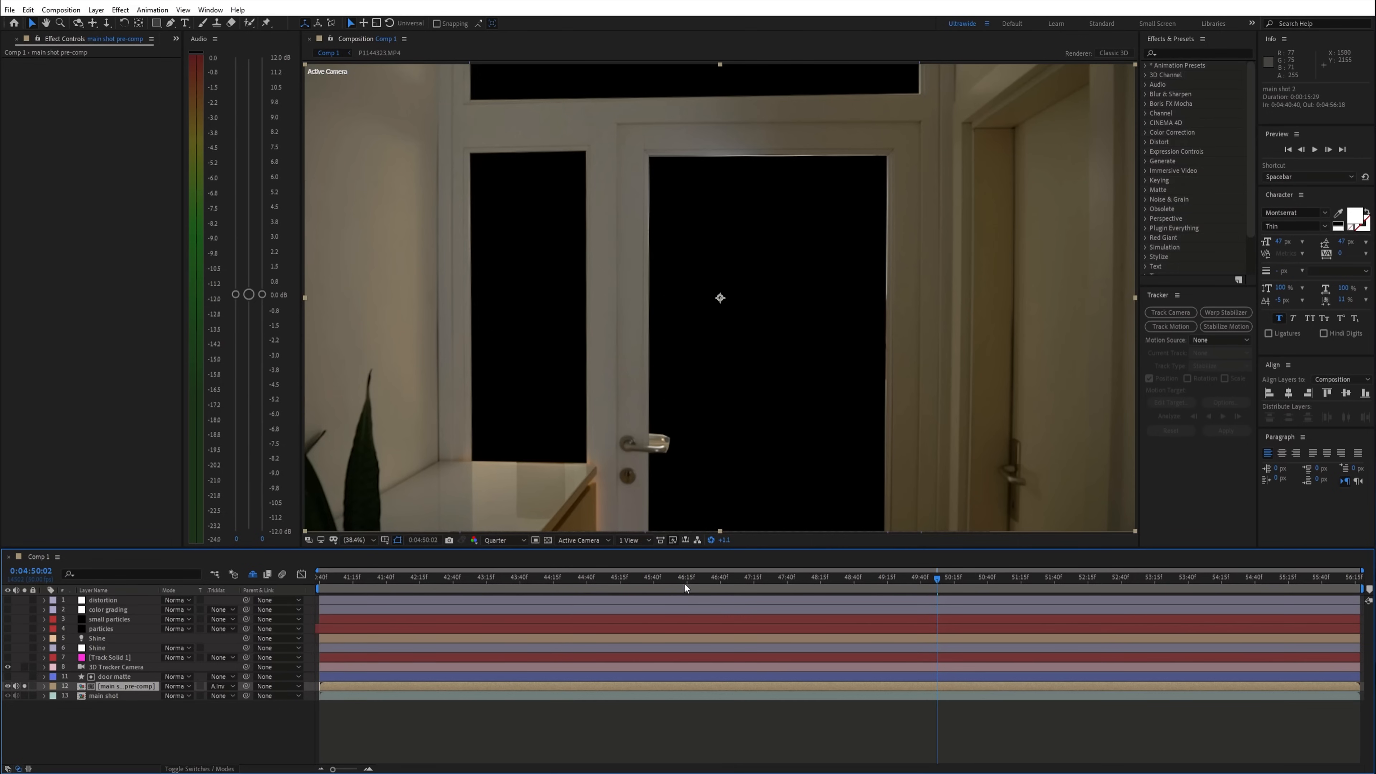
pyautogui.click(758, 576)
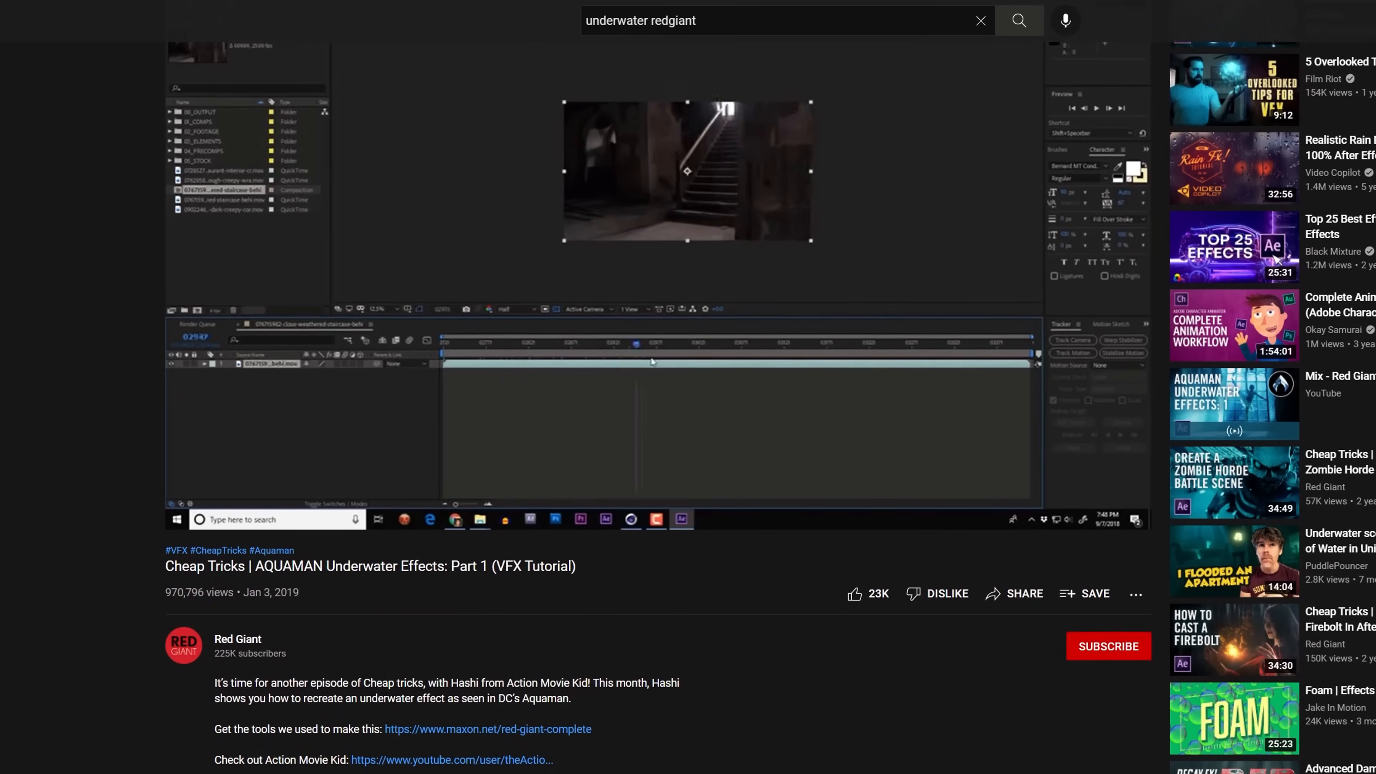
# Step: Scroll the YouTube results toward the Red Giant Aquaman underwater tutorial
pyautogui.scroll(-3)
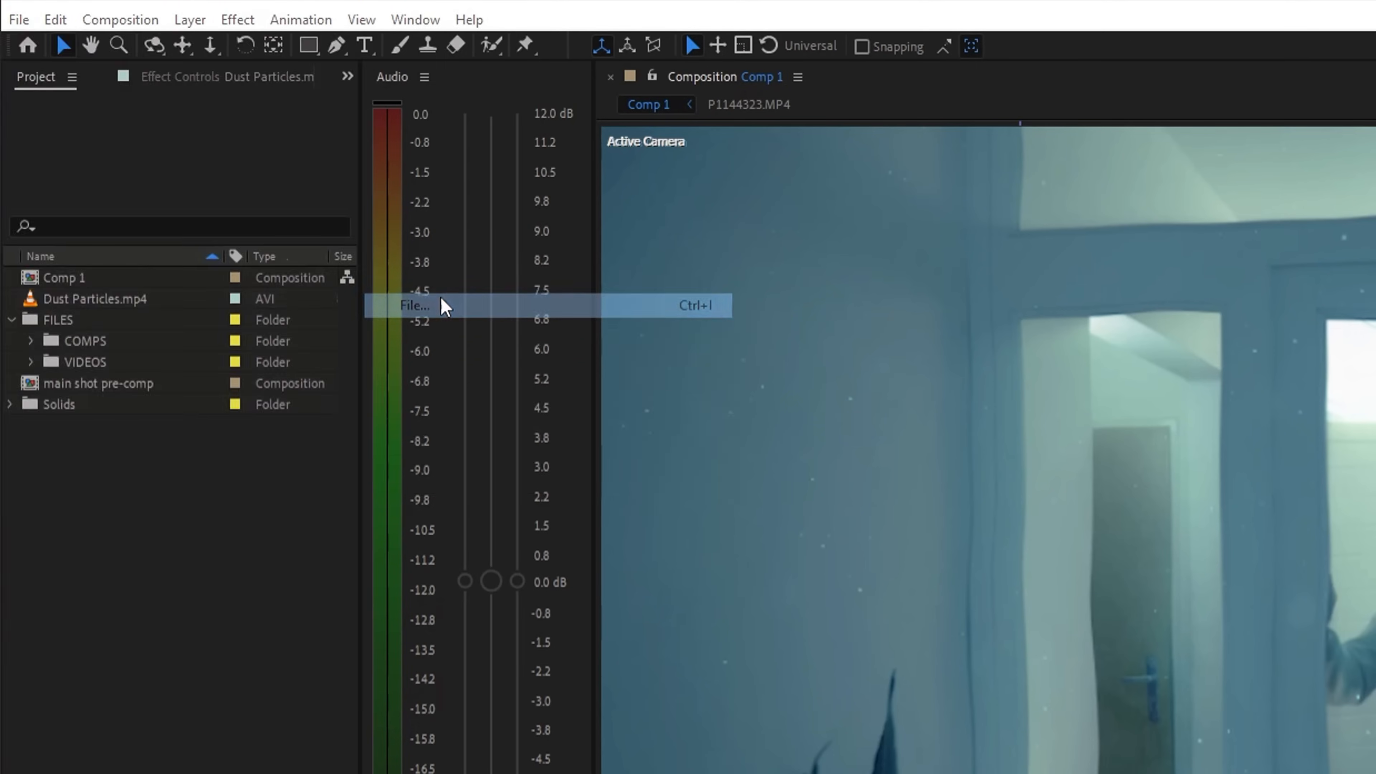
# Step: Import the Plant03 PNG sequence and set Interpret Footage to loop it 10 times
pyautogui.click(414, 305)
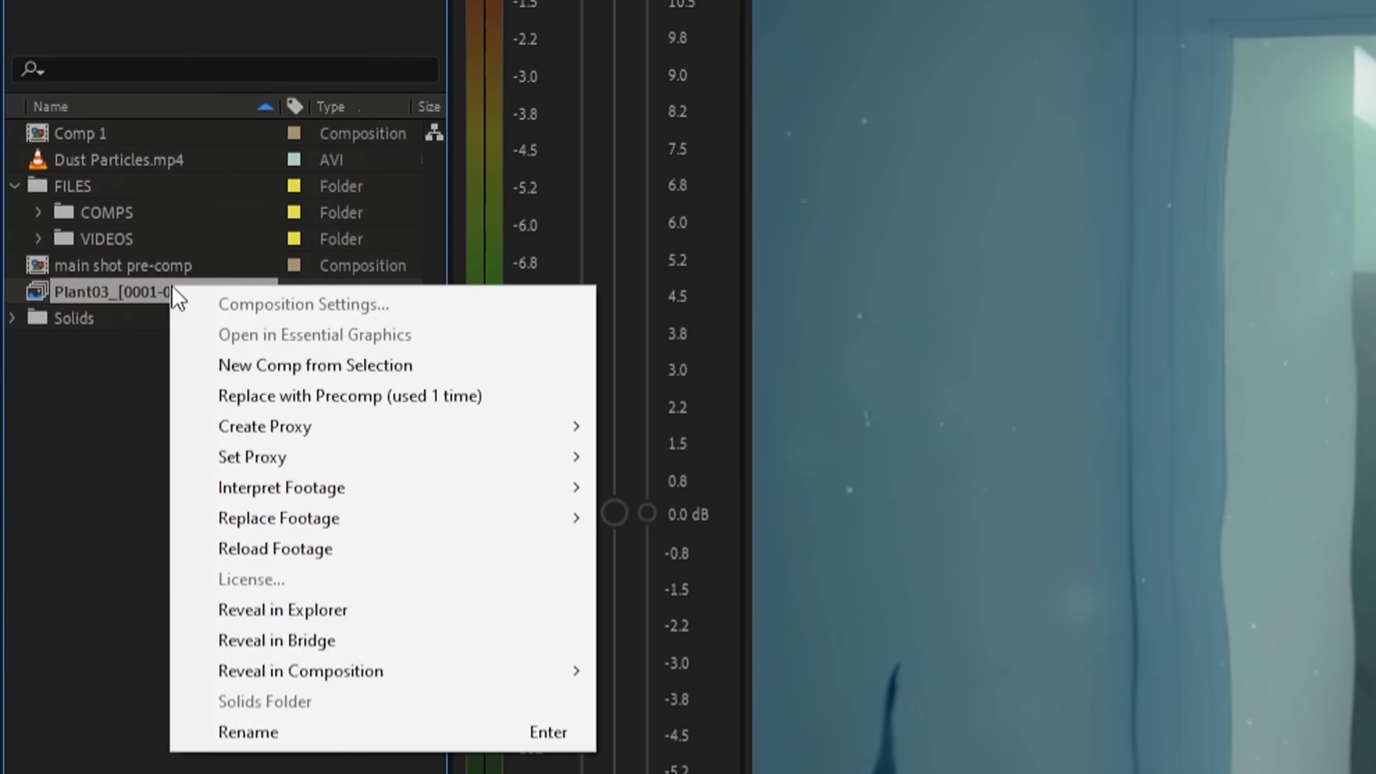
pyautogui.click(280, 488)
pyautogui.write('10')
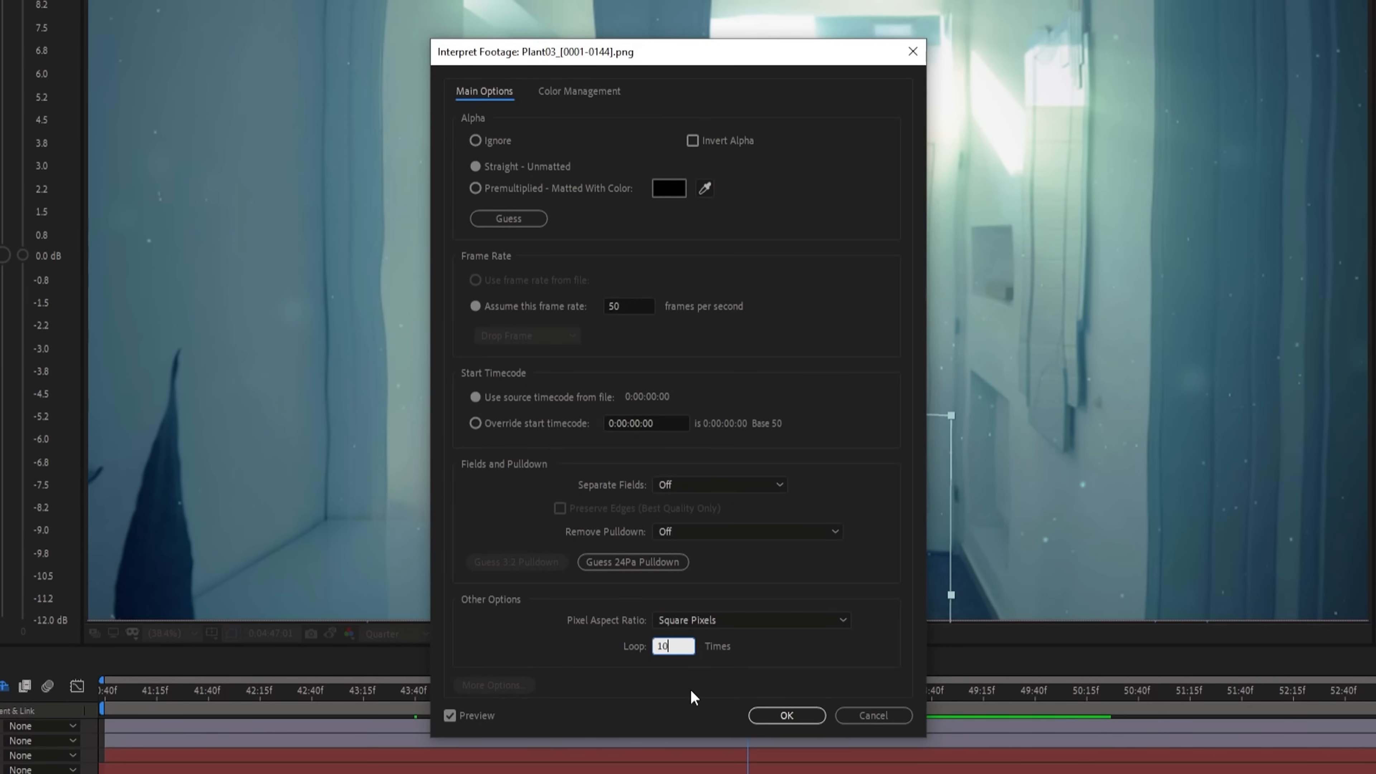
pyautogui.click(784, 715)
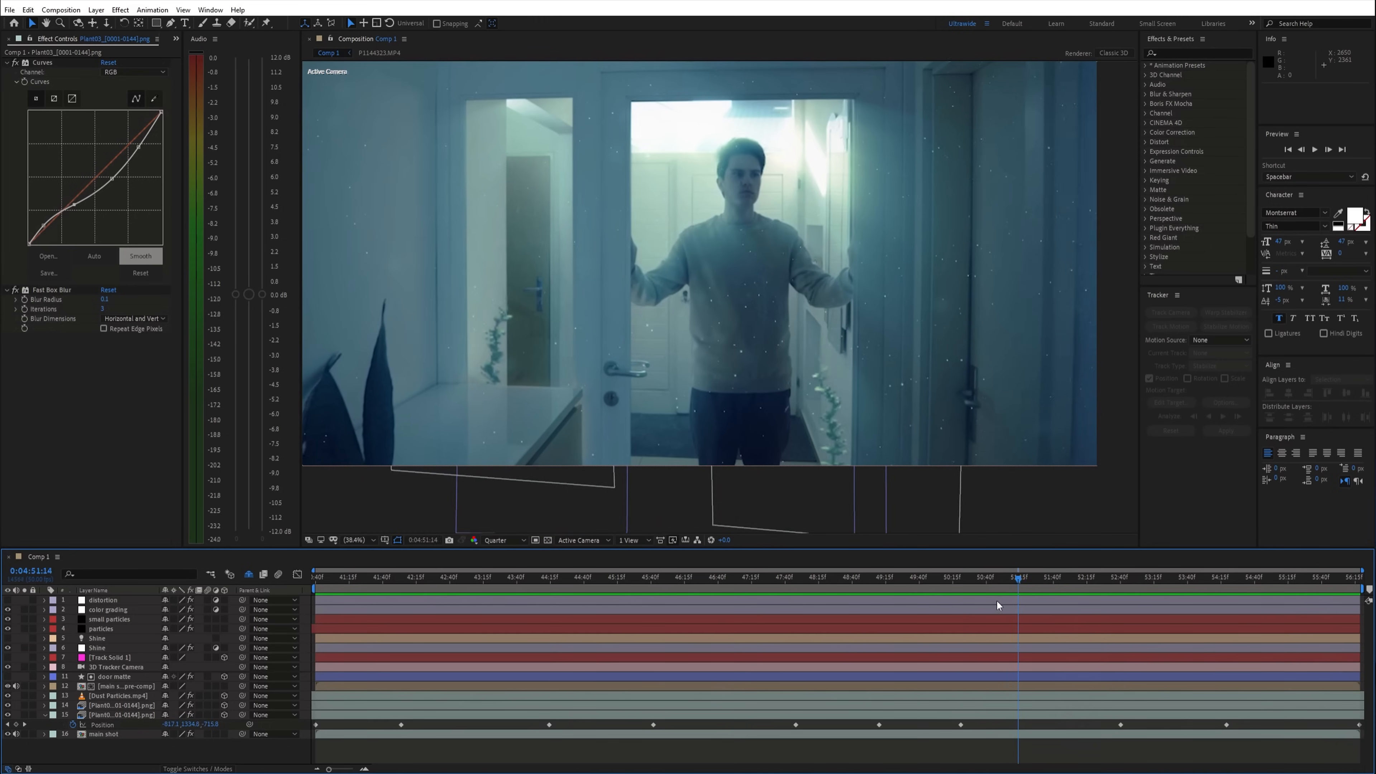
pyautogui.click(421, 576)
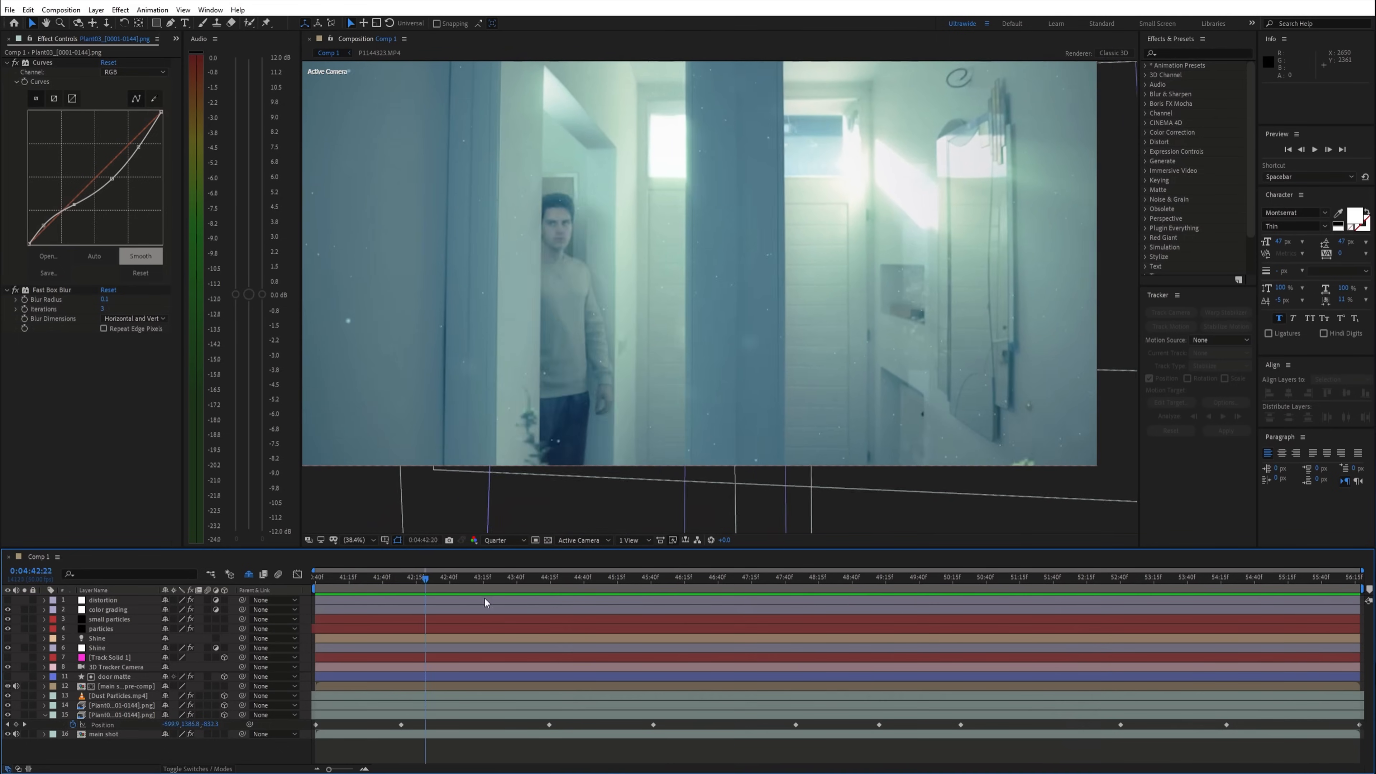
# Step: Duplicate the main shot layer with Ctrl+D and place the Plant sequence layer above it
pyautogui.click(1255, 576)
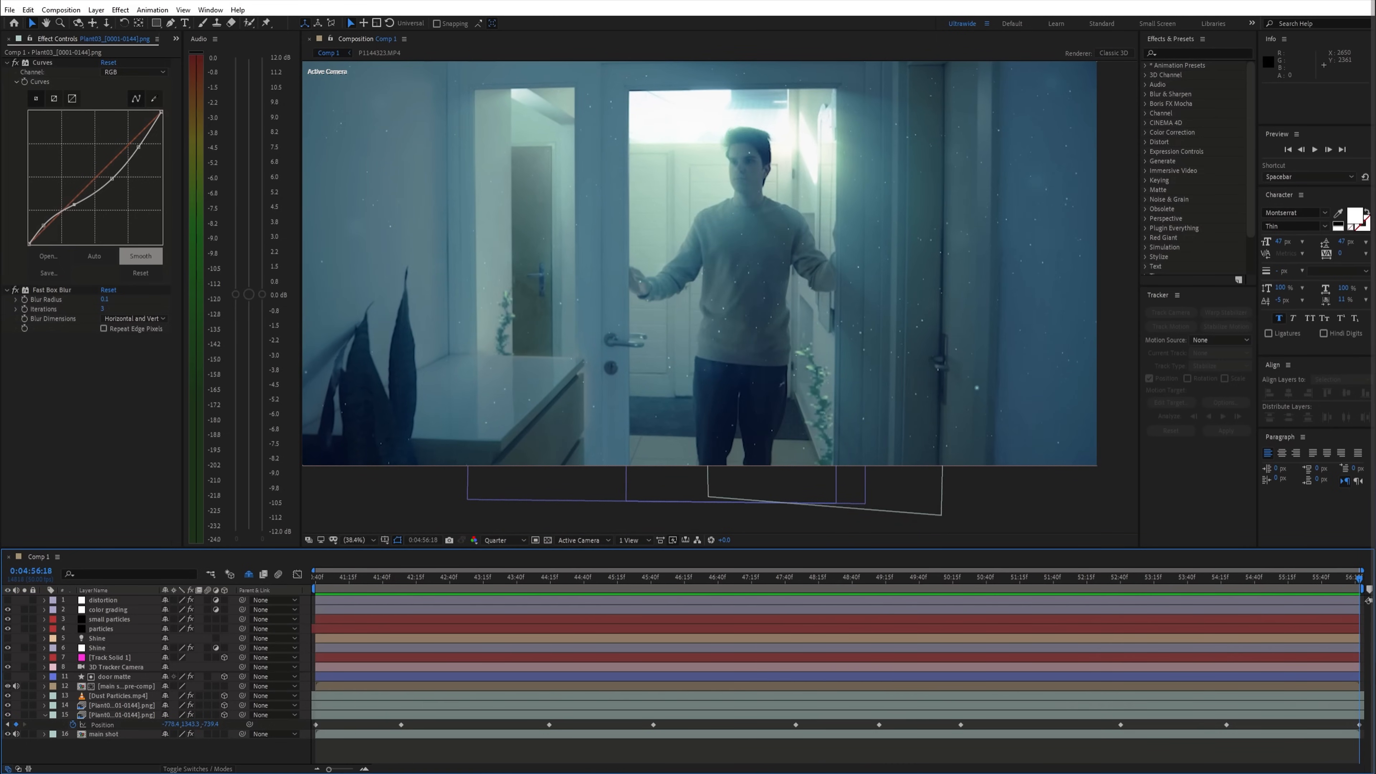
pyautogui.press('ctrl+d')
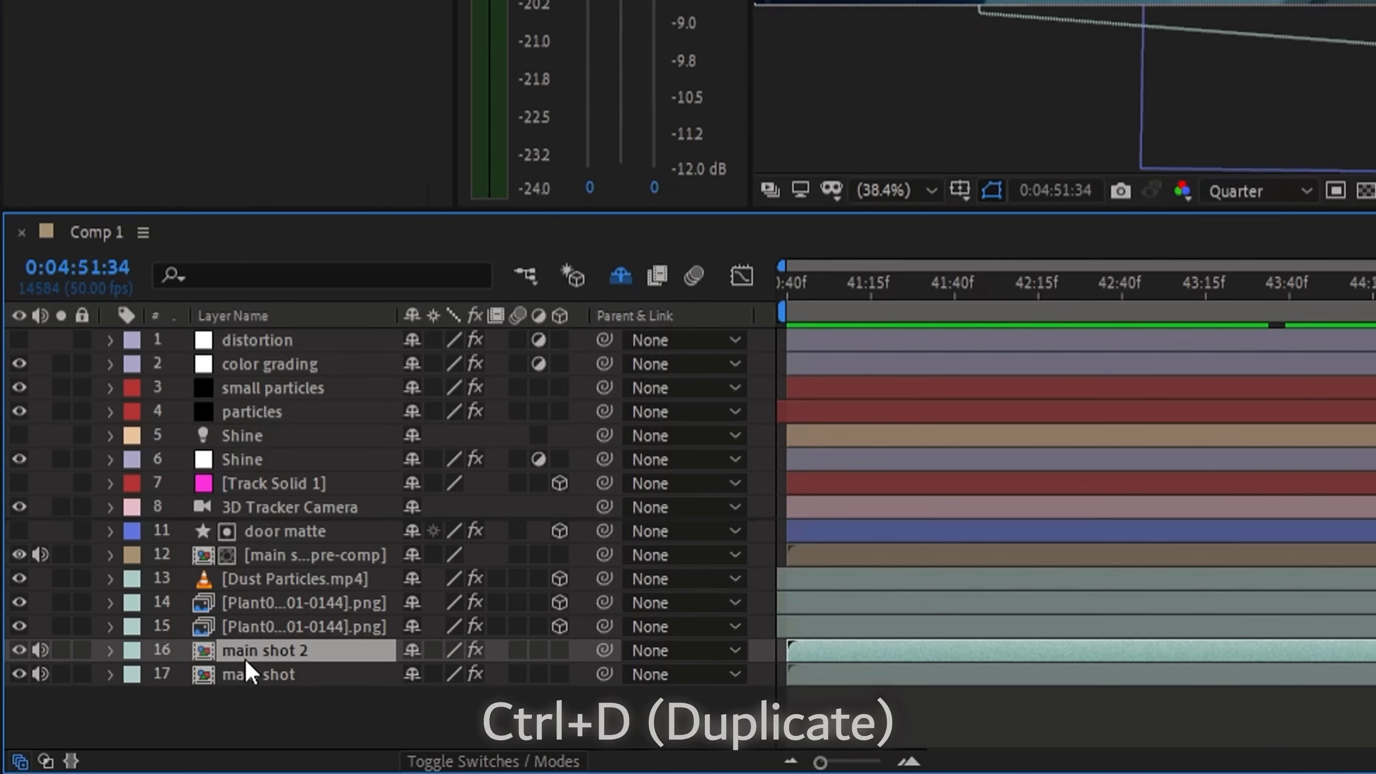
pyautogui.press('Ctrl+D')
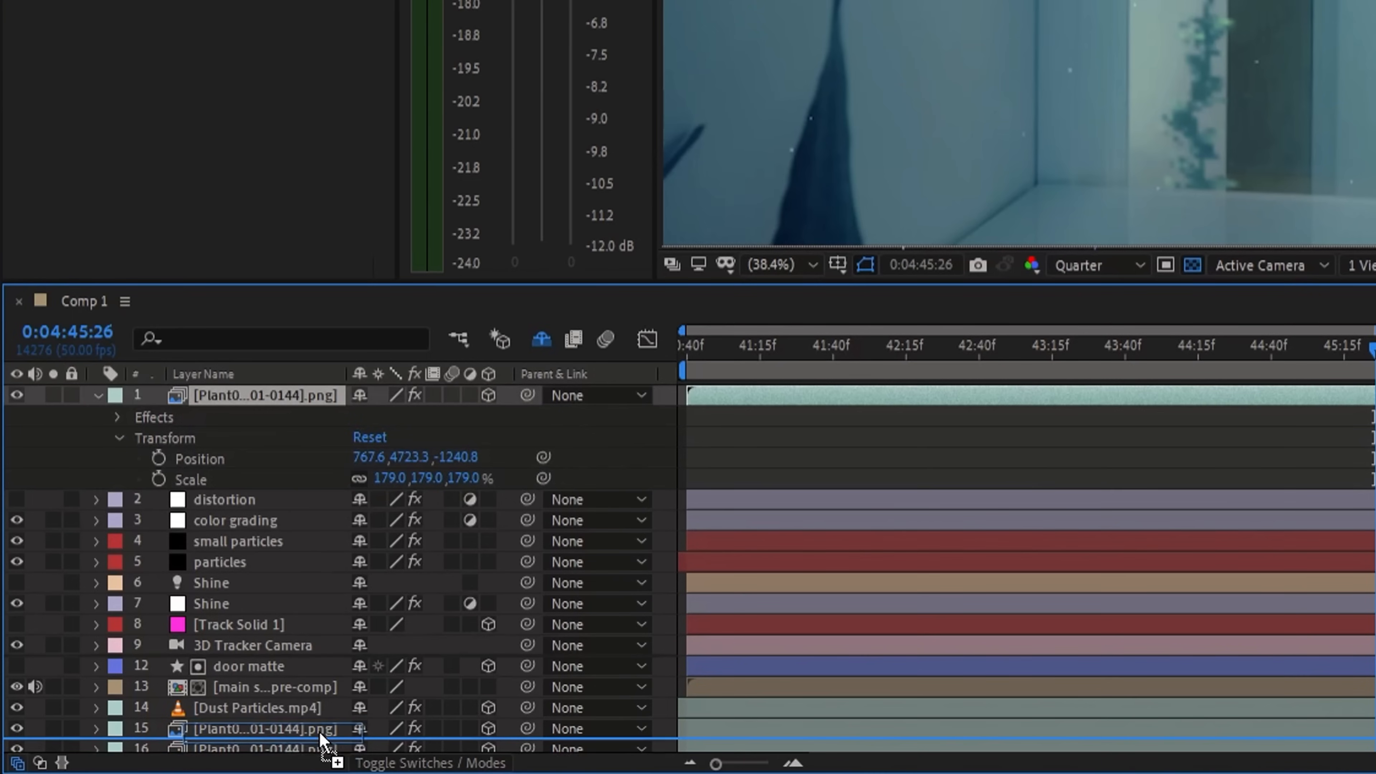
pyautogui.scroll(-3)
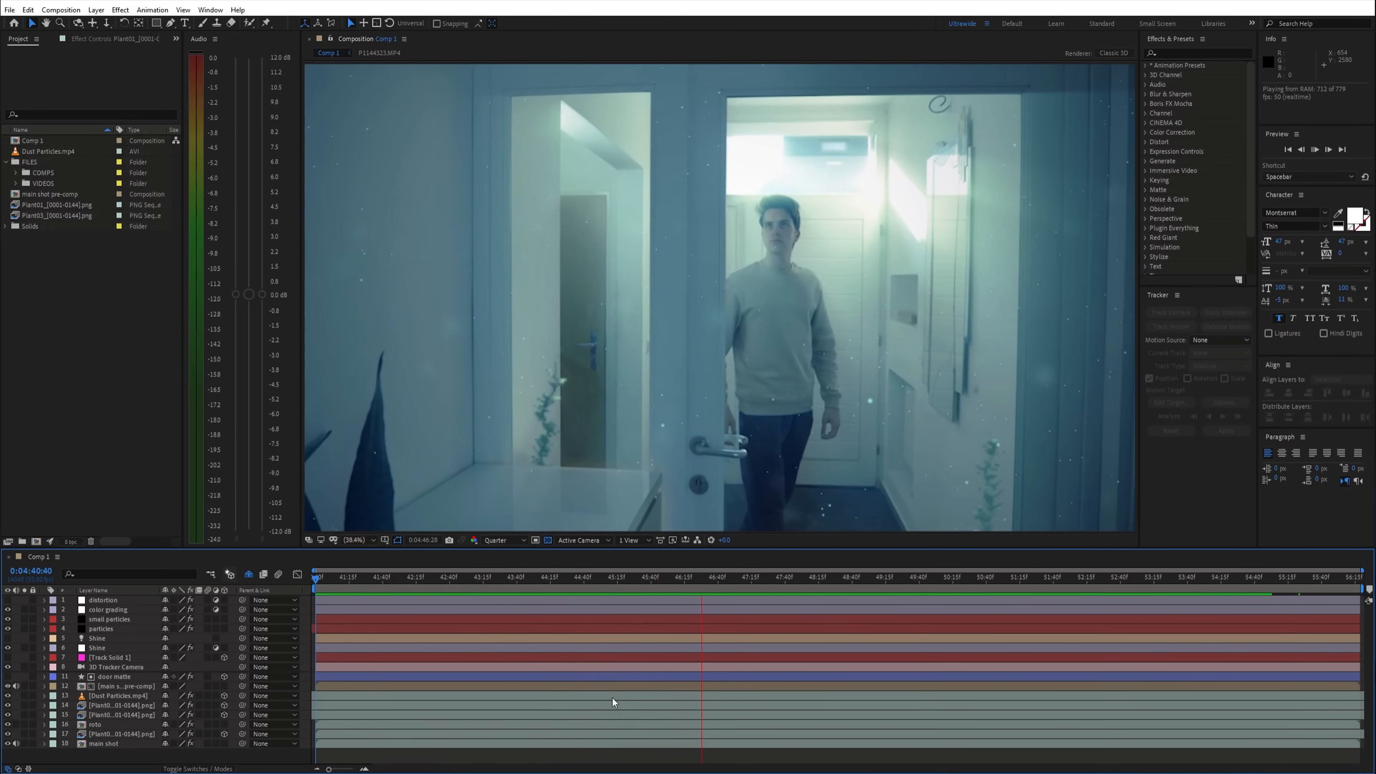
pyautogui.click(893, 576)
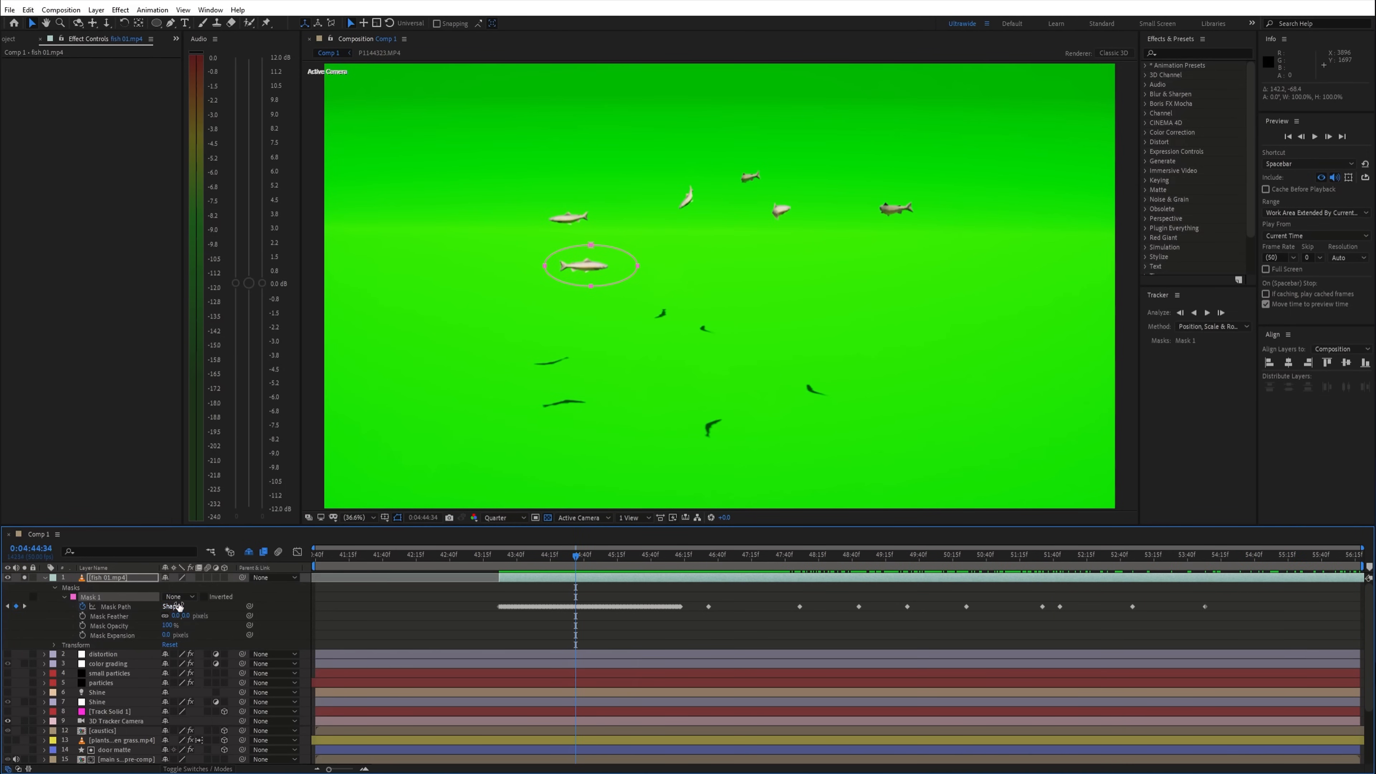
# Step: Search Effects & Presets for Keylight to key the masked fish 01.mp4 clip
pyautogui.write('key')
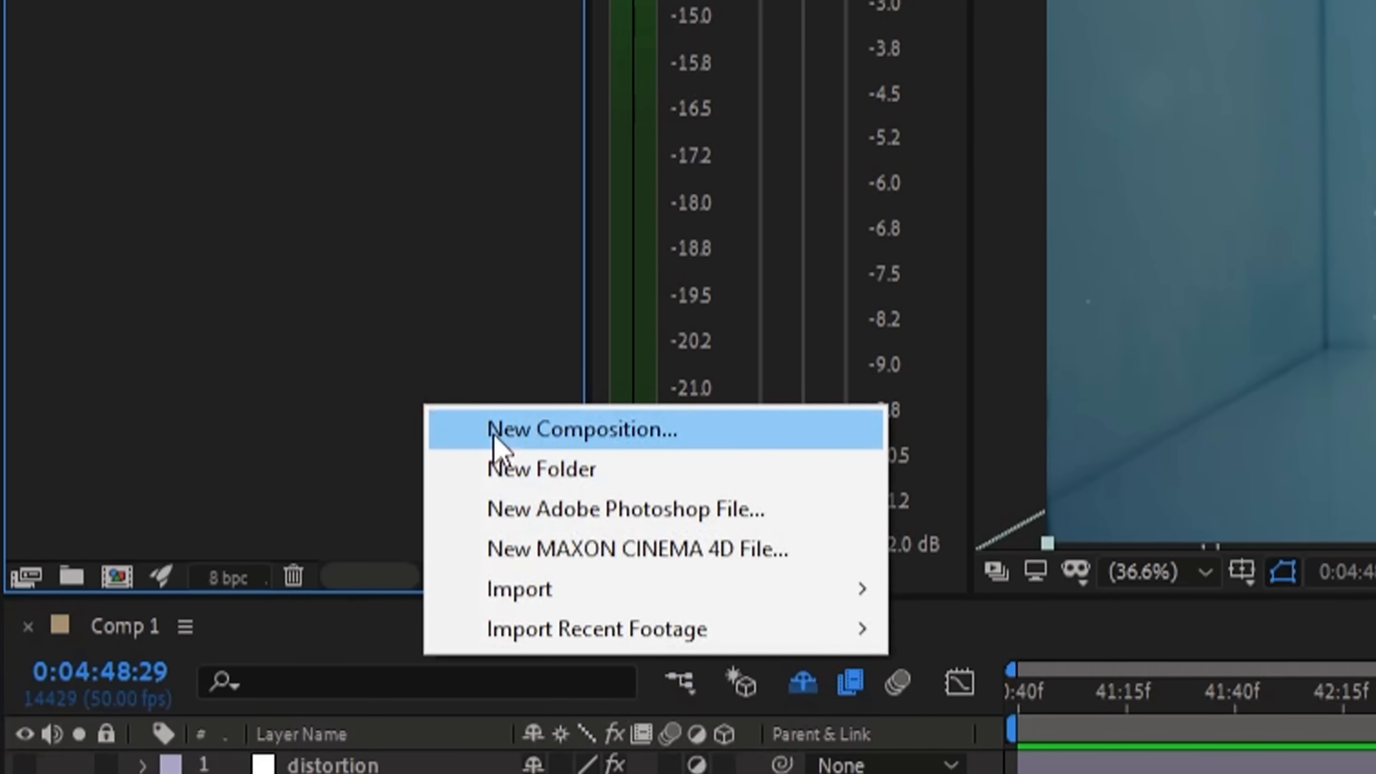
# Step: Create the 'caustics' comp with a Fractal Noise solid whose Evolution expression is time*200
pyautogui.click(582, 429)
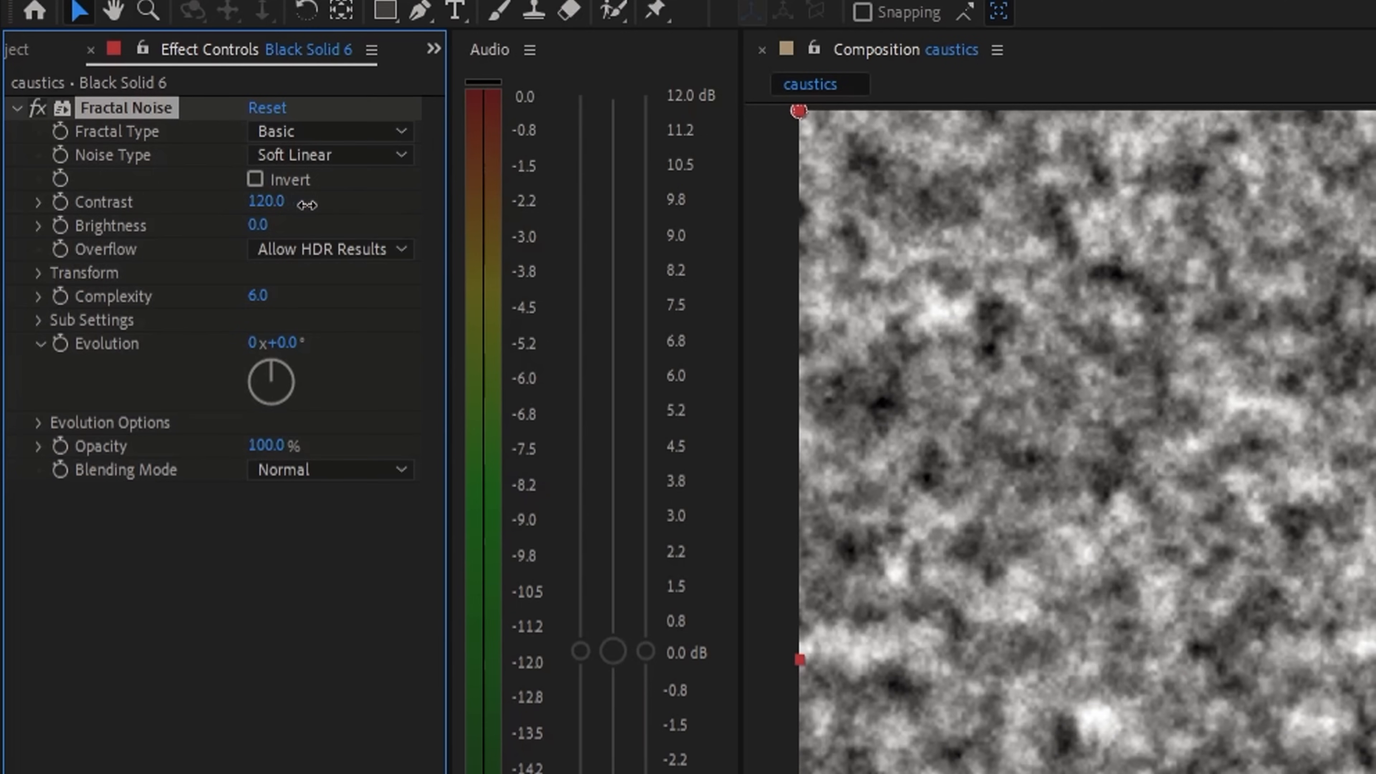
pyautogui.moveTo(66, 489)
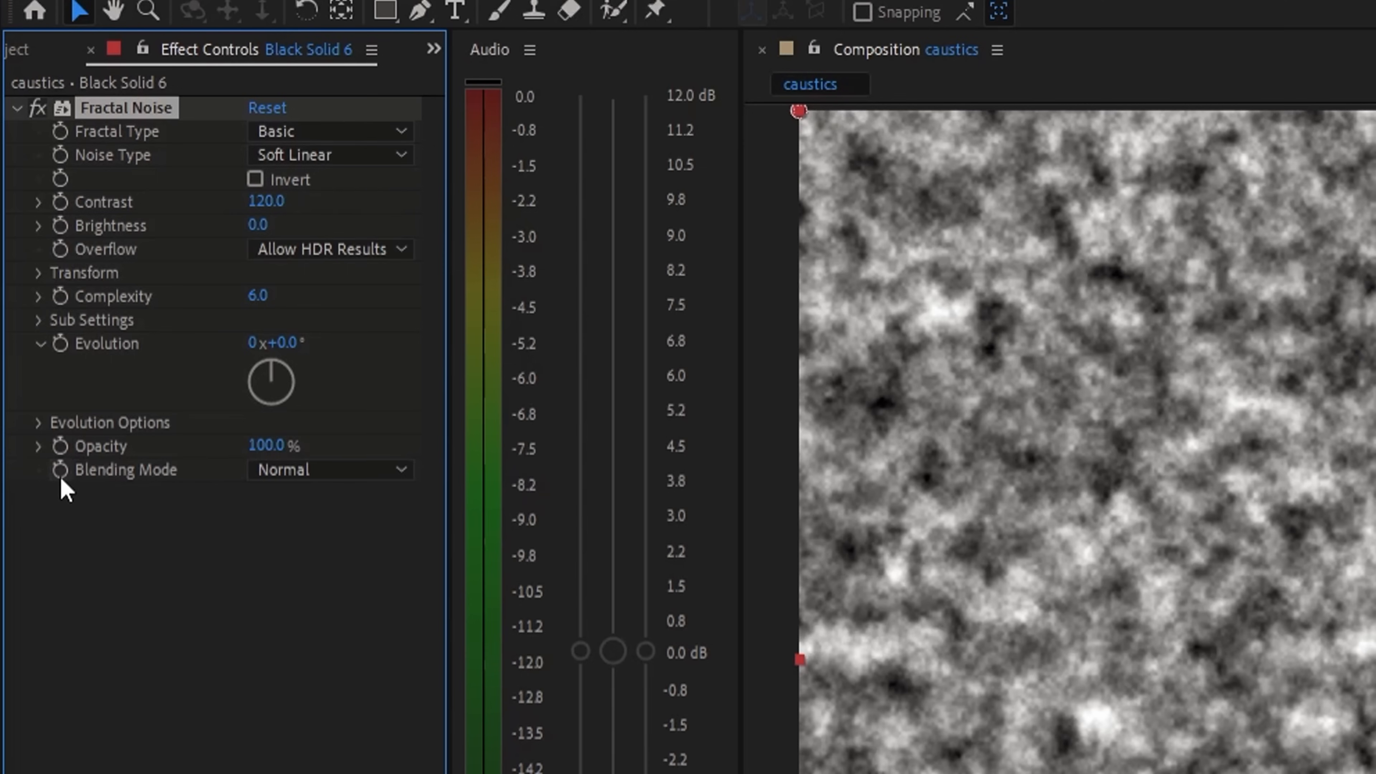
pyautogui.moveTo(68, 353)
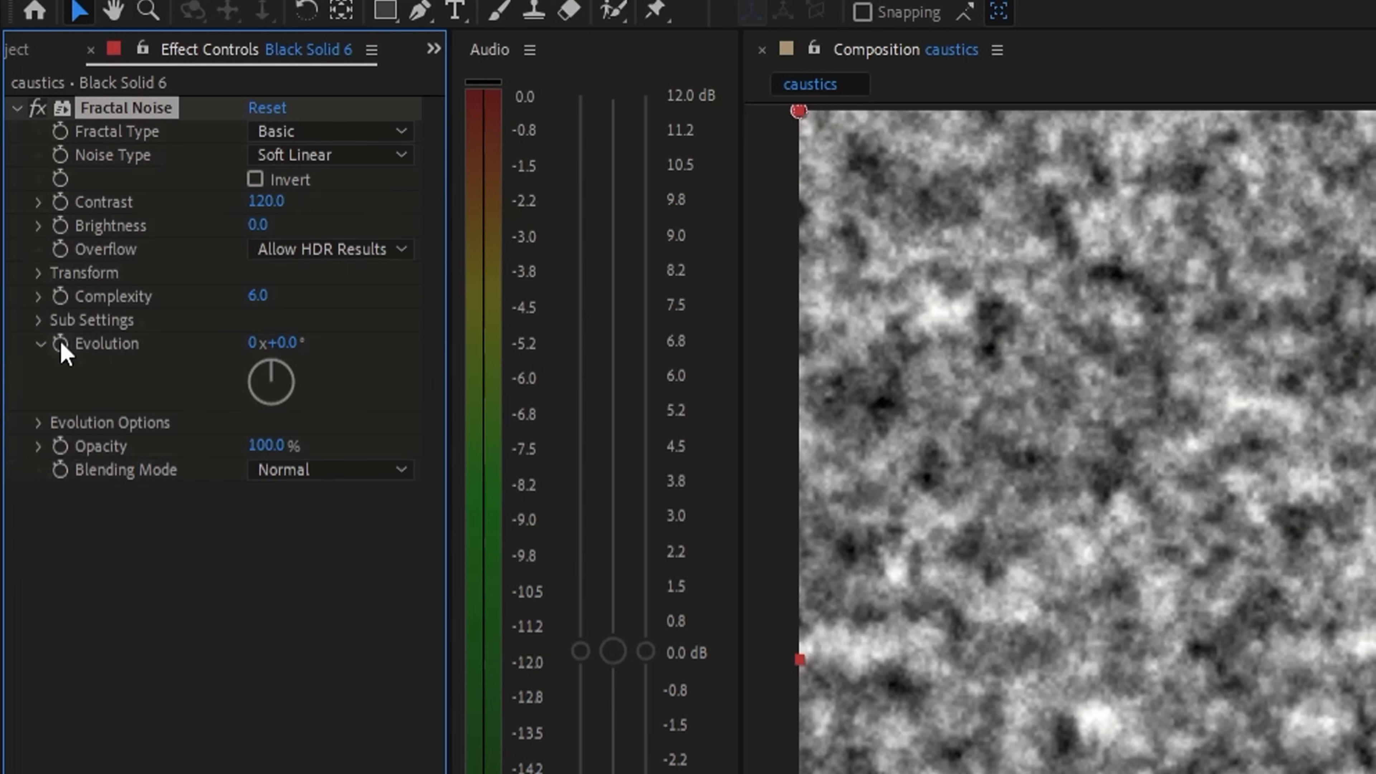
pyautogui.write('time*200')
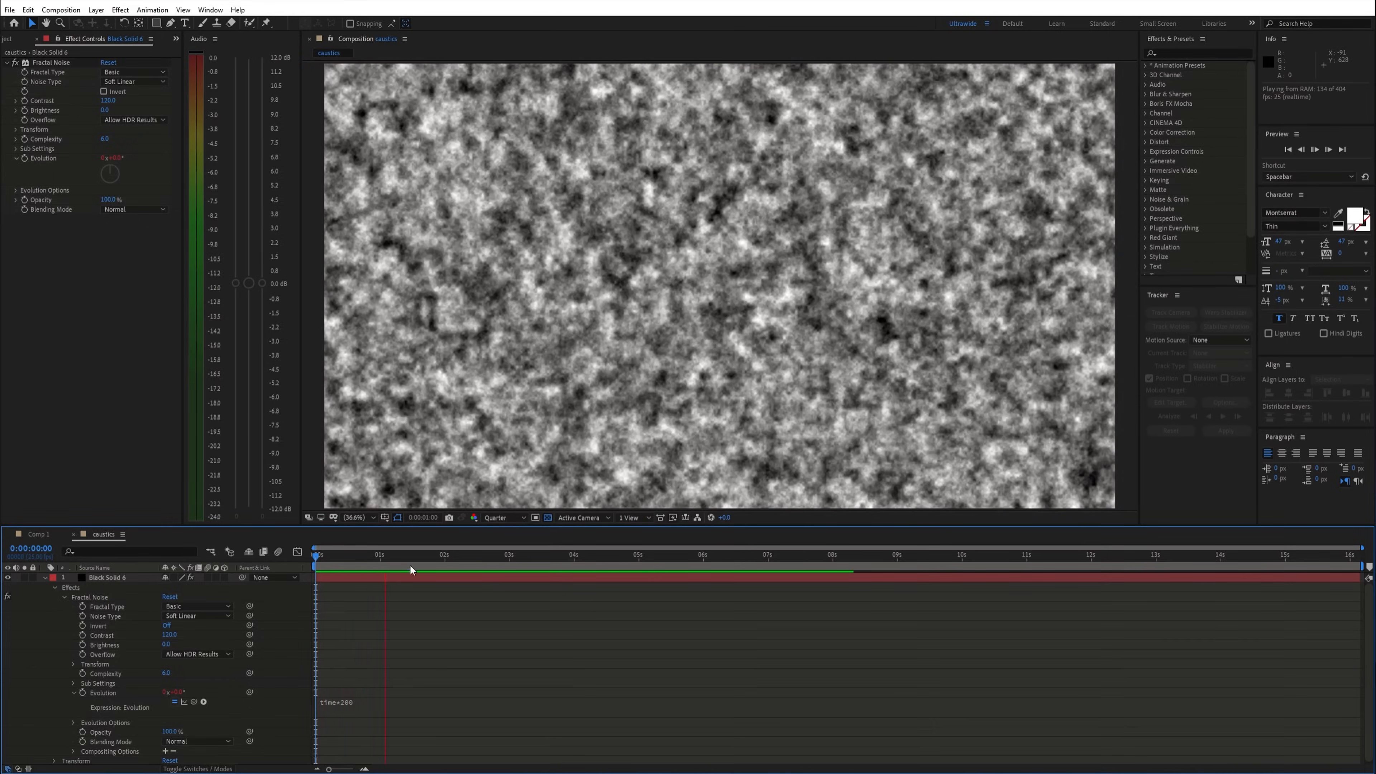
pyautogui.write('ve')
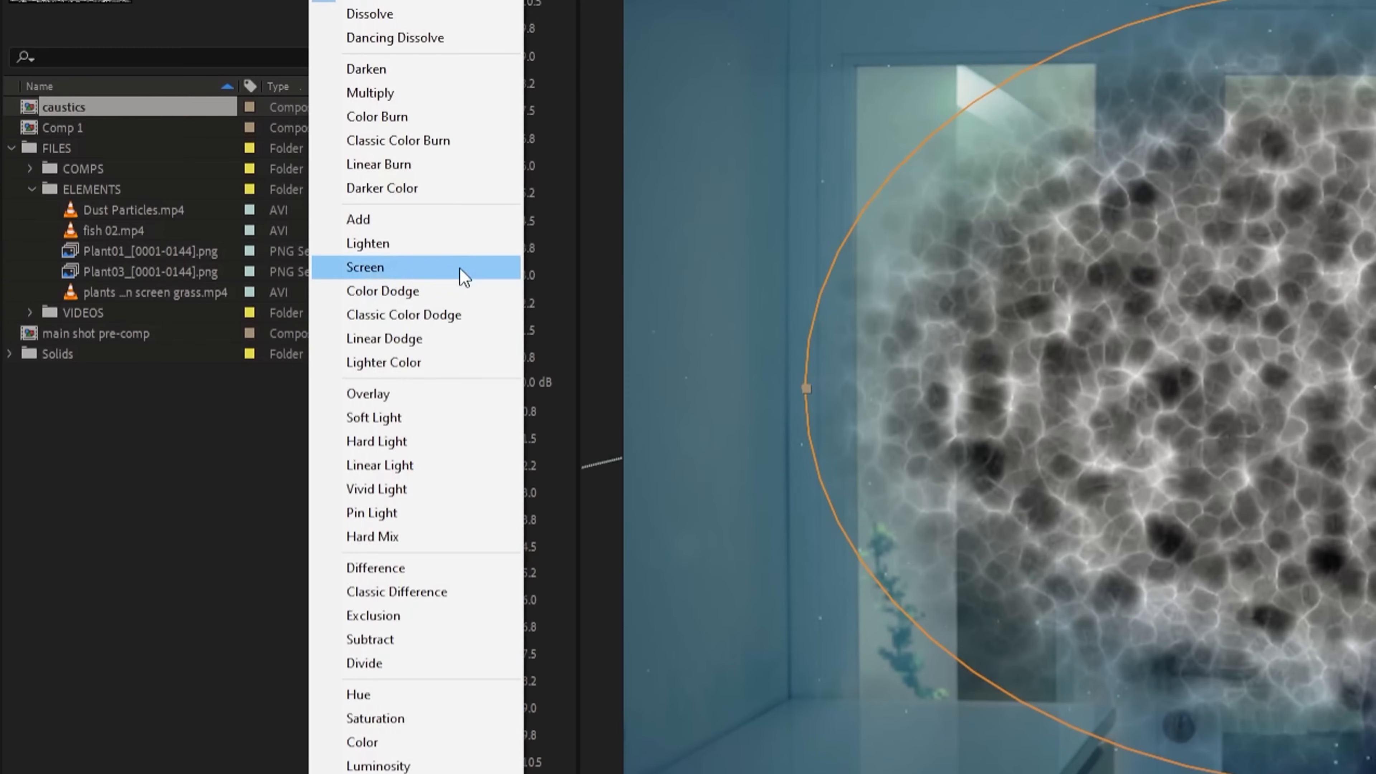
# Step: Set the caustics layer to Screen mode and lower its Mask Opacity
pyautogui.click(364, 266)
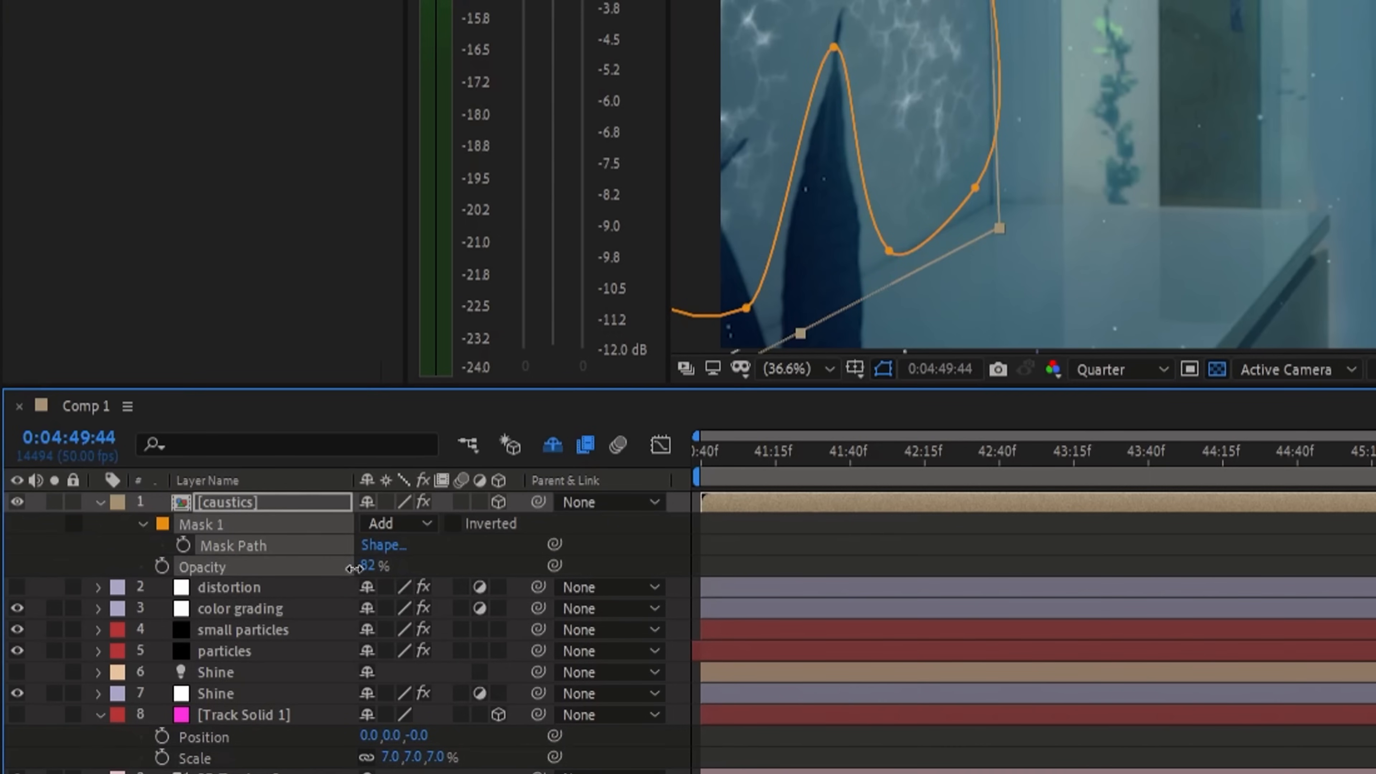
pyautogui.moveTo(372, 566); pyautogui.dragTo(359, 566)
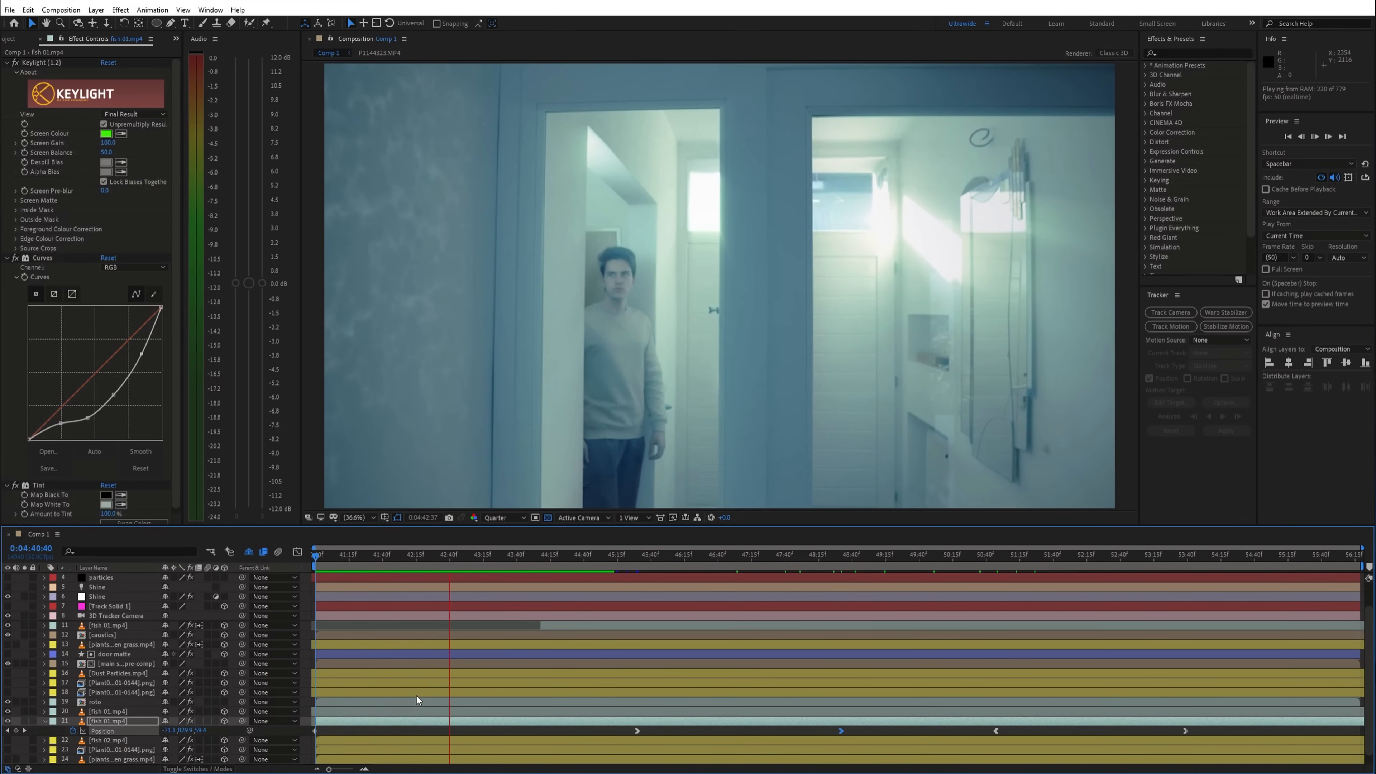
pyautogui.click(570, 554)
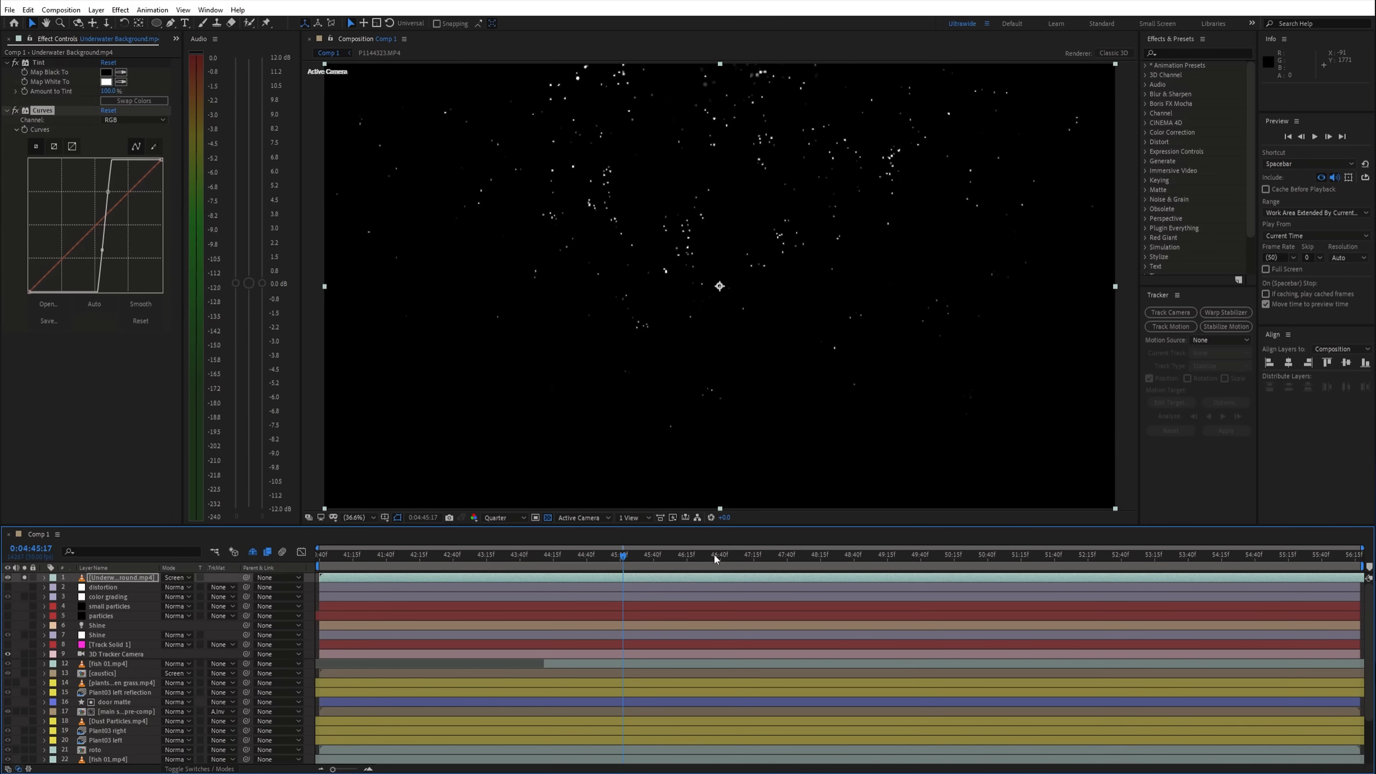
# Step: Add the Underwater Background and Volumetric Dust clips set to Screen with Curves and Tint
pyautogui.click(831, 553)
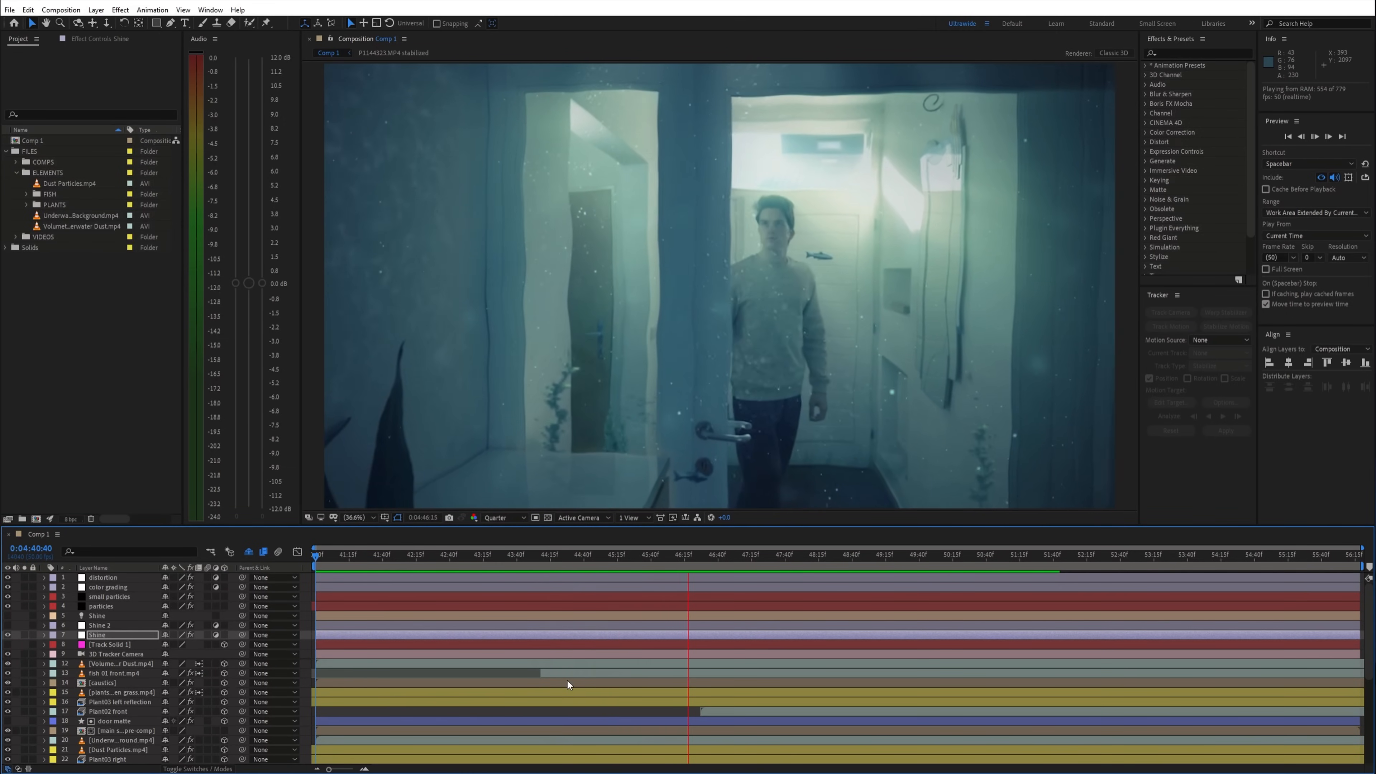
pyautogui.click(103, 534)
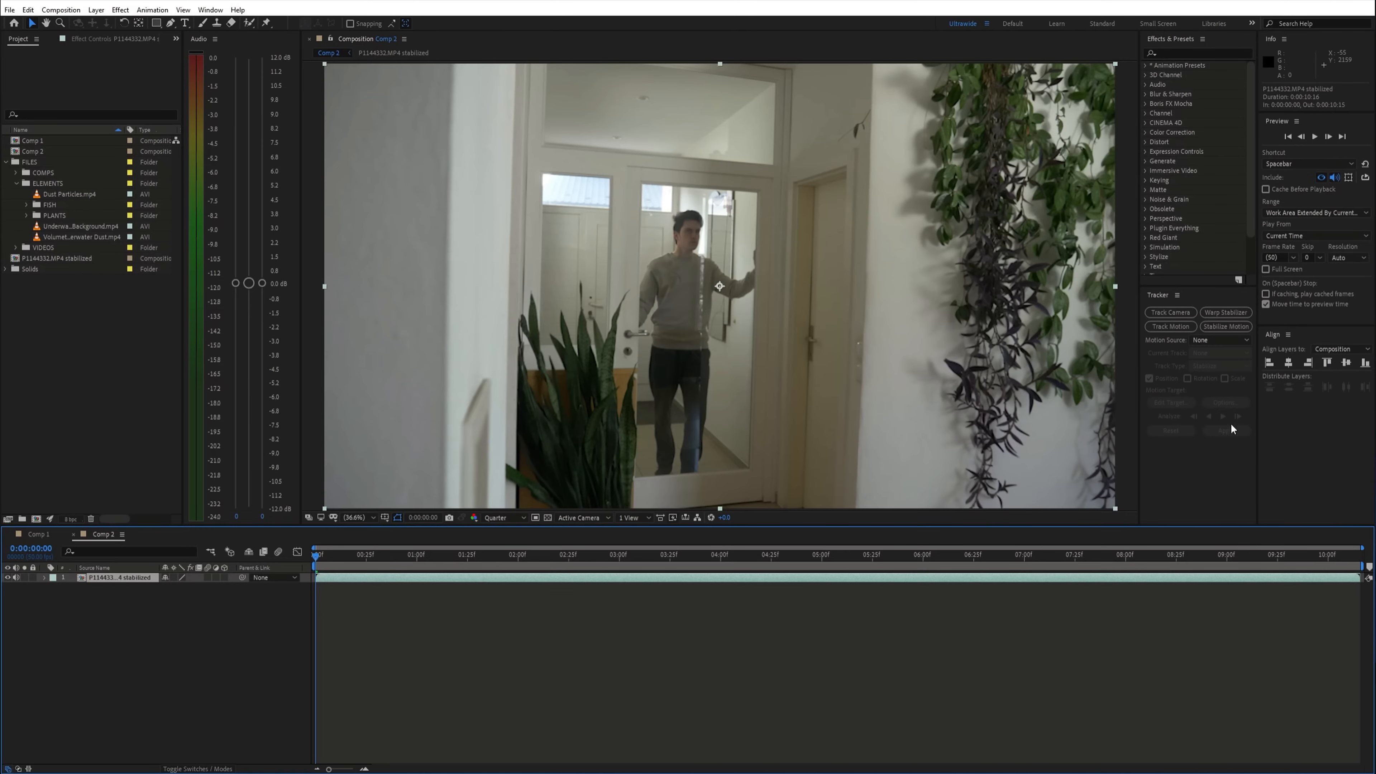
# Step: Run Track Camera on the stabilized P1144332 hallway clip in Comp 2 and preview it
pyautogui.click(1168, 312)
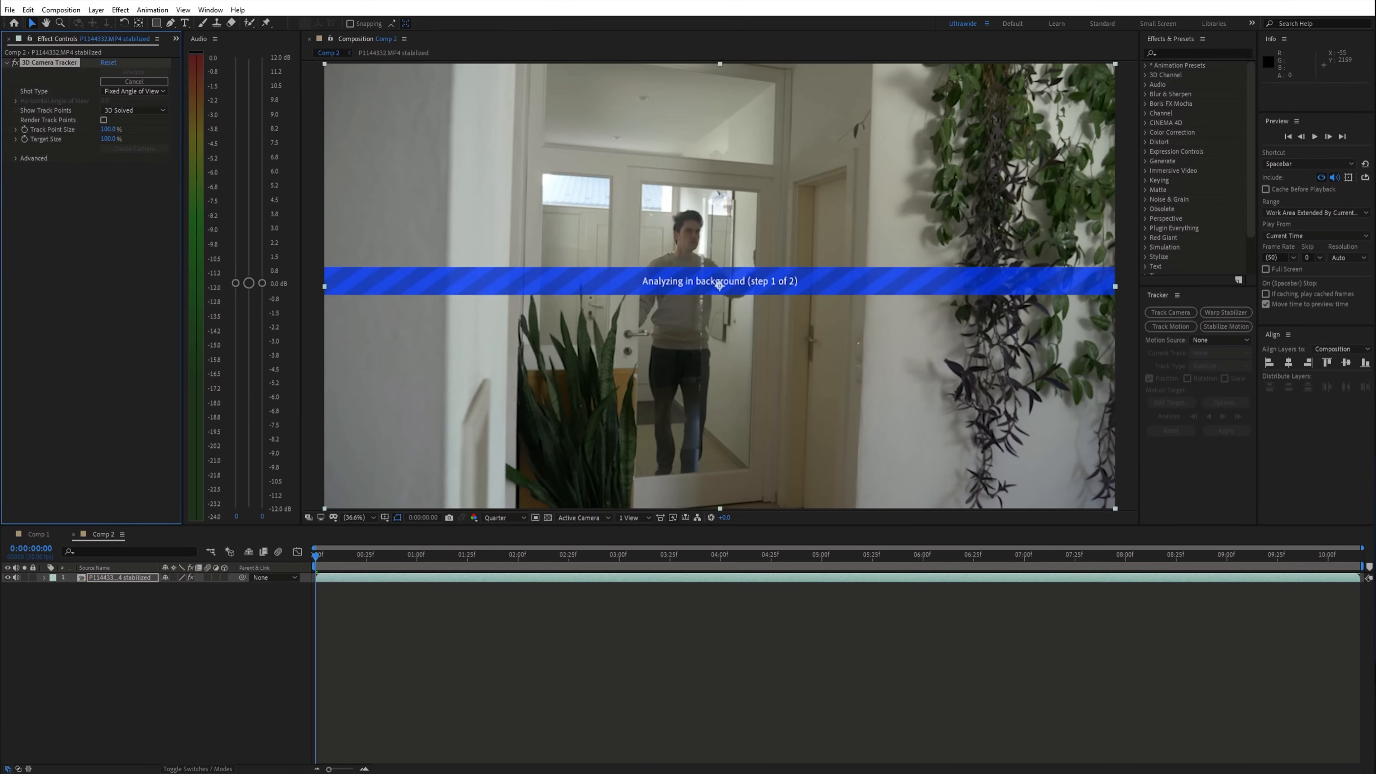
pyautogui.rightClick(758, 258)
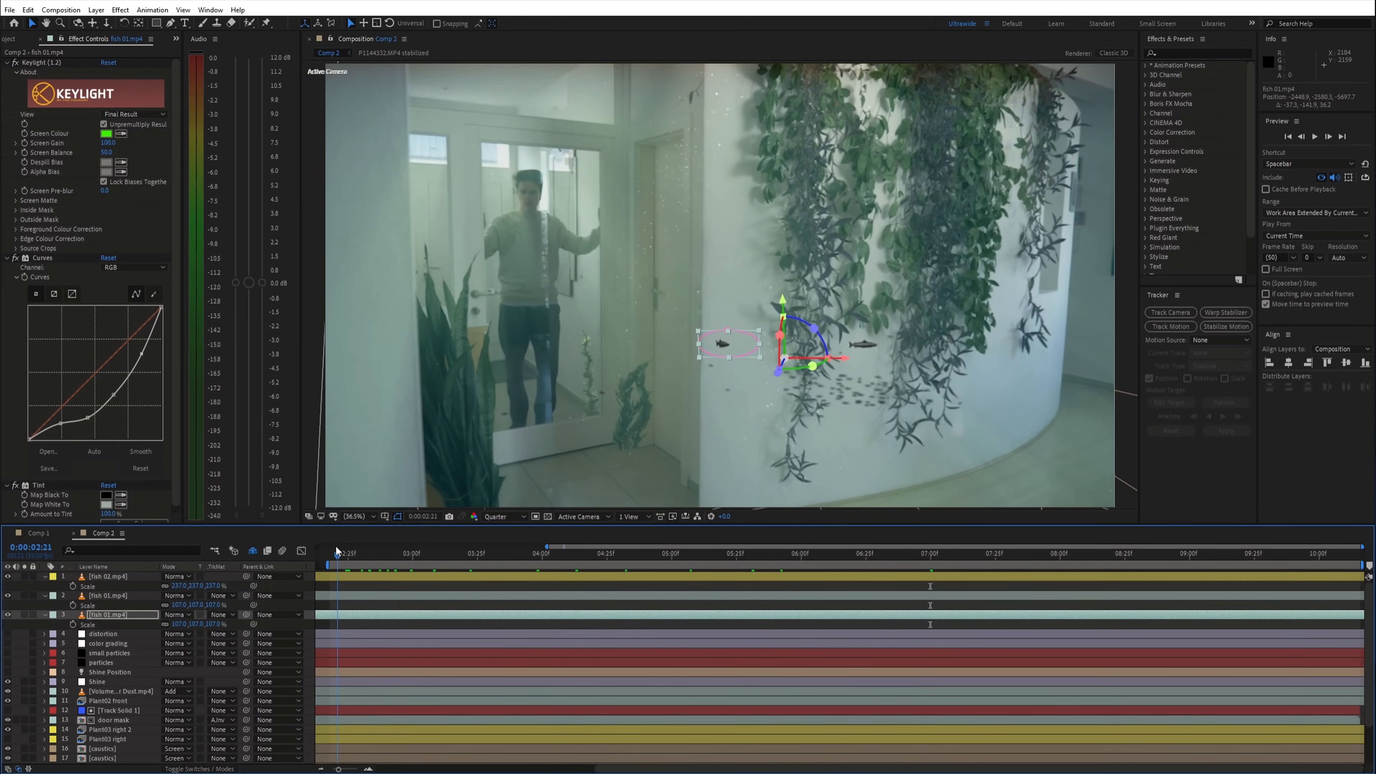
pyautogui.press('space')
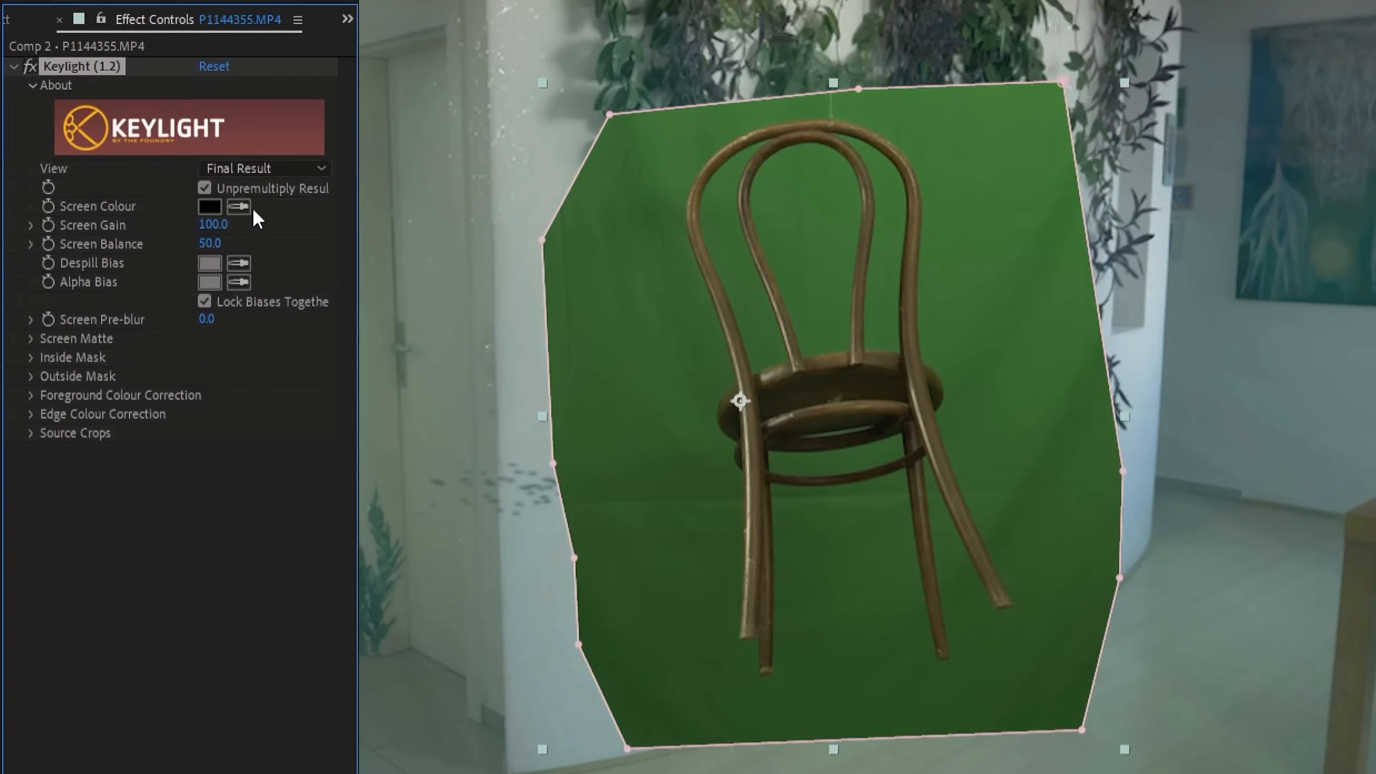
# Step: Sample the green behind the chair as Keylight's Screen Colour and preview the Screen Matte
pyautogui.click(238, 206)
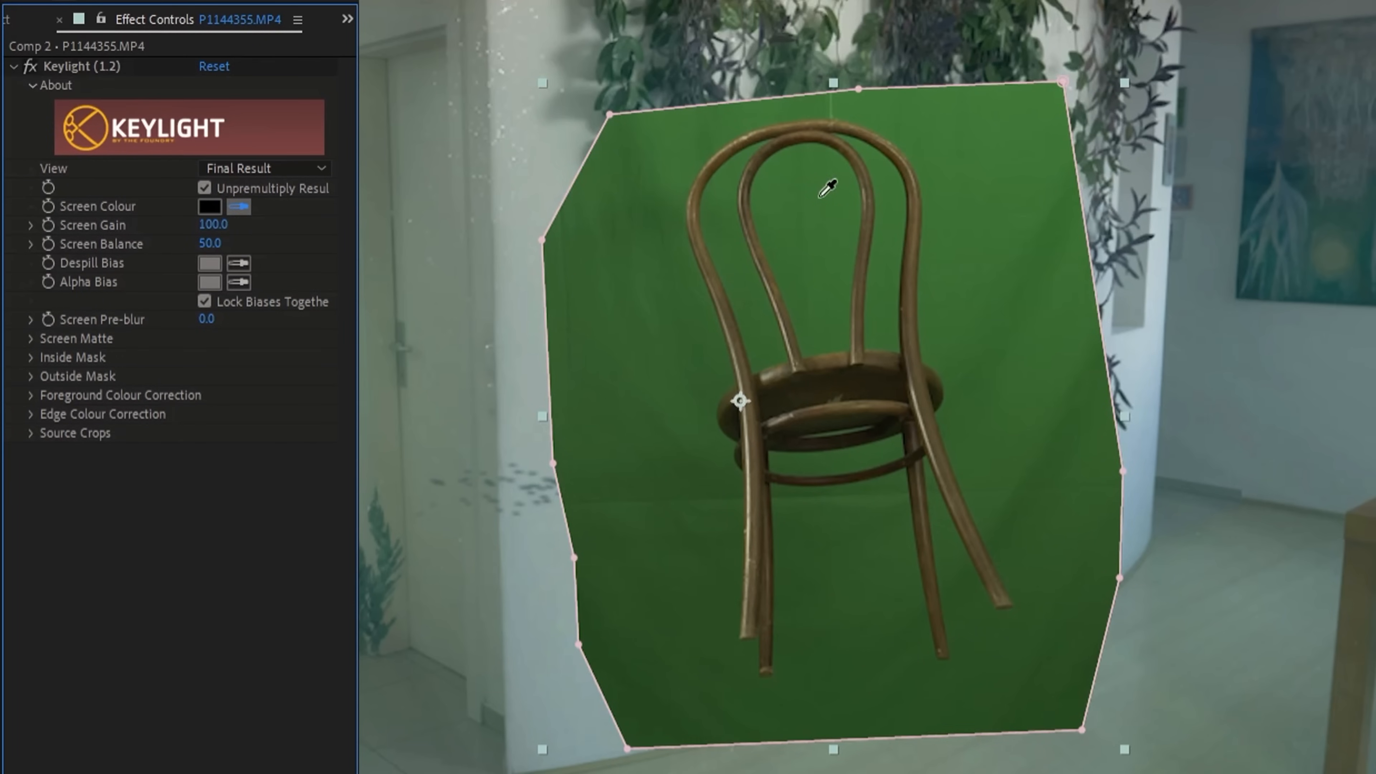
pyautogui.click(263, 168)
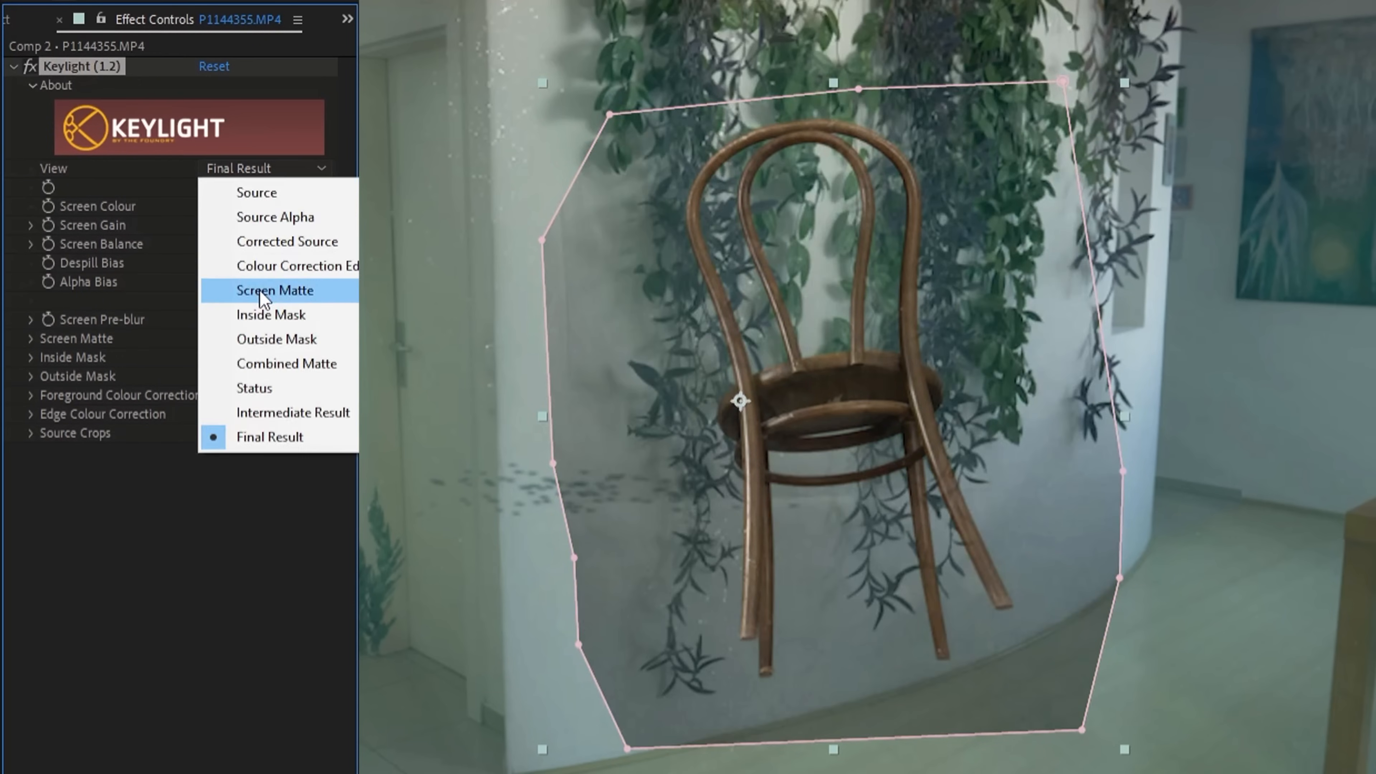
pyautogui.click(275, 290)
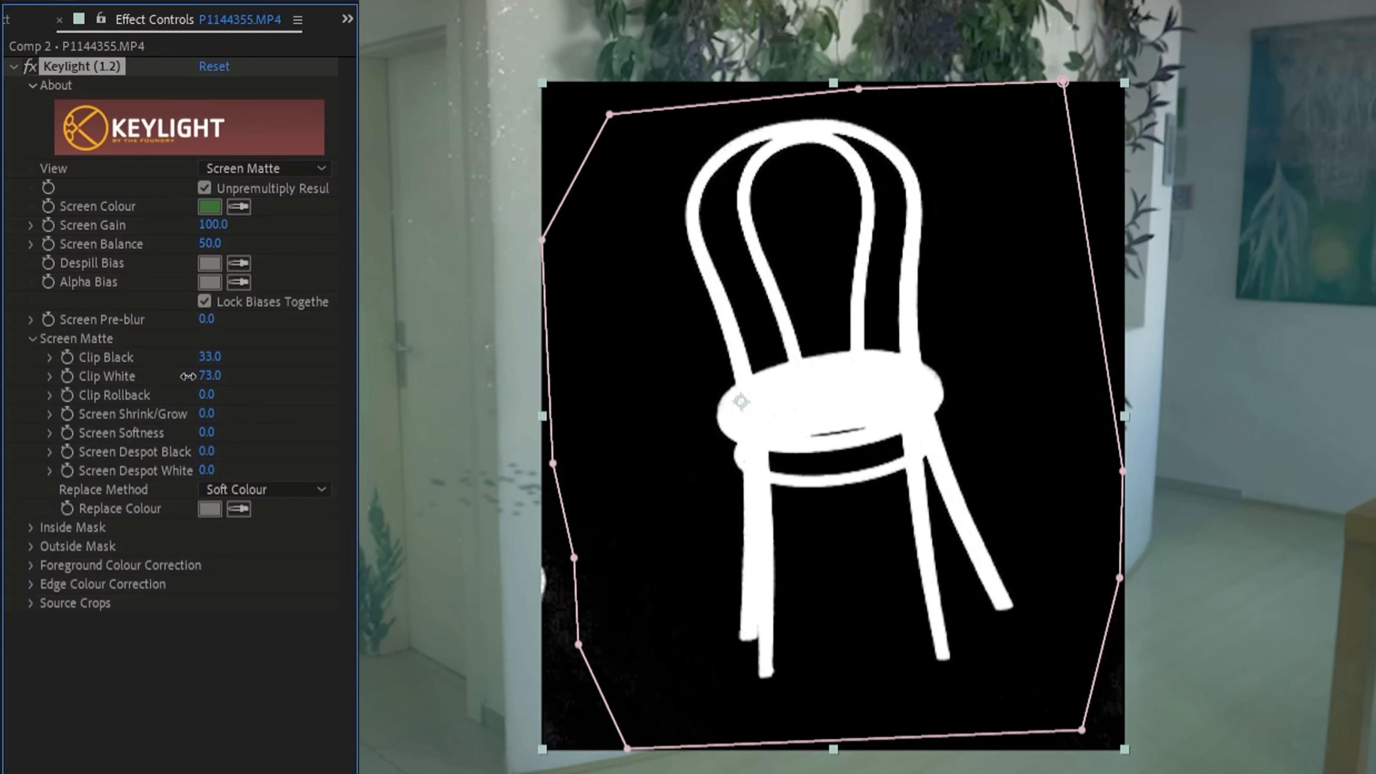
pyautogui.click(263, 167)
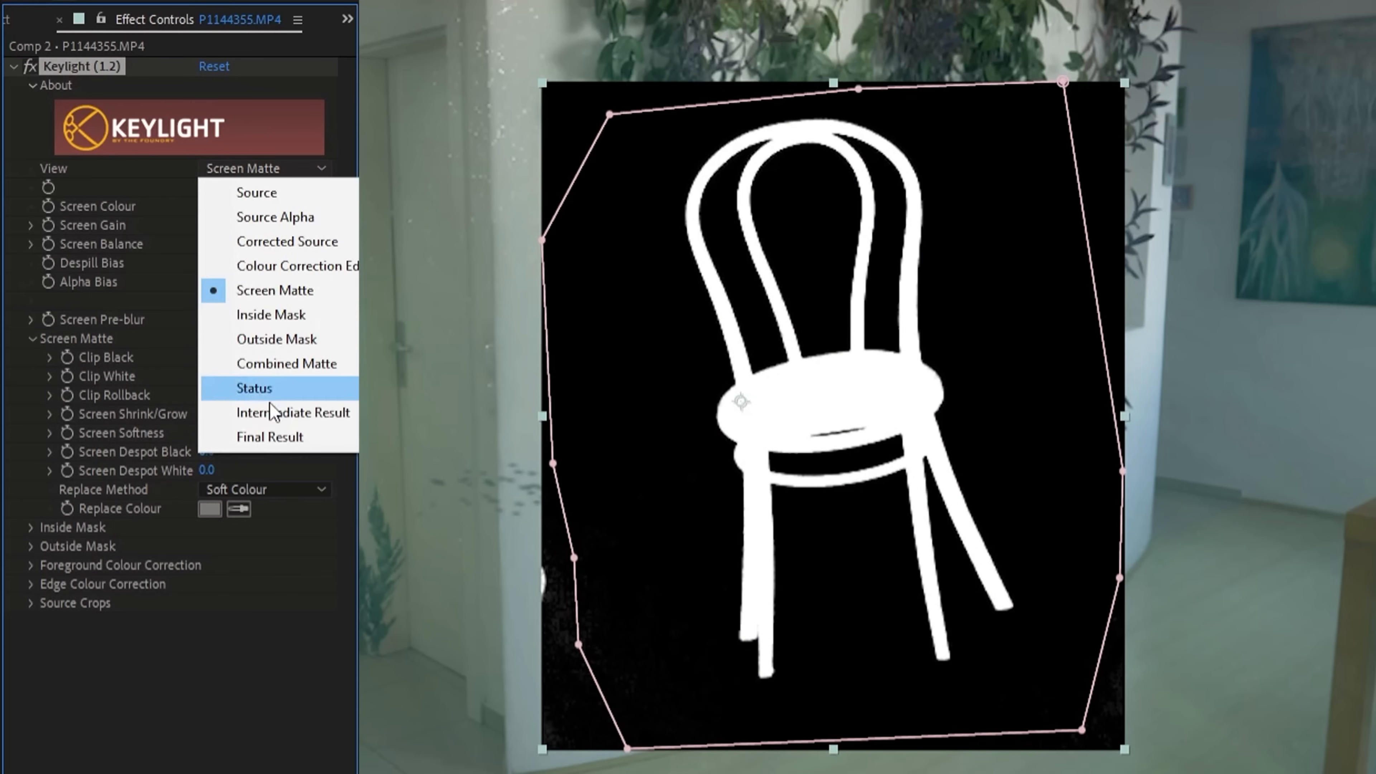
pyautogui.write('adv')
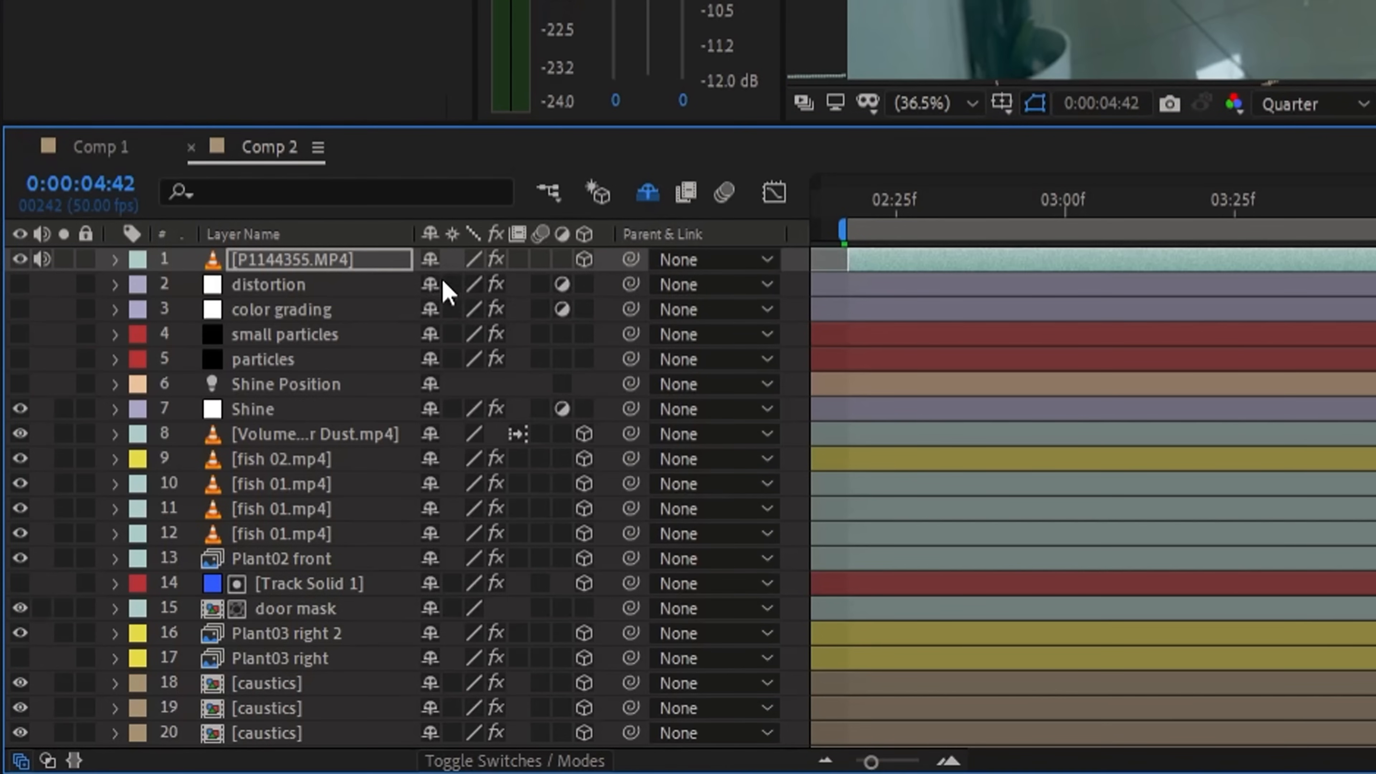
# Step: Add P1144357.MP4 with Keylight, Clip Black 40 / Clip White 60, to Comp 2
pyautogui.click(114, 259)
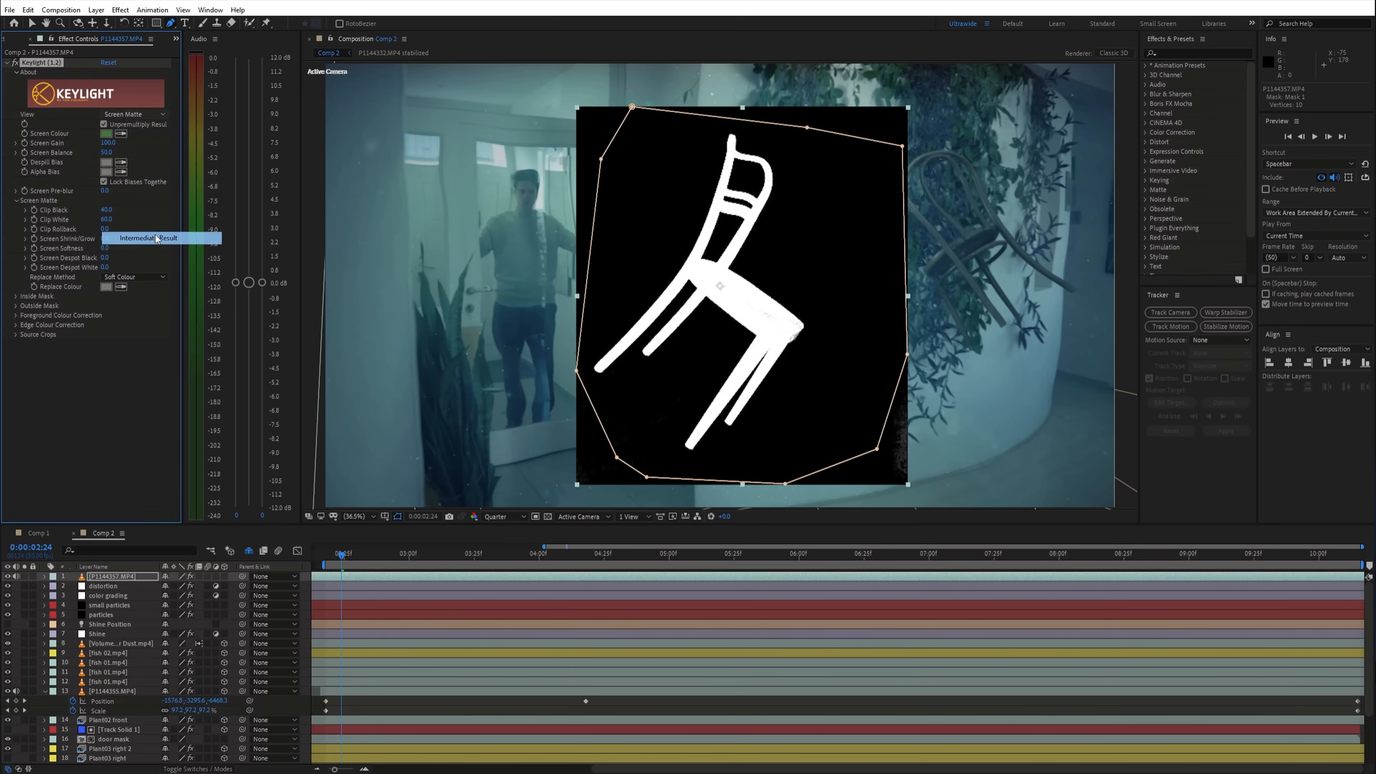
# Step: Save the project with Ctrl+S after adding the masked P1144363.MP4 box clip
pyautogui.press('ctrl+s')
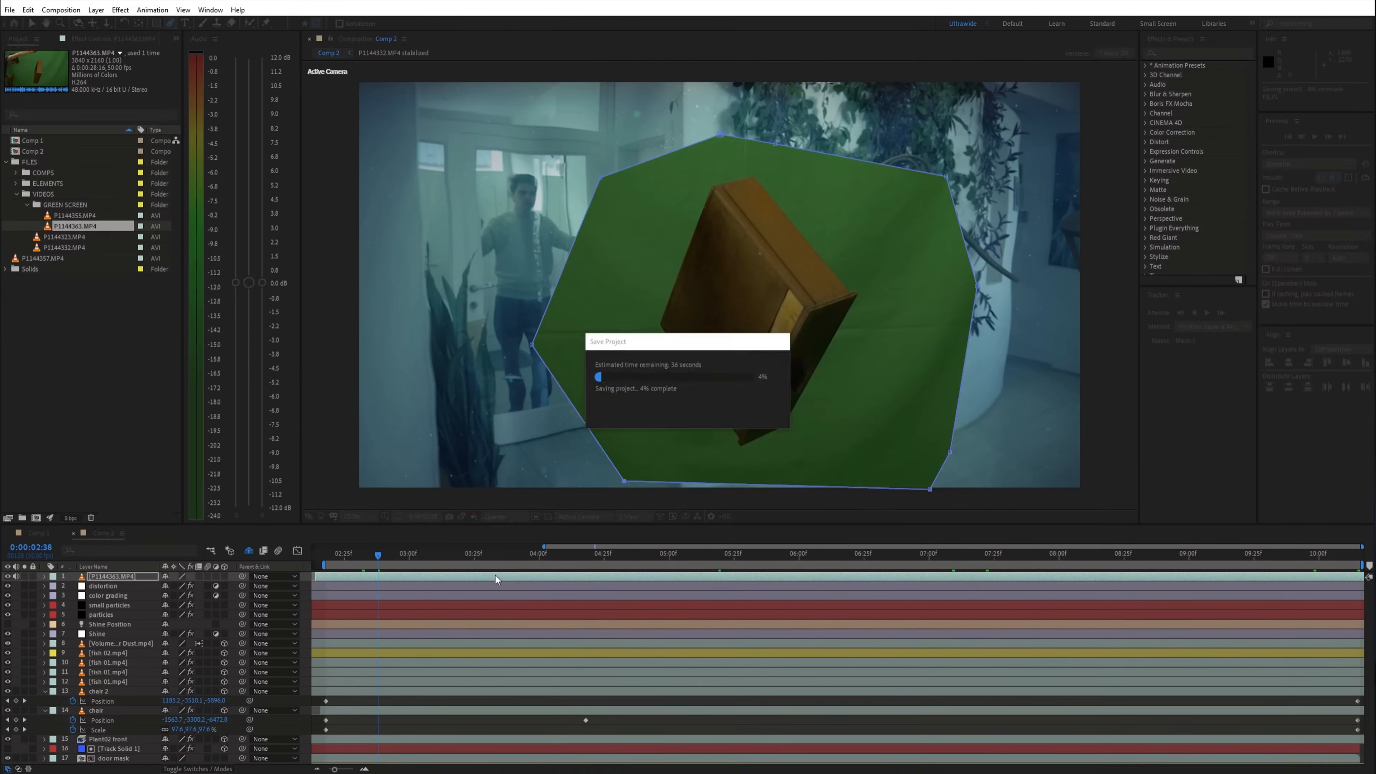